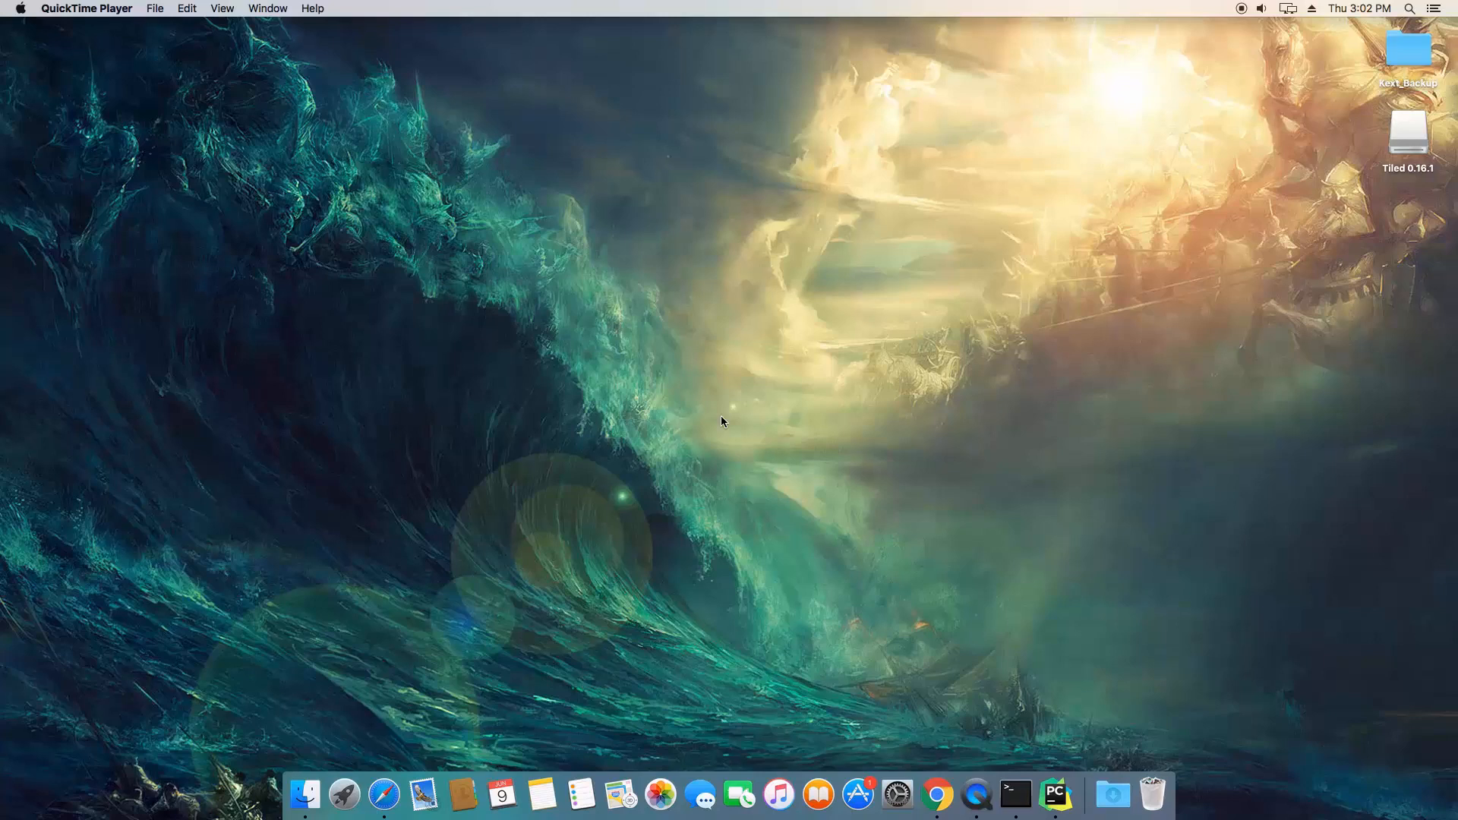
mouse_move(724, 426)
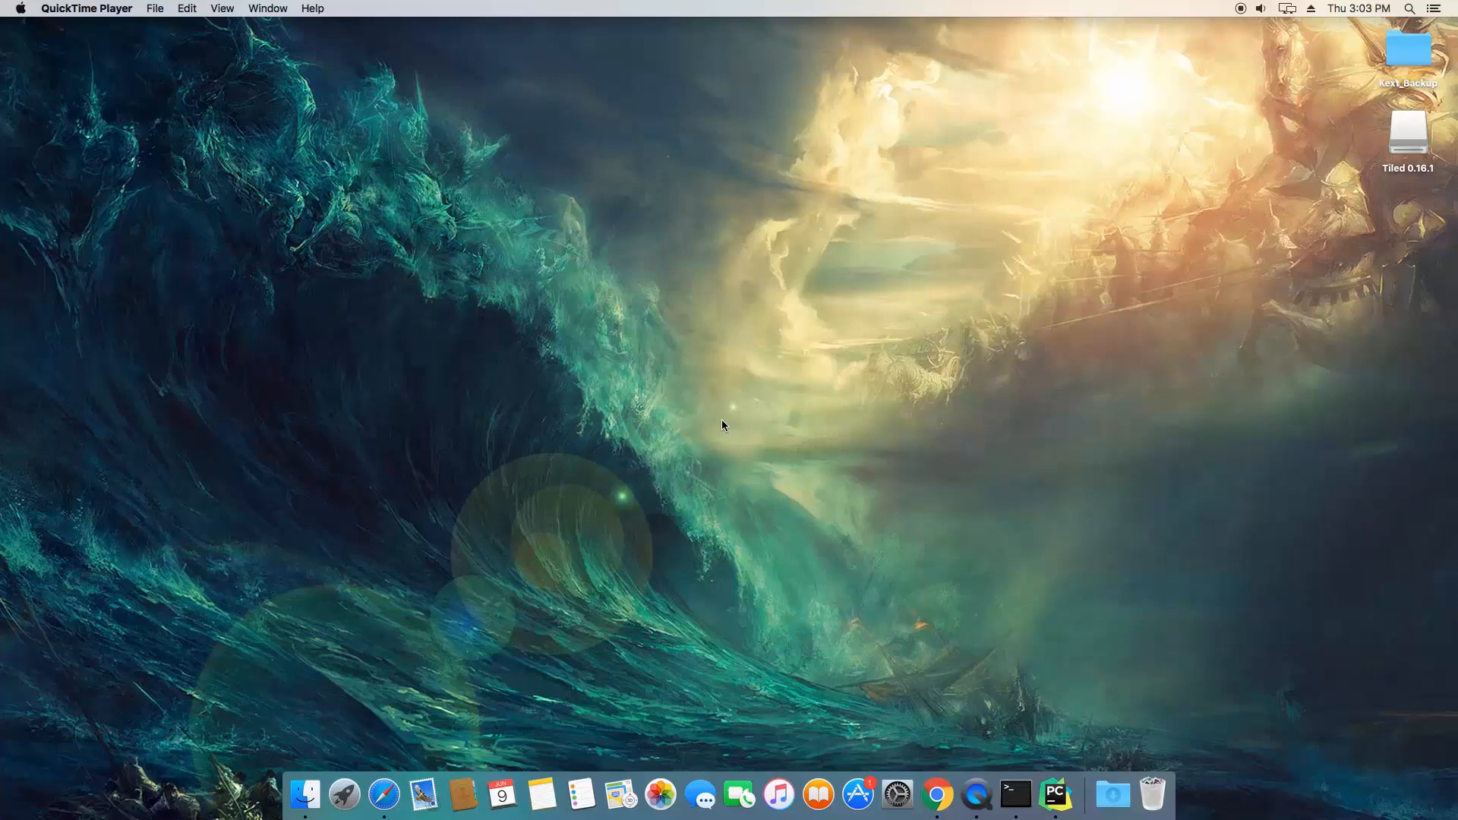
mouse_move(1025, 732)
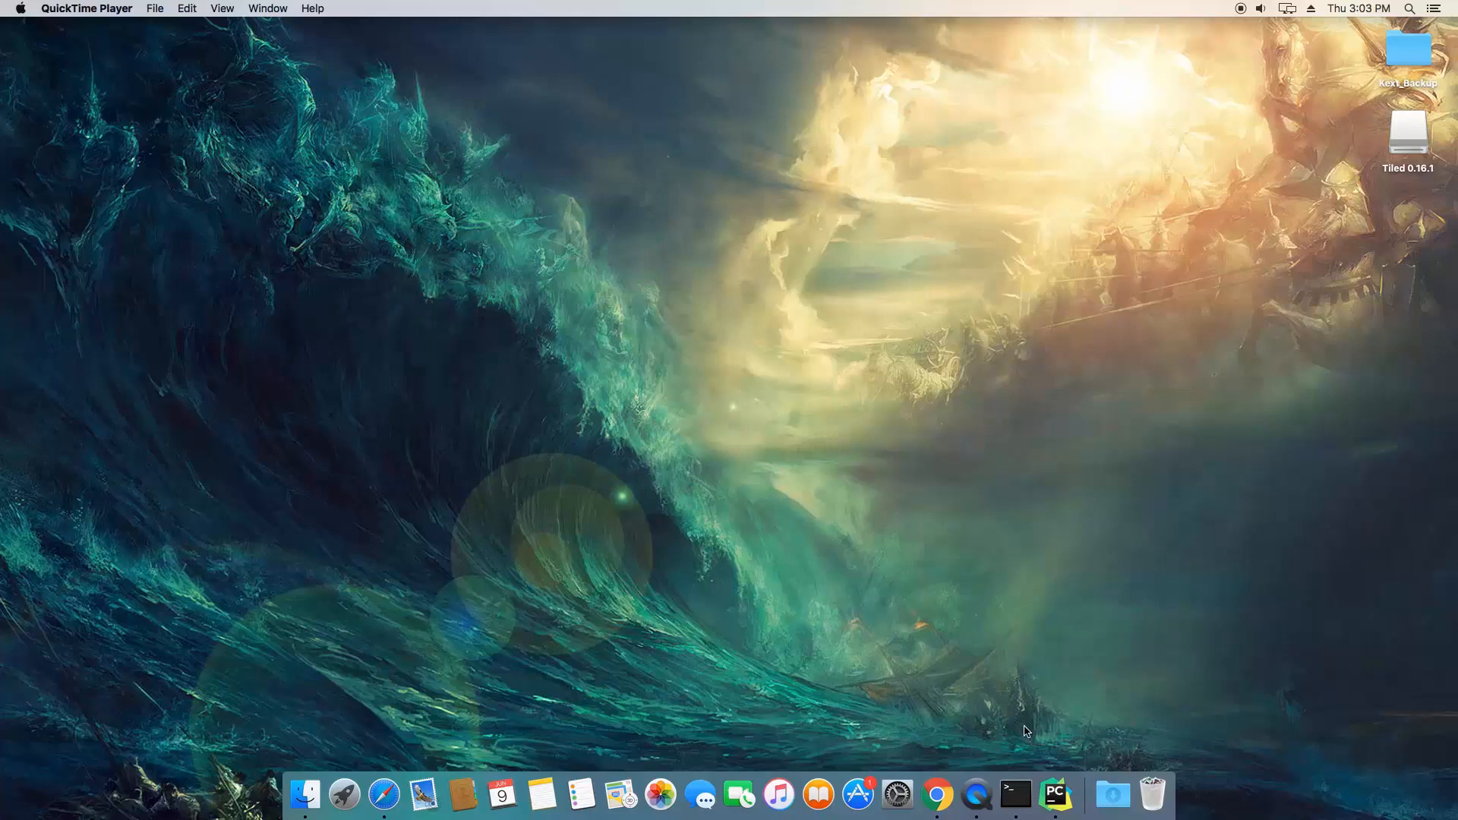
Step: Launch Terminal from the Dock to get a fresh bash prompt
click(1014, 794)
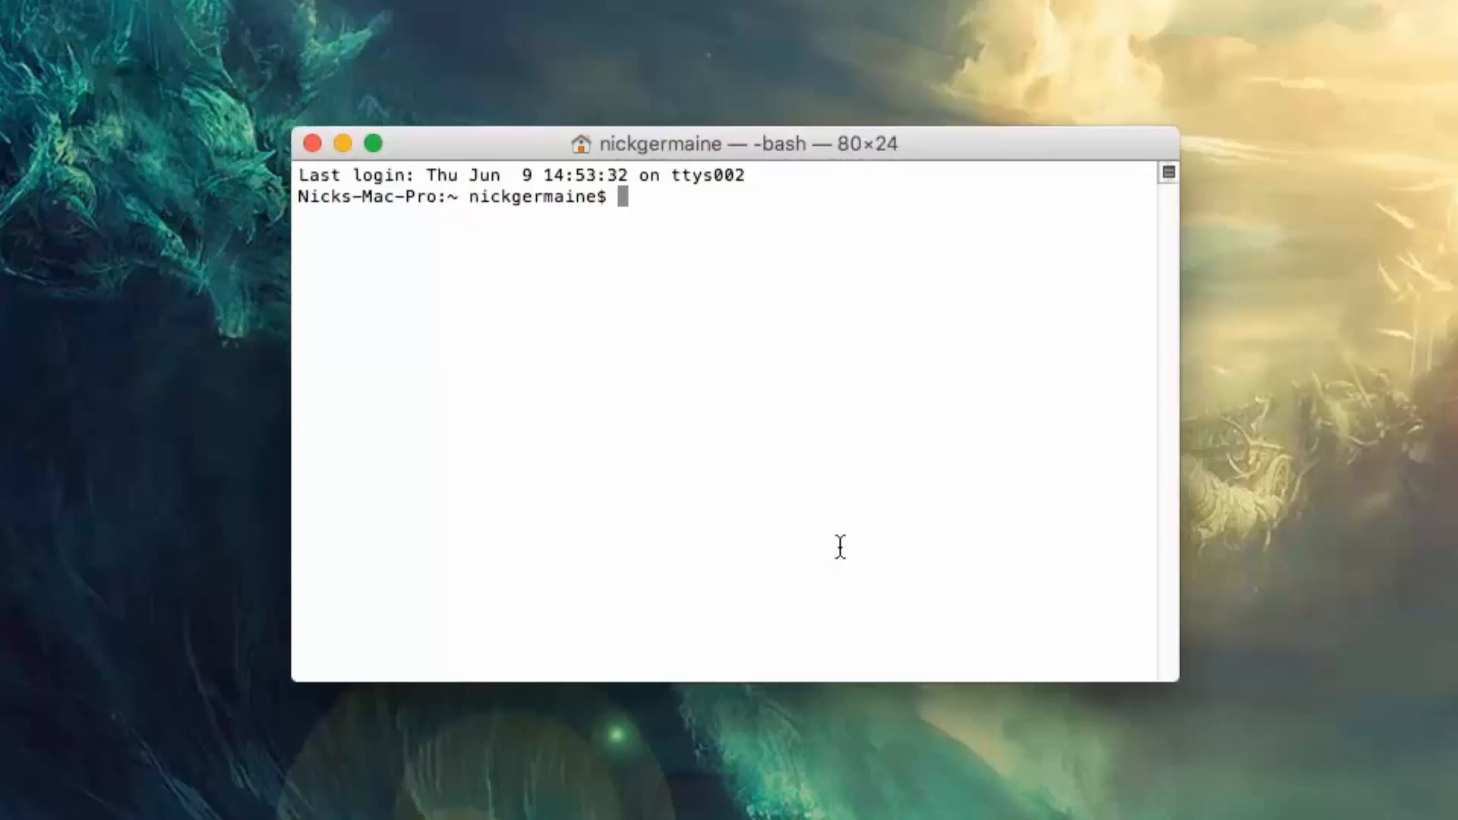
mouse_move(841, 552)
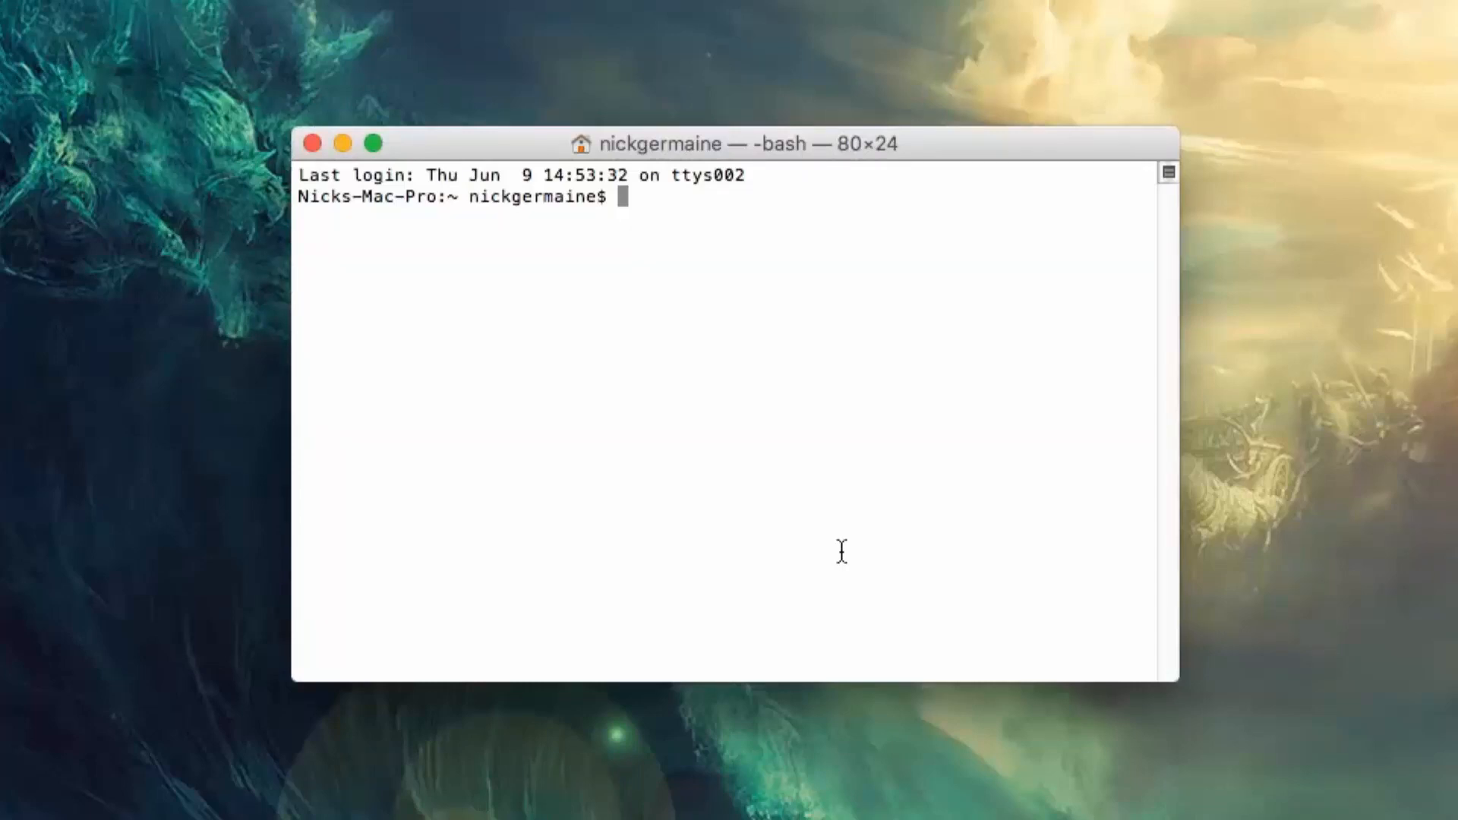
Step: Start the Python 3 interactive interpreter with the python3 command
text(python3)
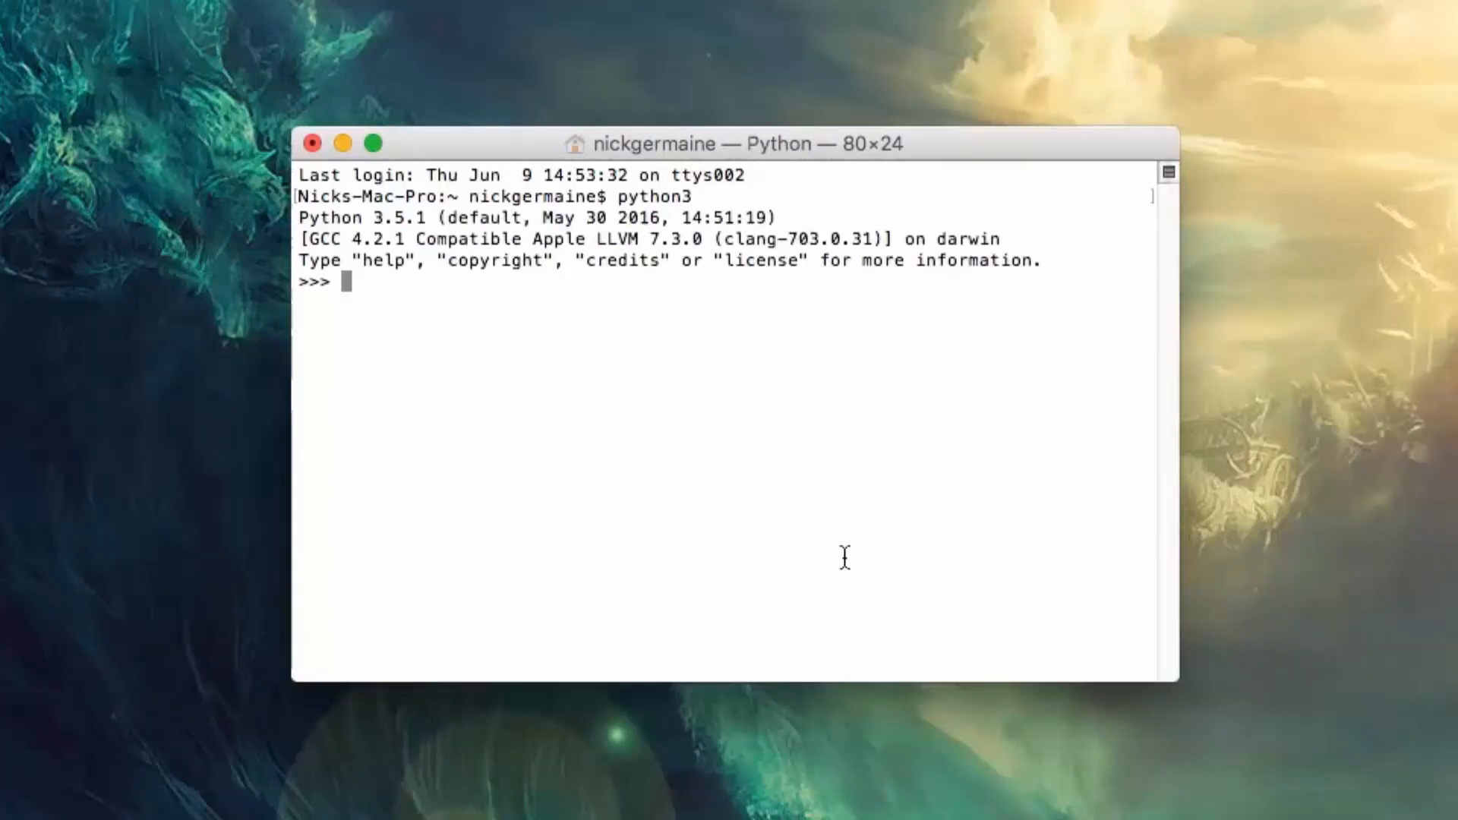
Step: Run print("Hi"), then str(5), str(5.6) and str(True) to get '5', '5.6' and 'True'
text(print("Hi)
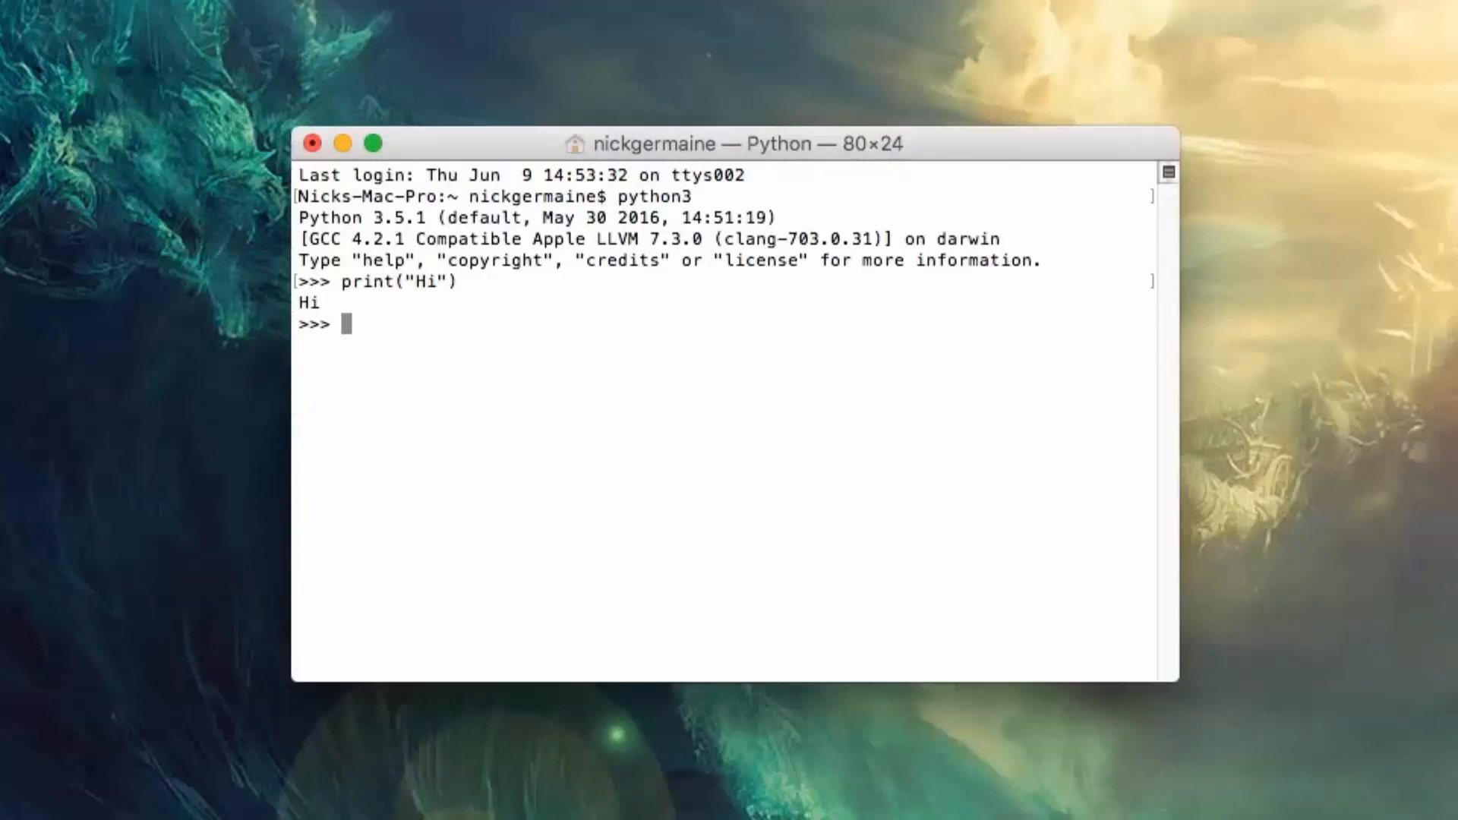
text(str)
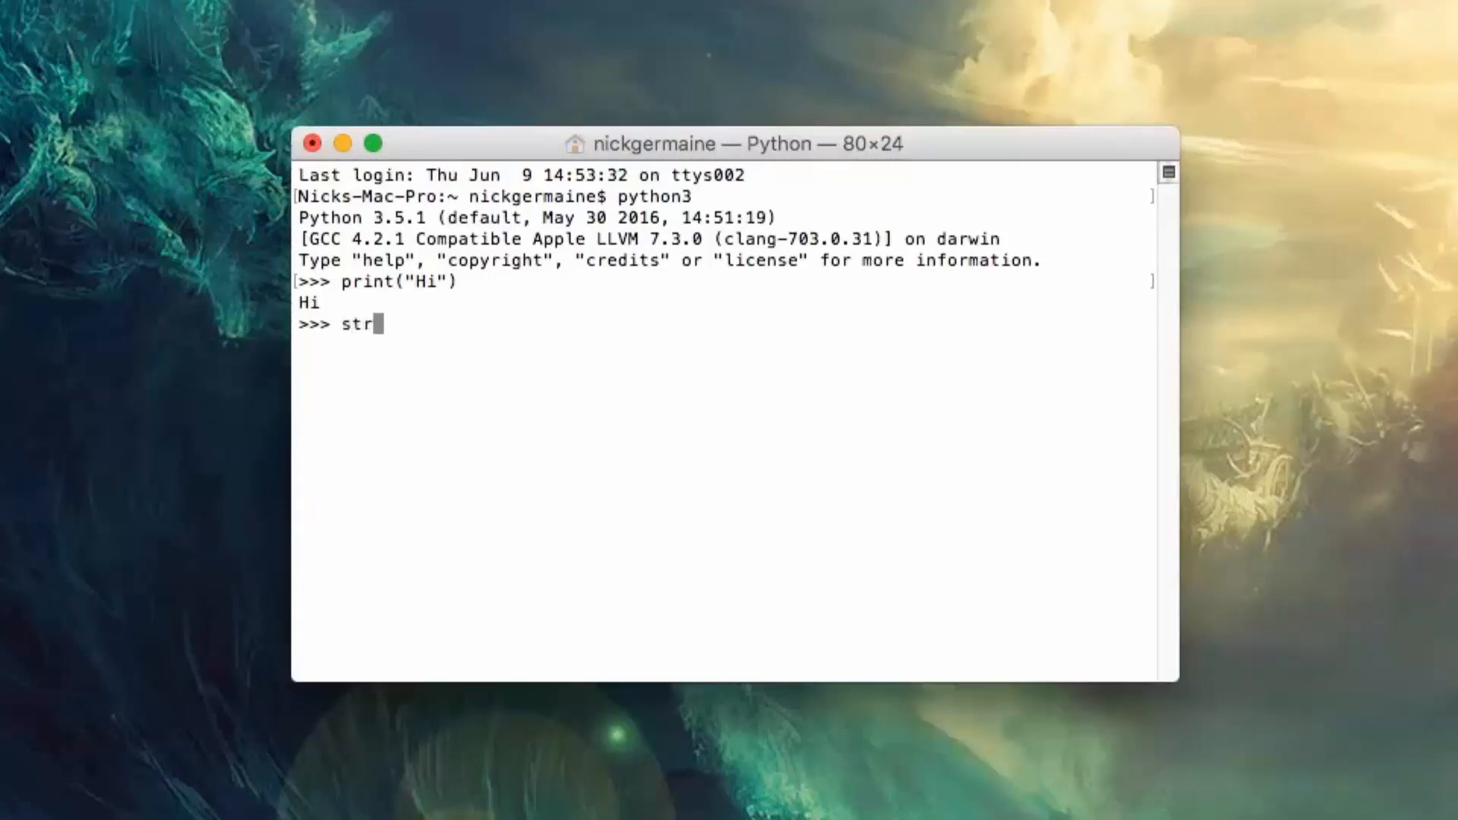
text((5))
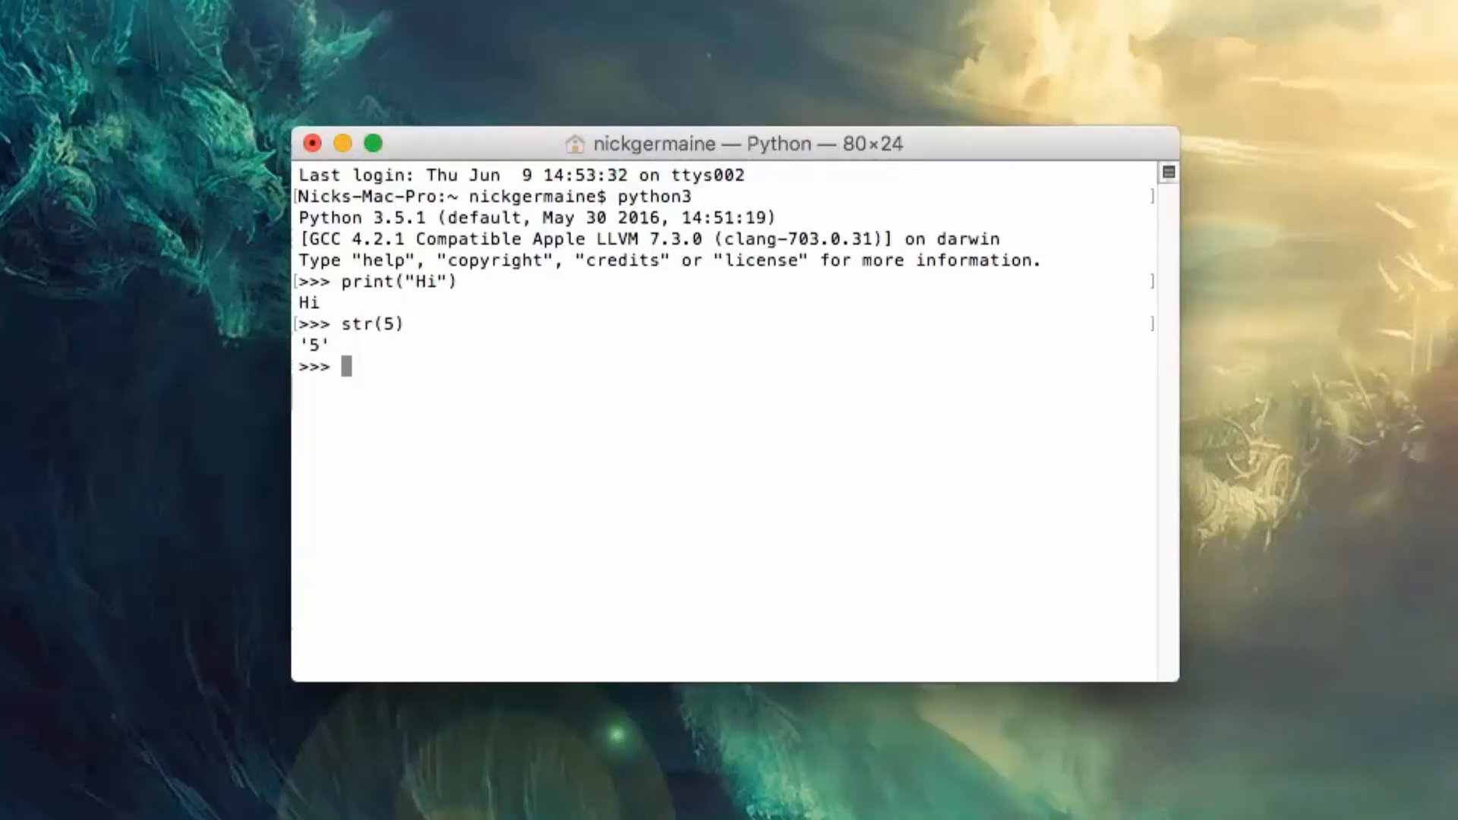
text(str(5))
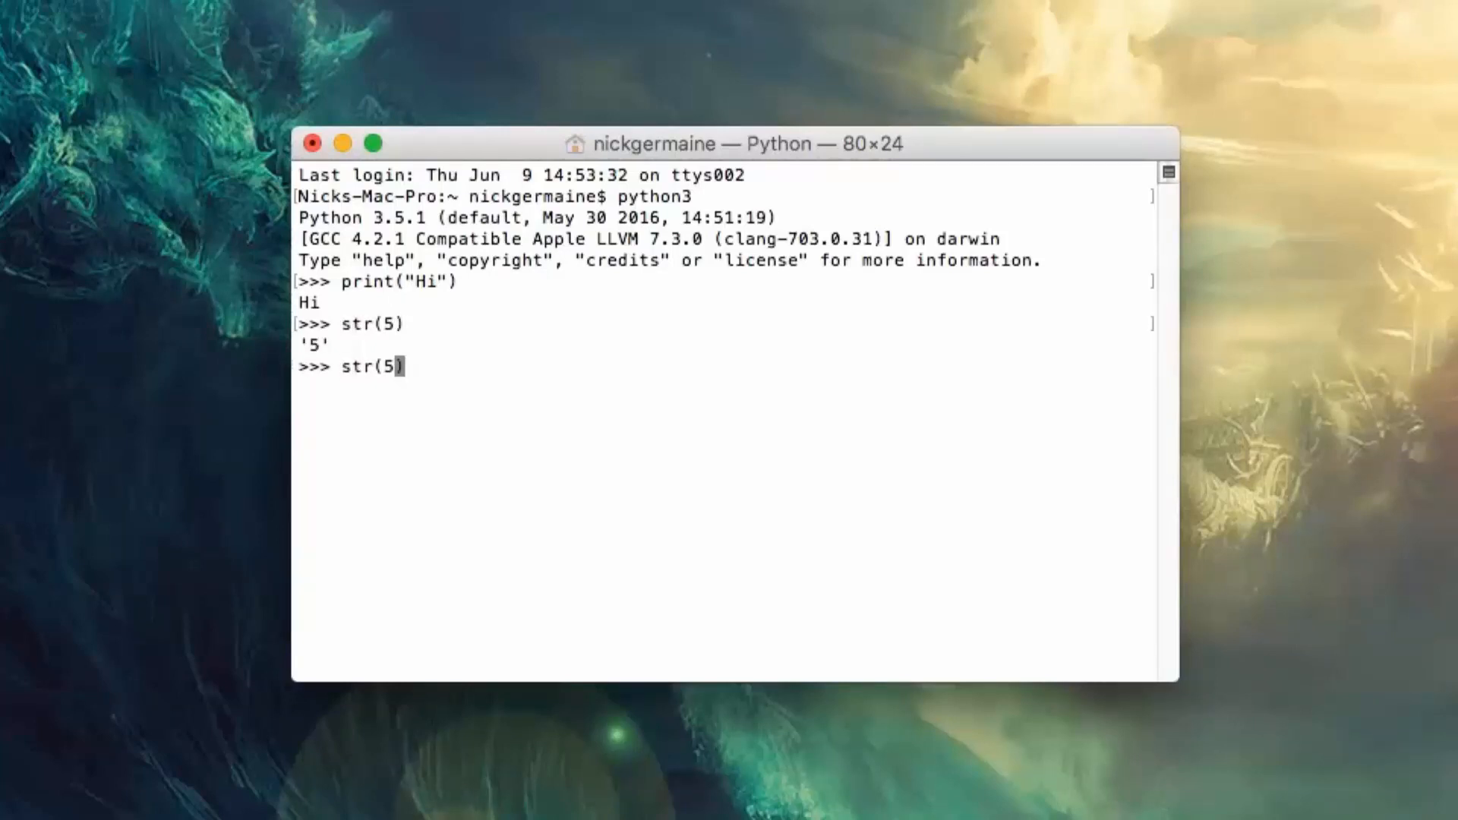
key(Backspace)
text(.6)
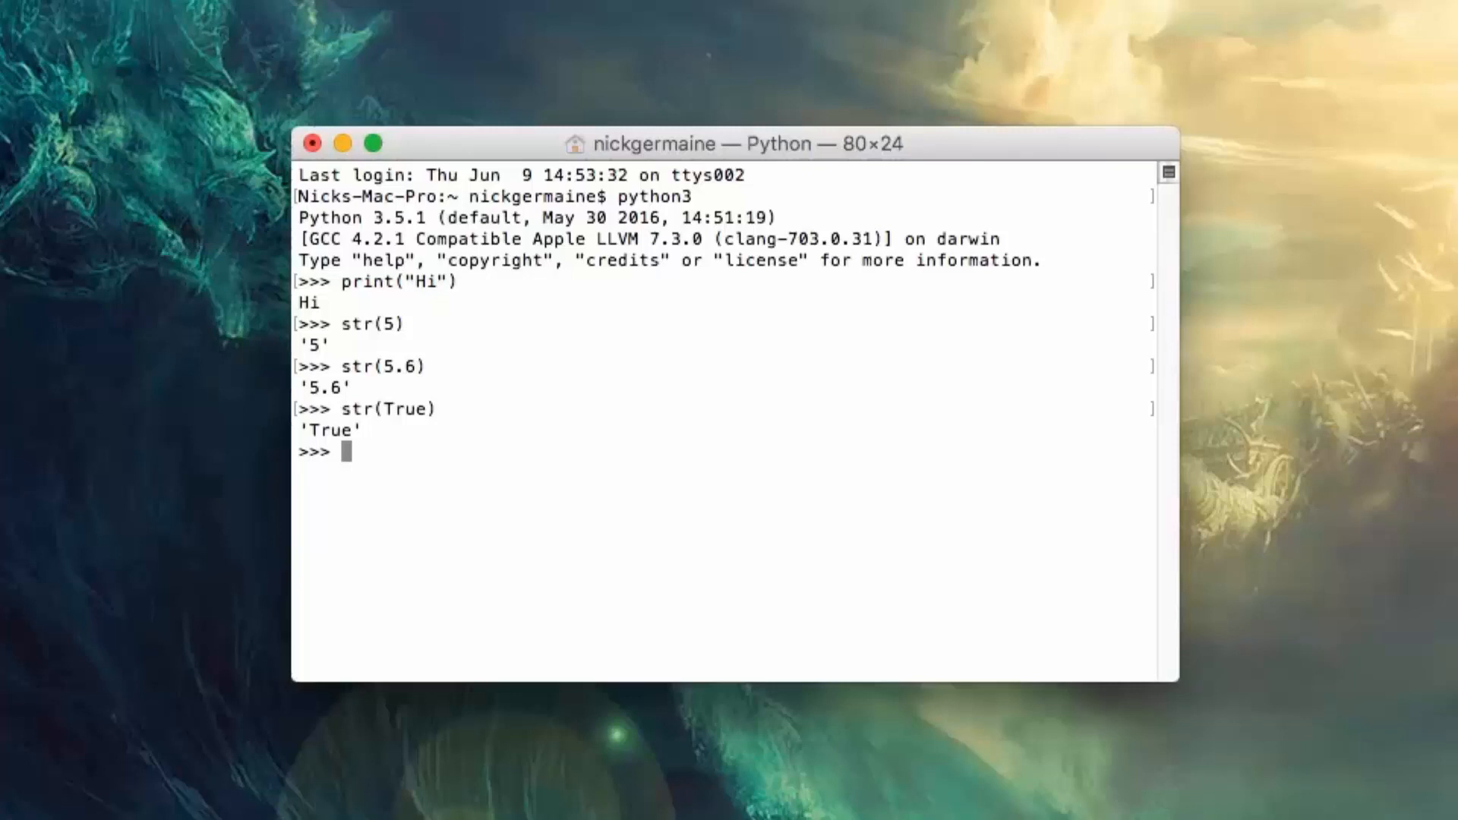
Step: Run int("5") giving 5, int("5.6") raising ValueError, and float("5.6") giving 5.6
text(int("5)
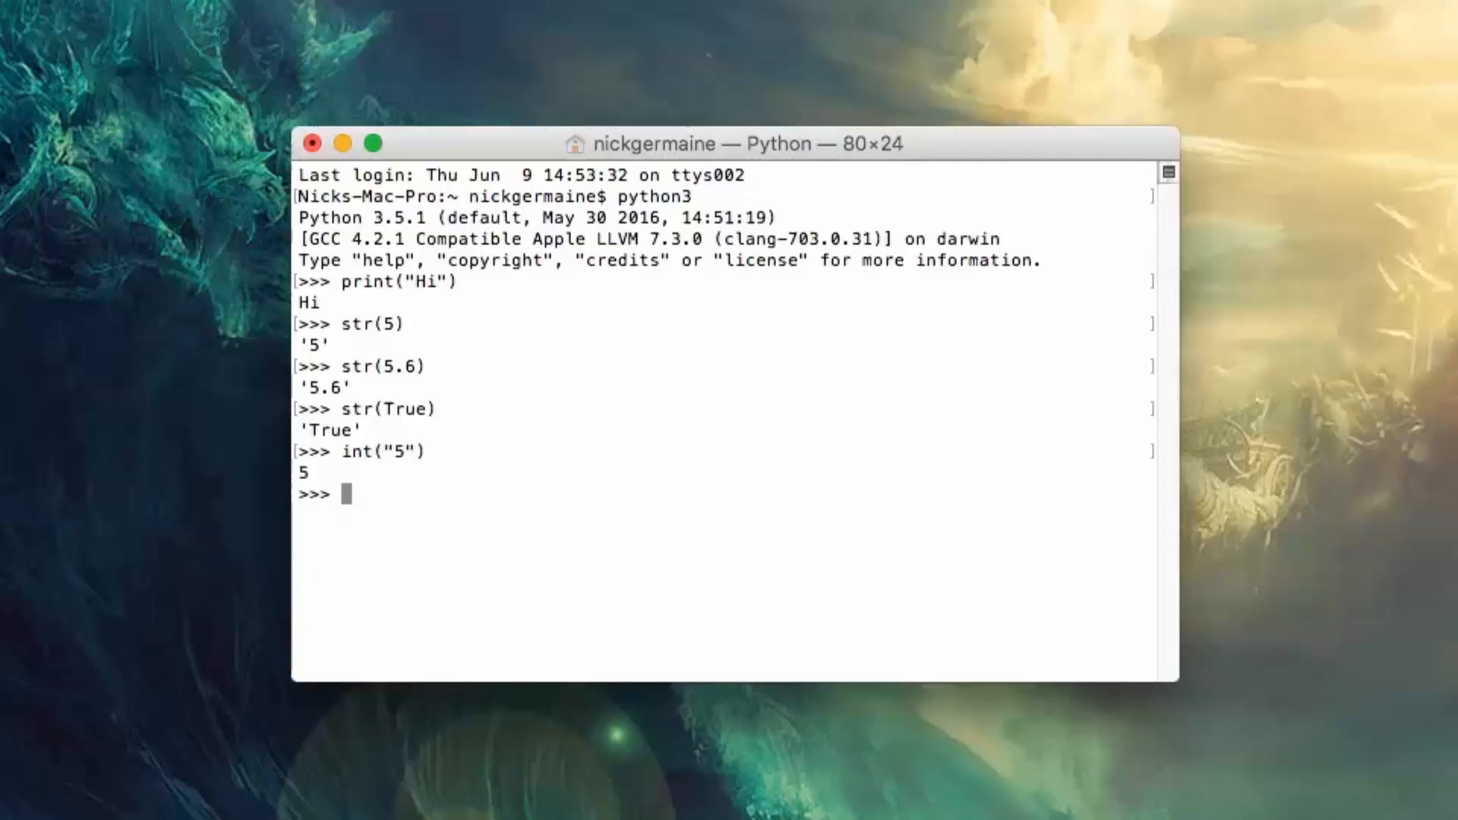
text(int()
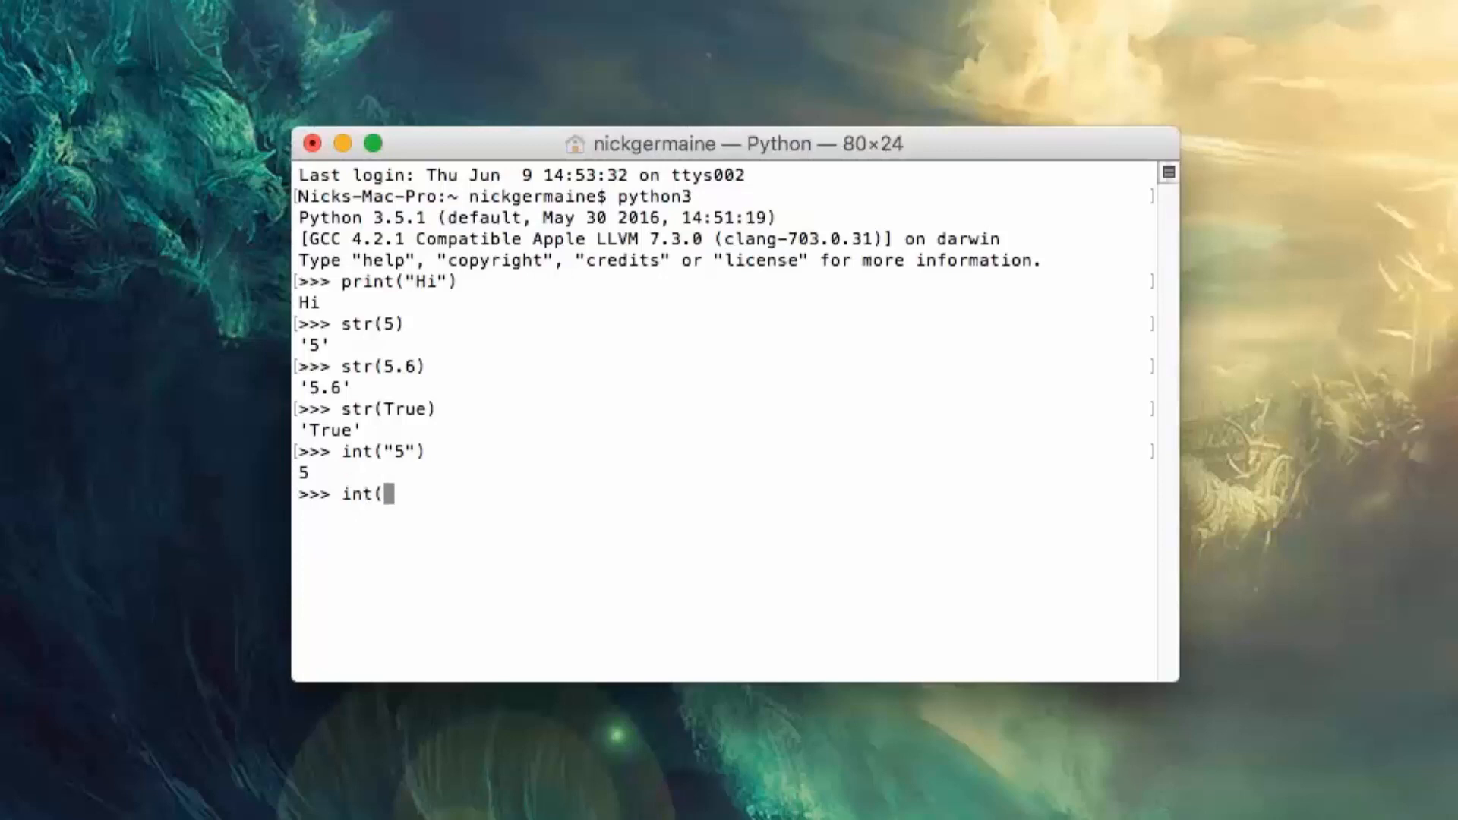
text("5.6")
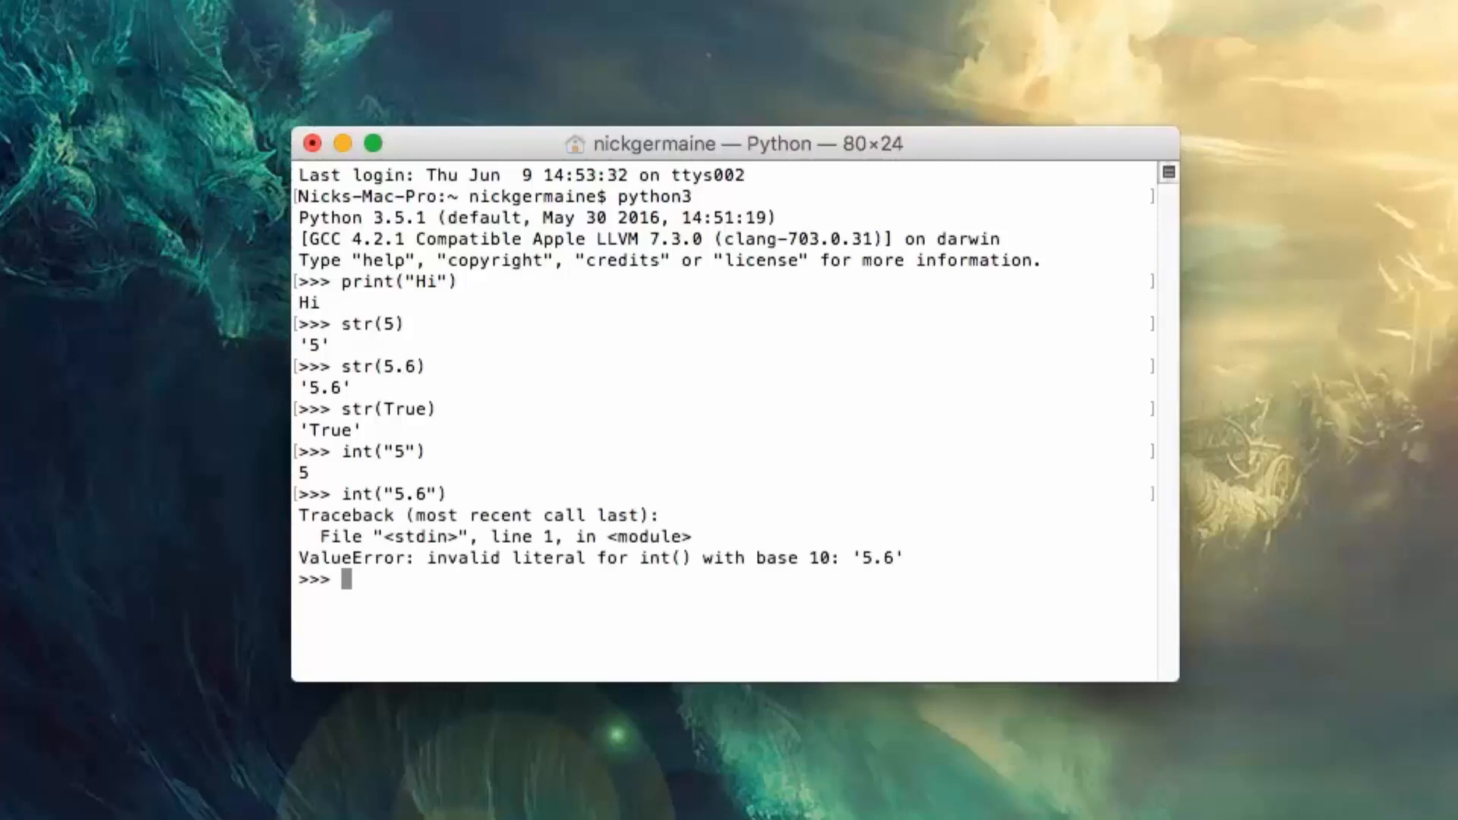
text(int("5.6"))
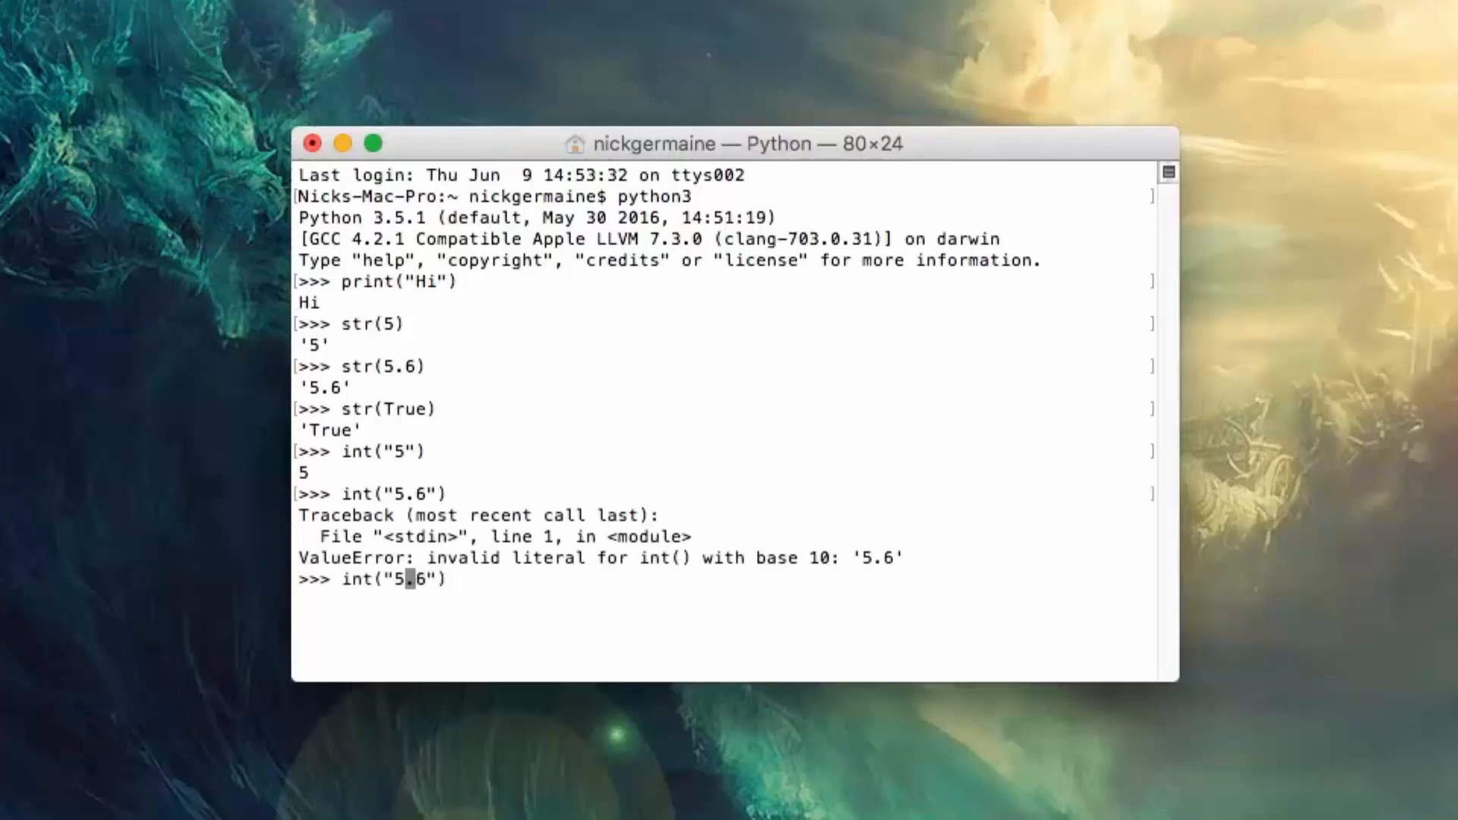
text(floa)
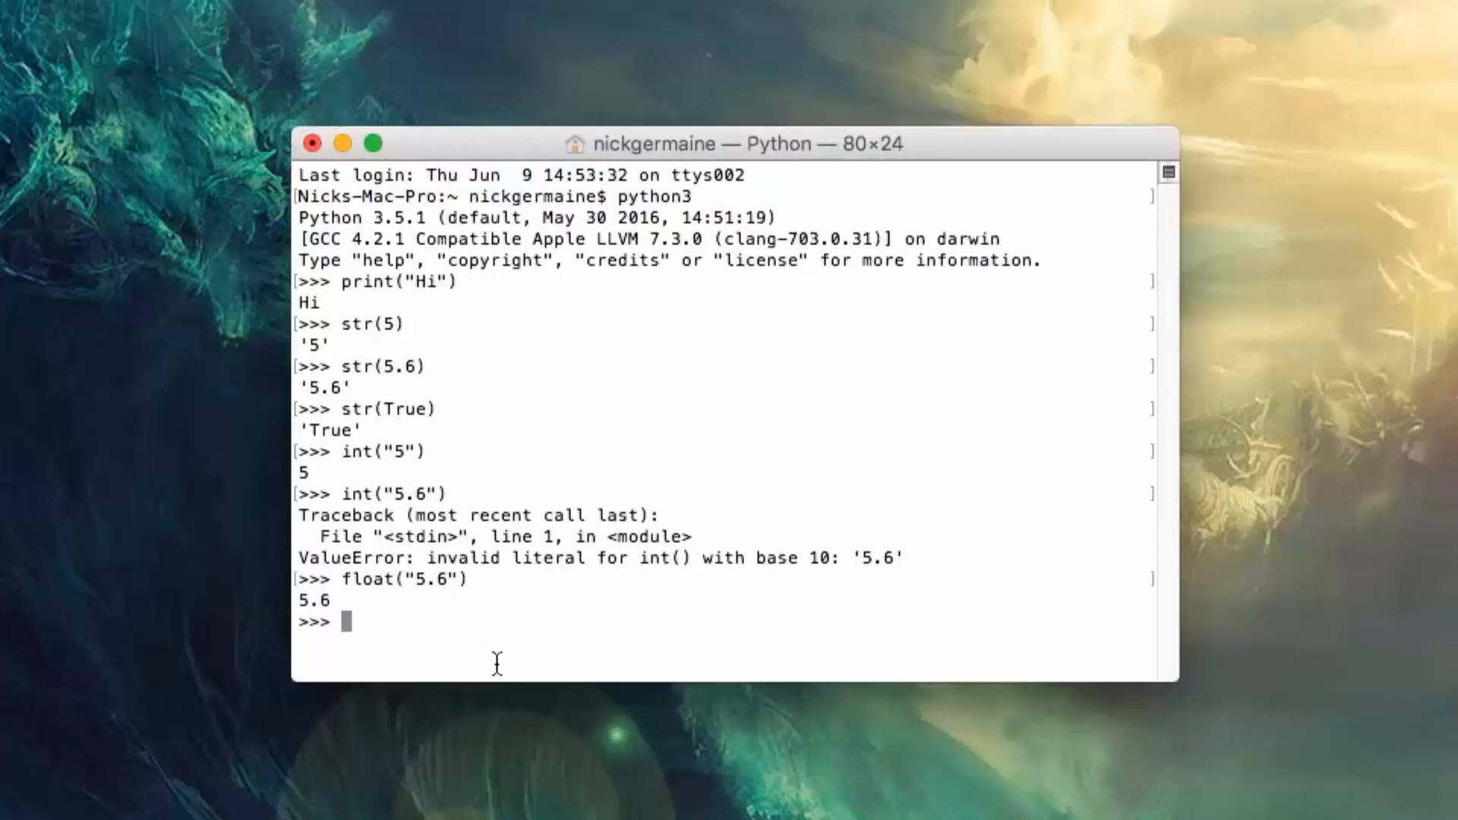
mouse_move(513, 718)
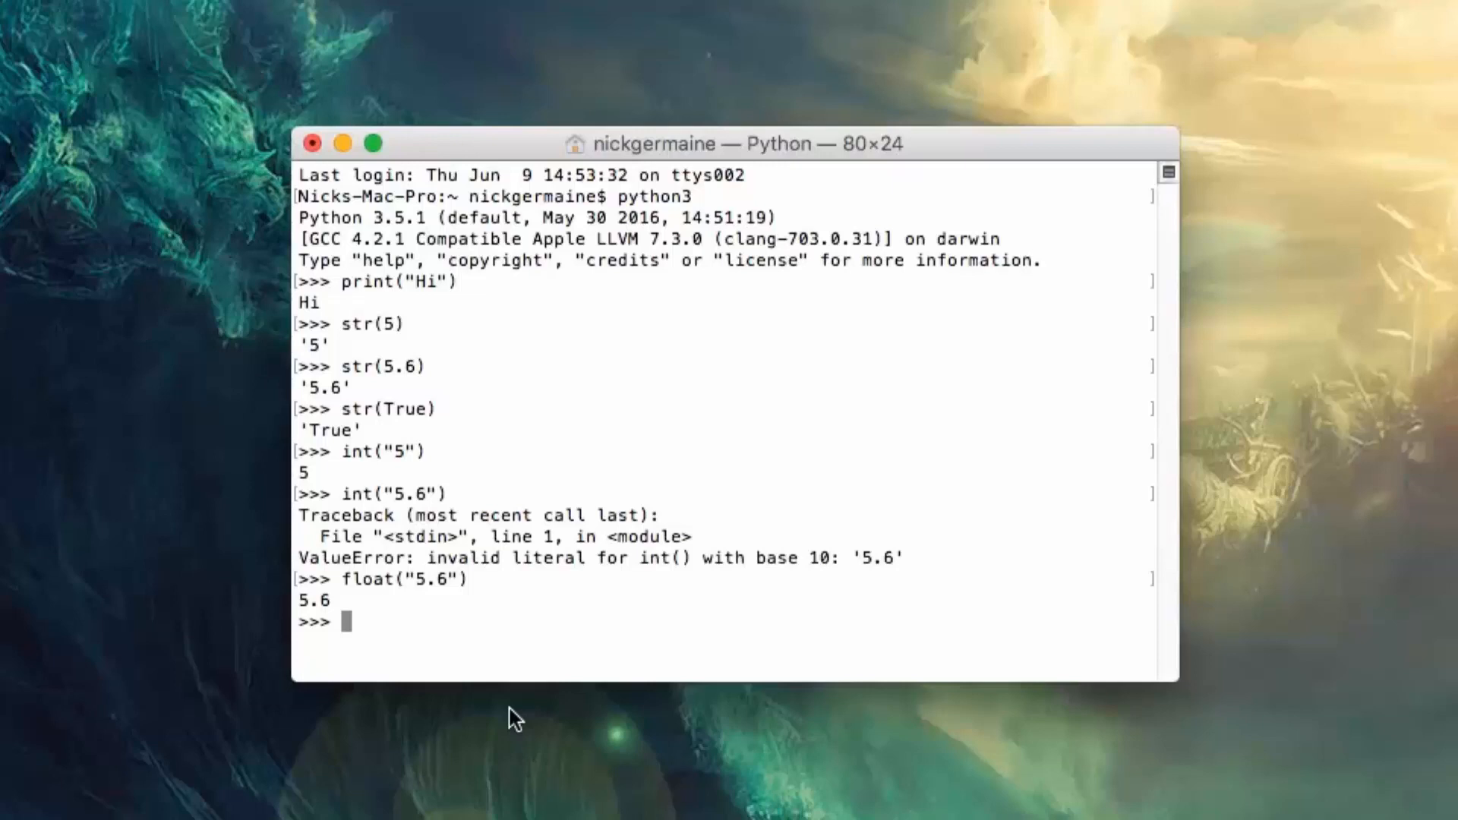
Step: Run bool("True") to get True
text("T)
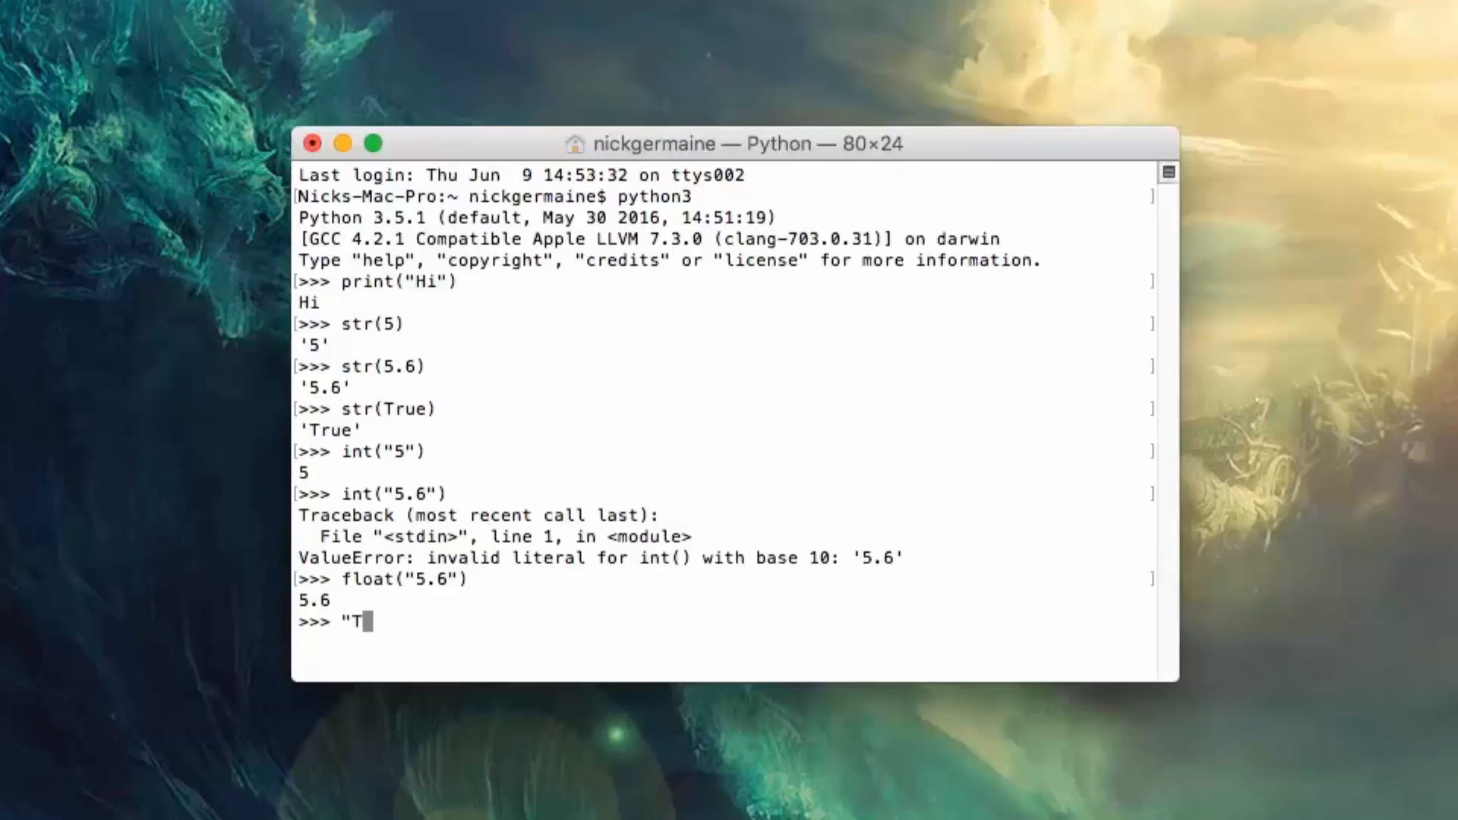
text(rue")
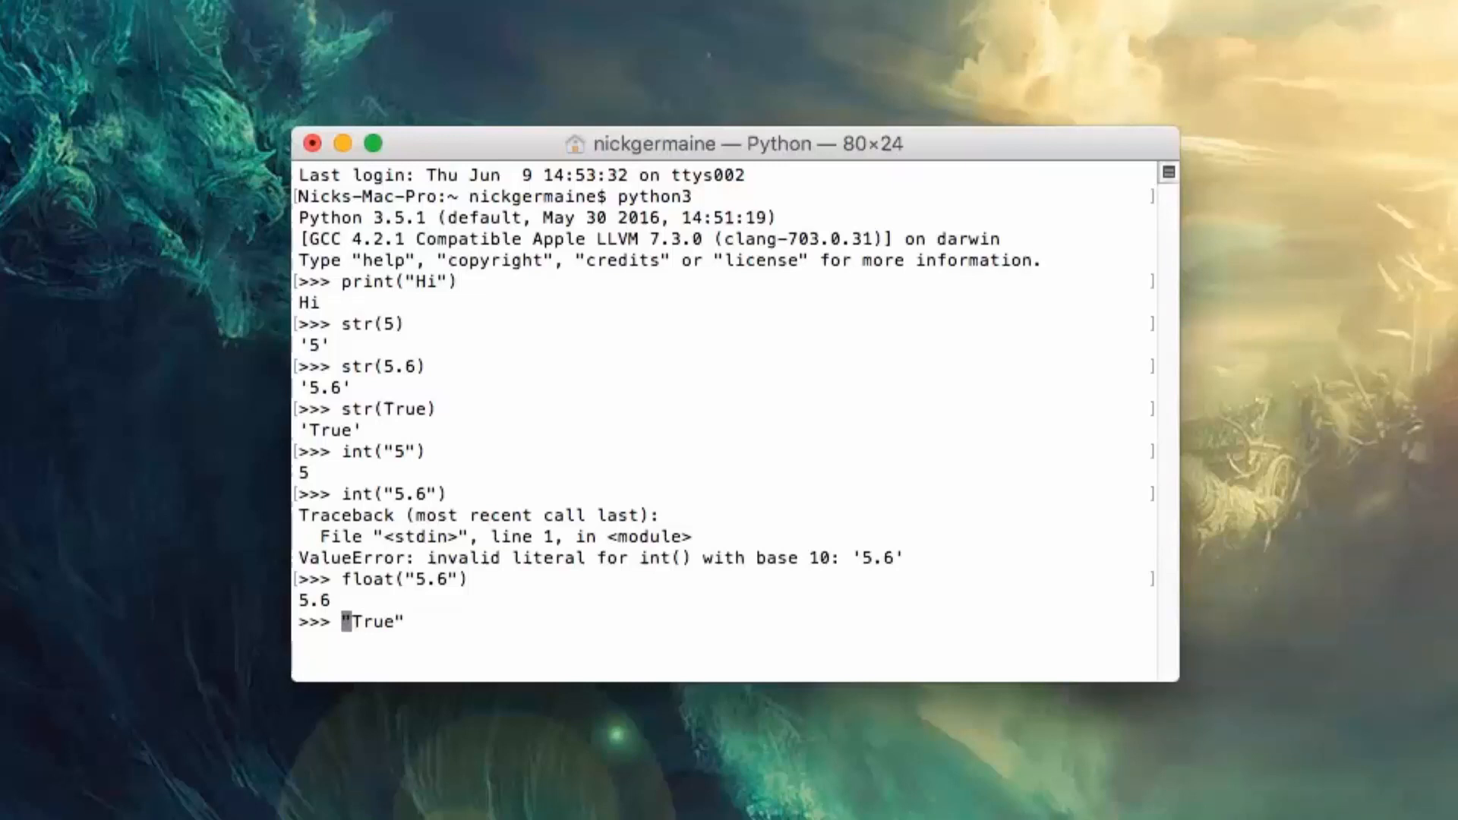
text(bool()
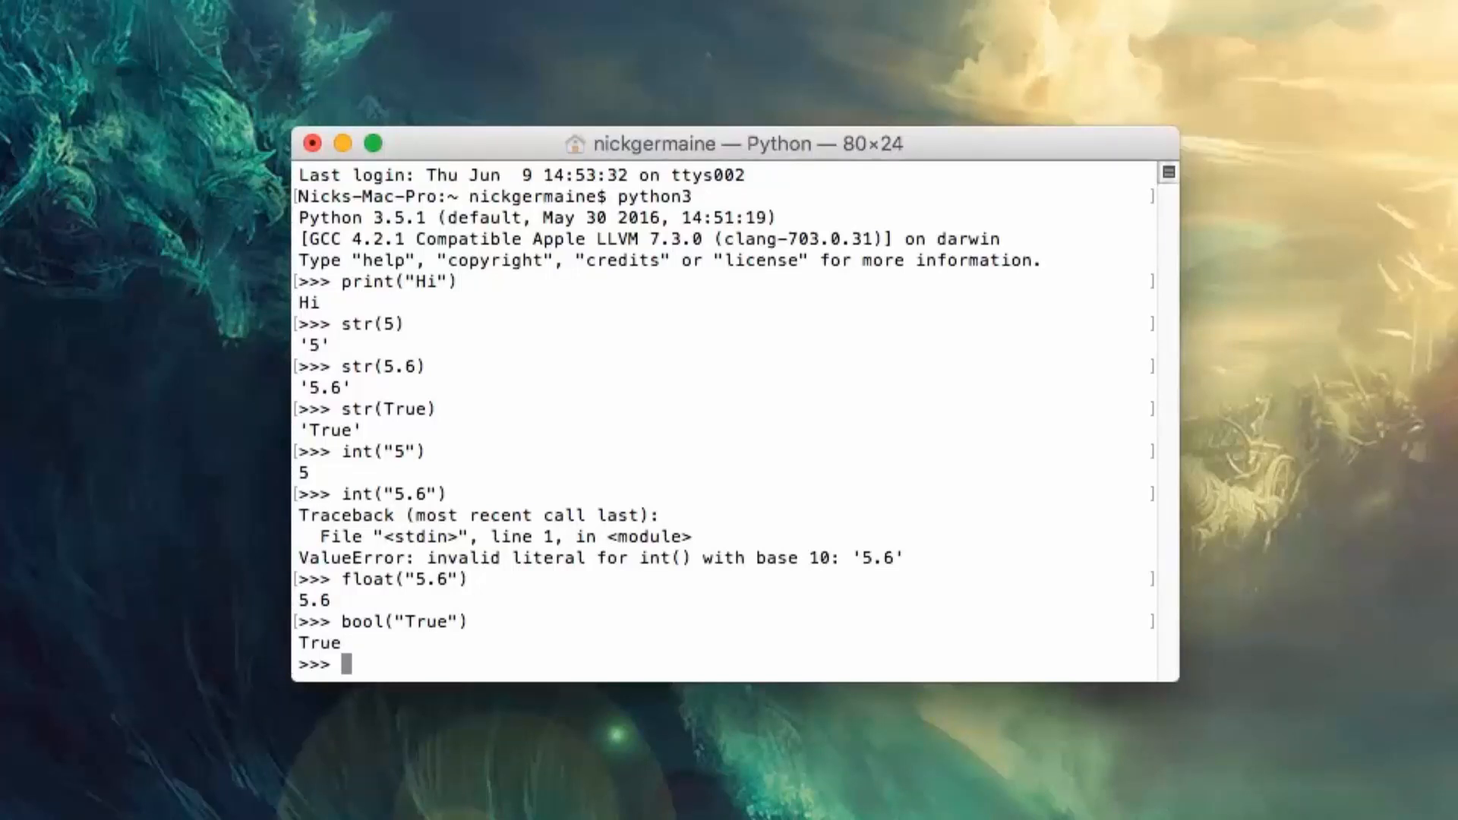
Step: Run len("Hello") and len([1, 2, 6, 3, 4]), both returning 5
text(len)
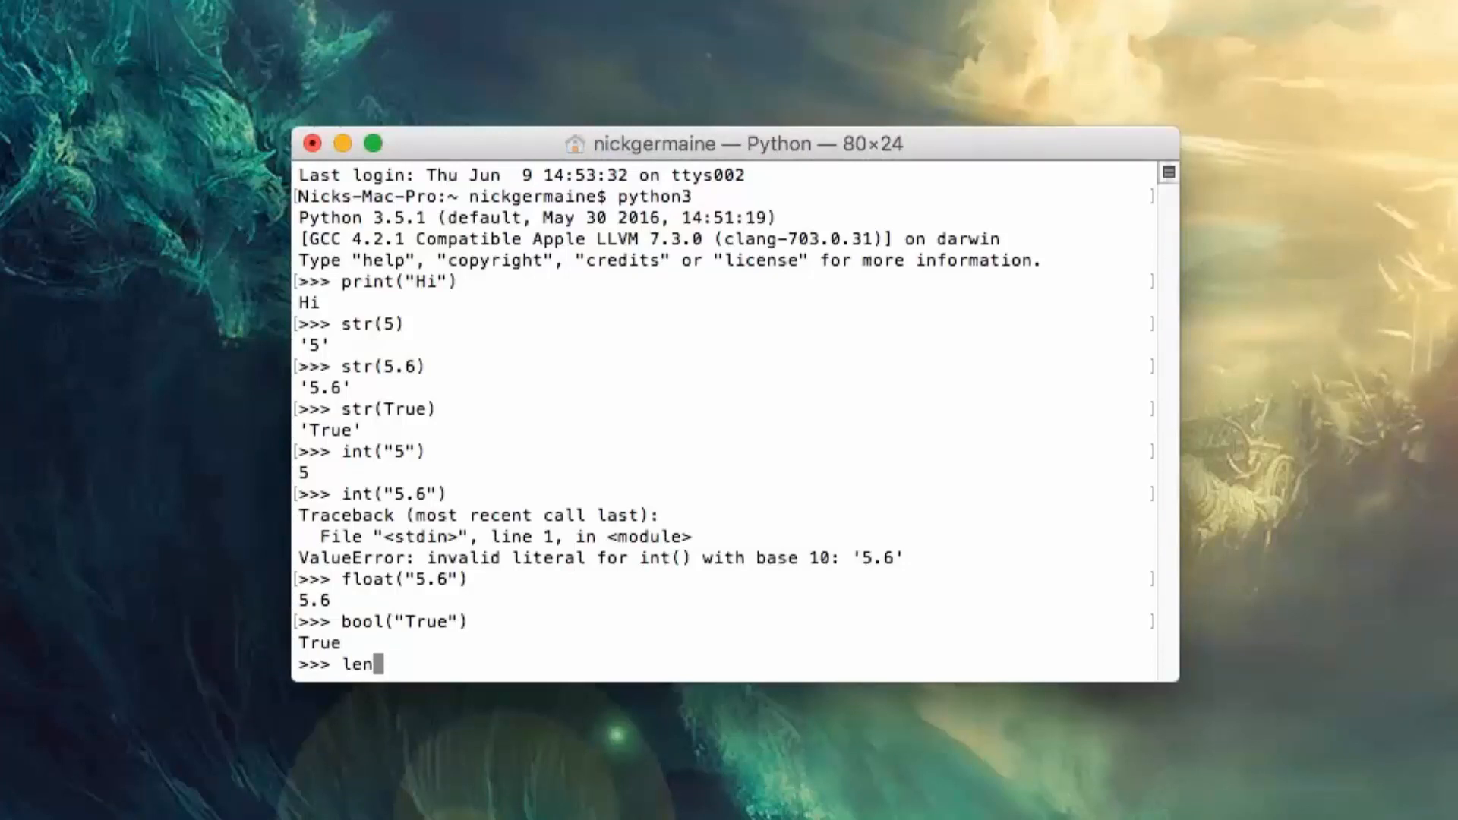
text(()
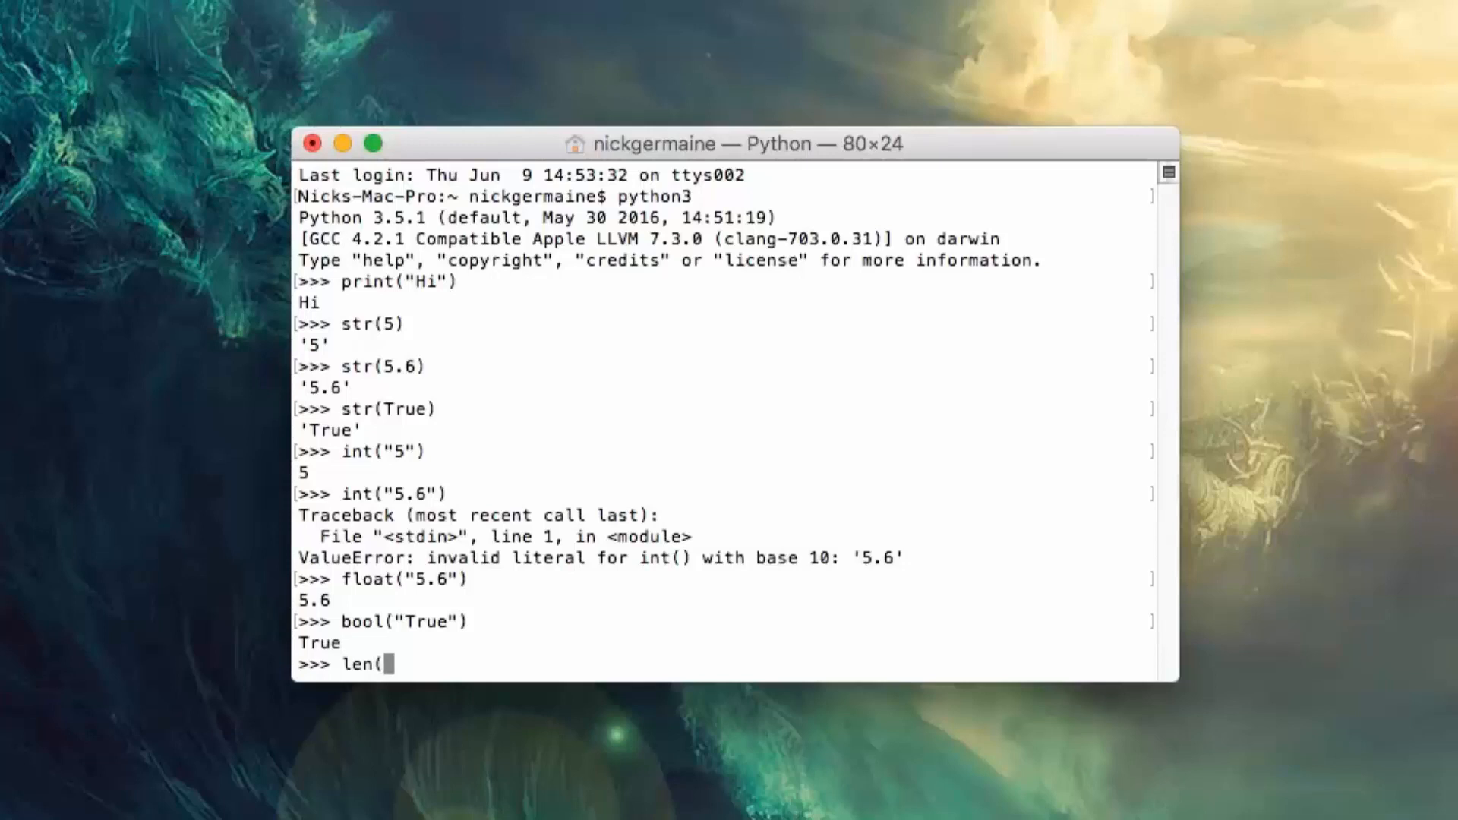
text(")
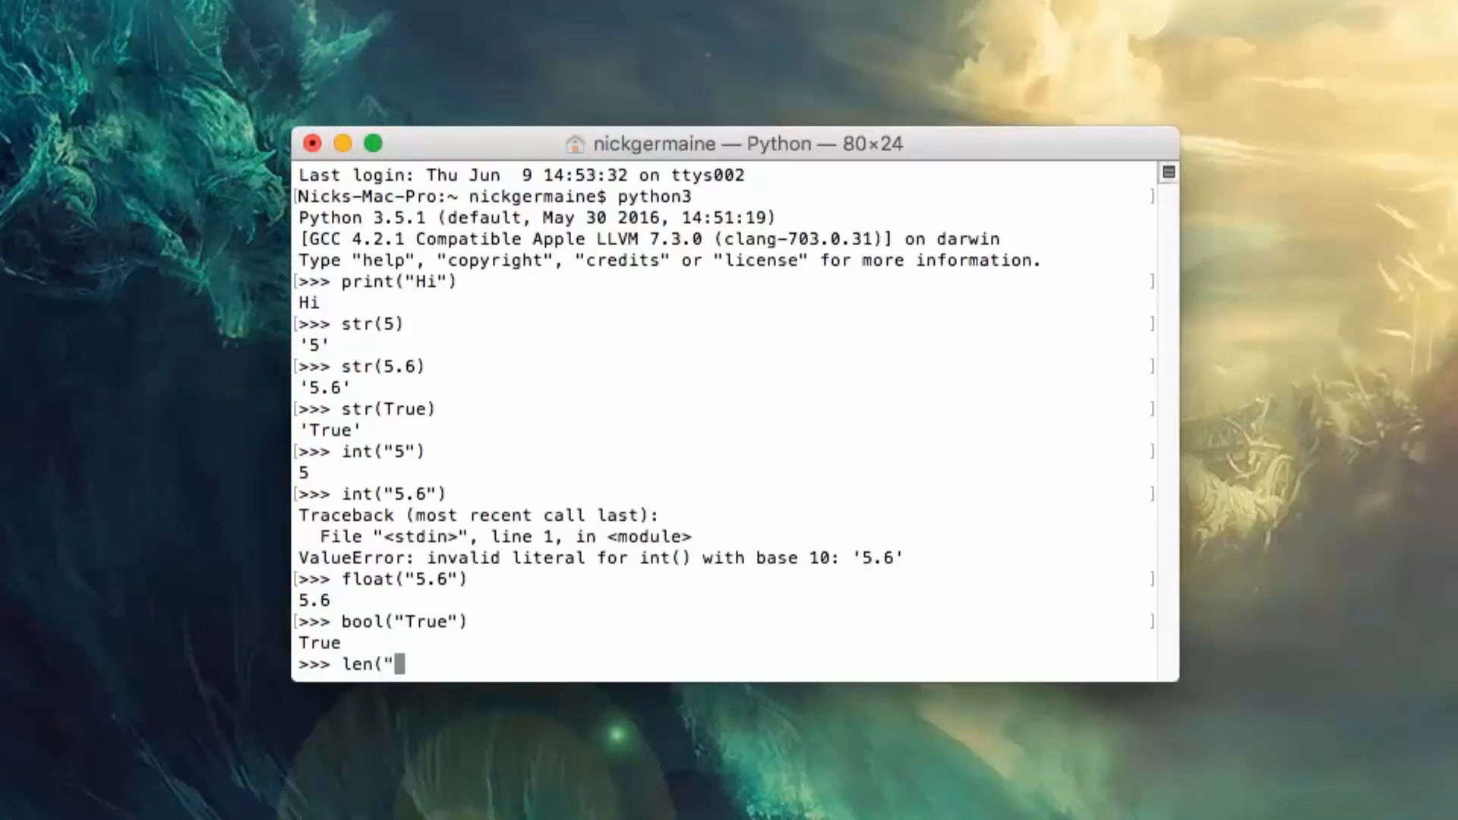
text(Hello")
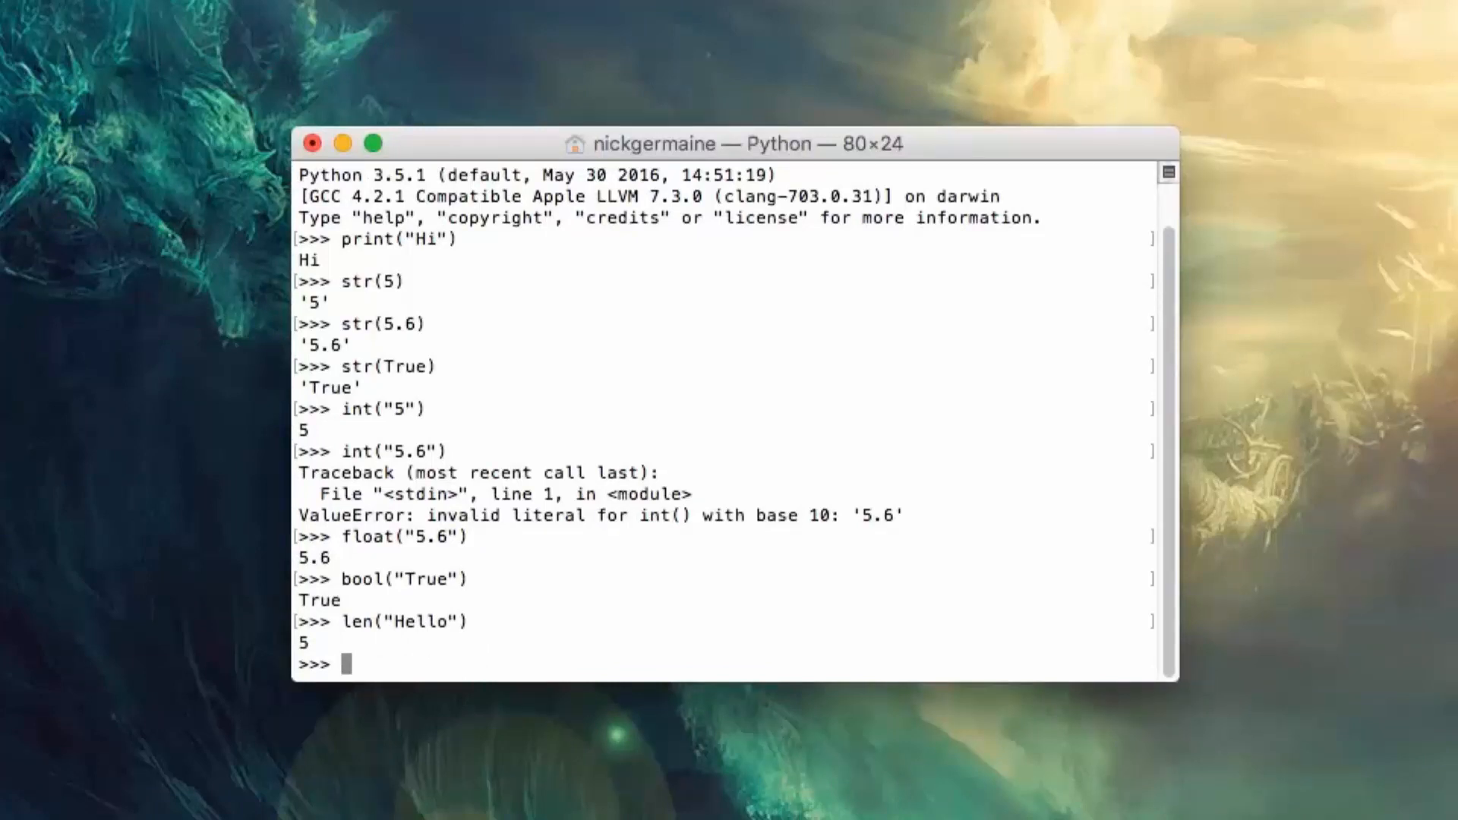
text(len)
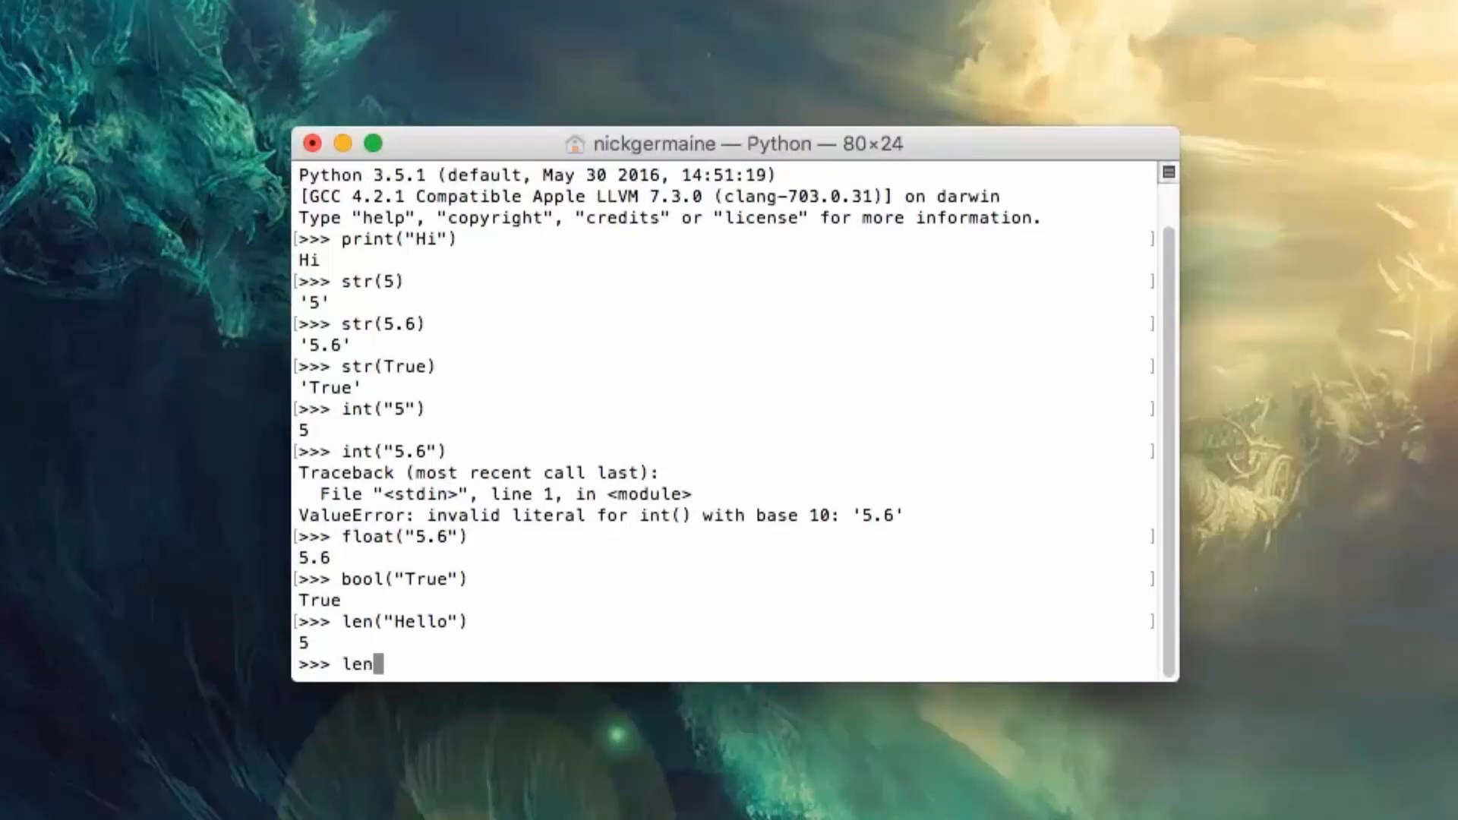
text(([1)
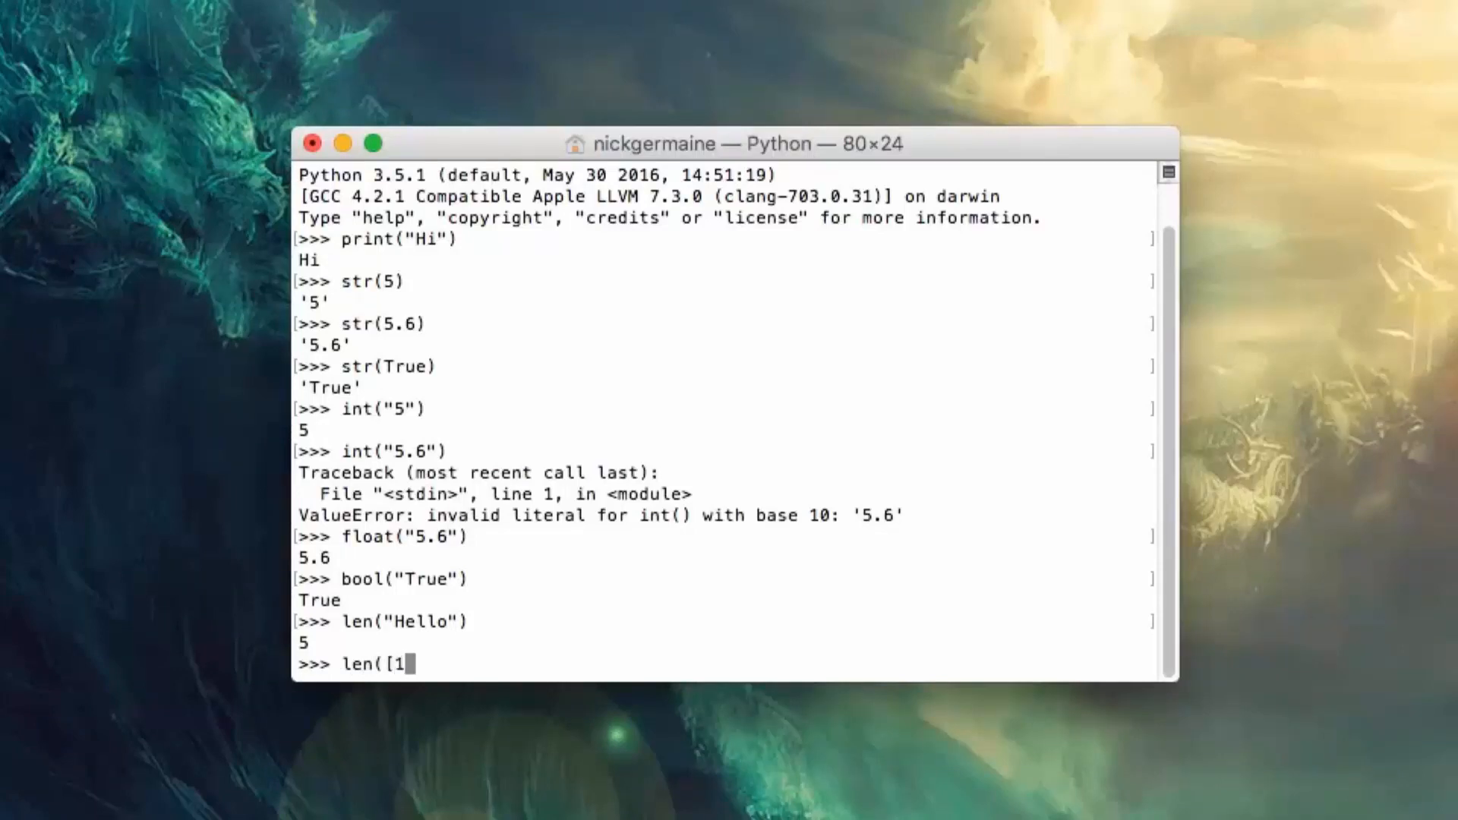
text(, 2, 6,)
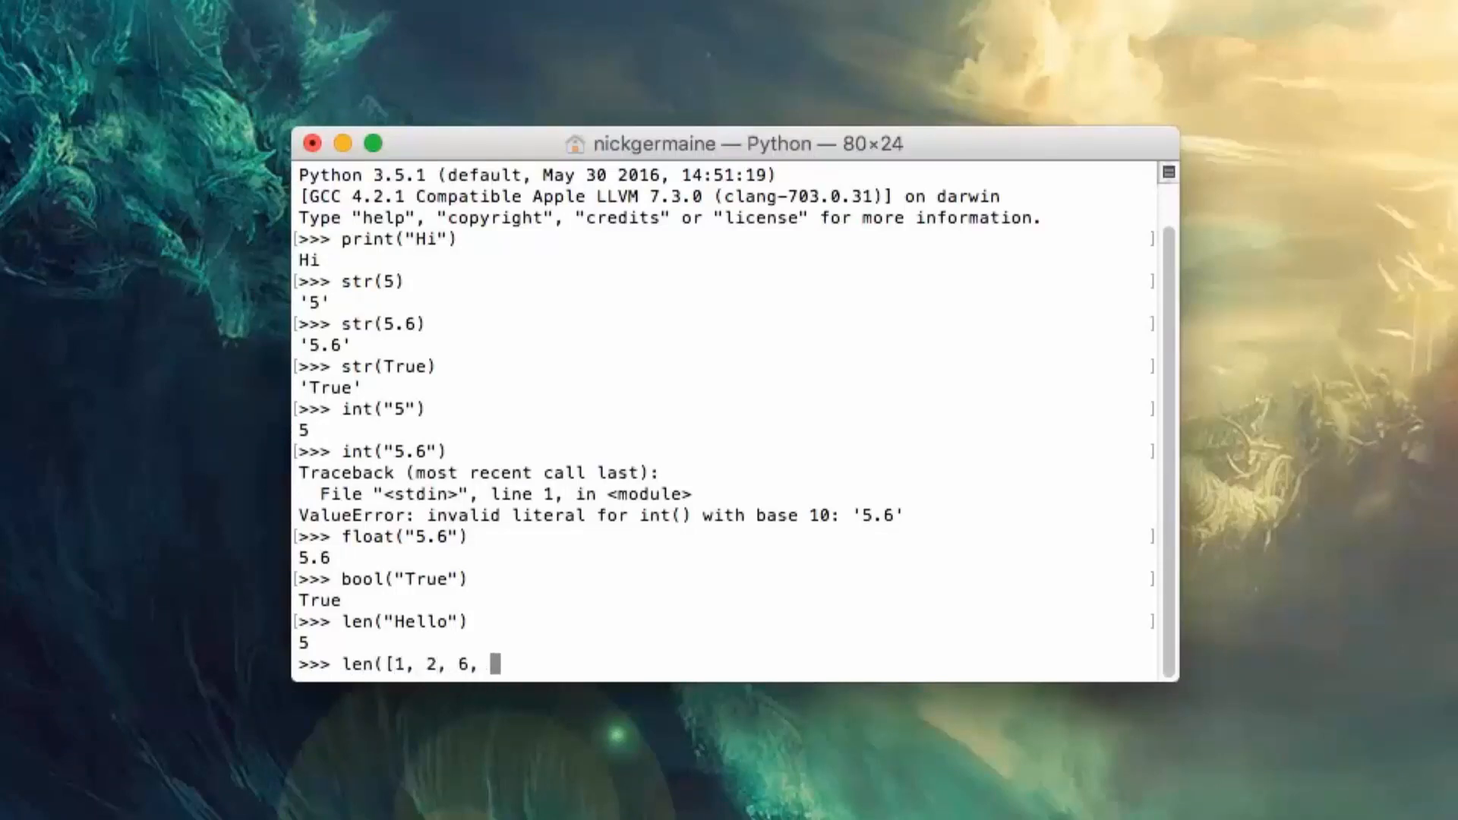
text(3, 4)
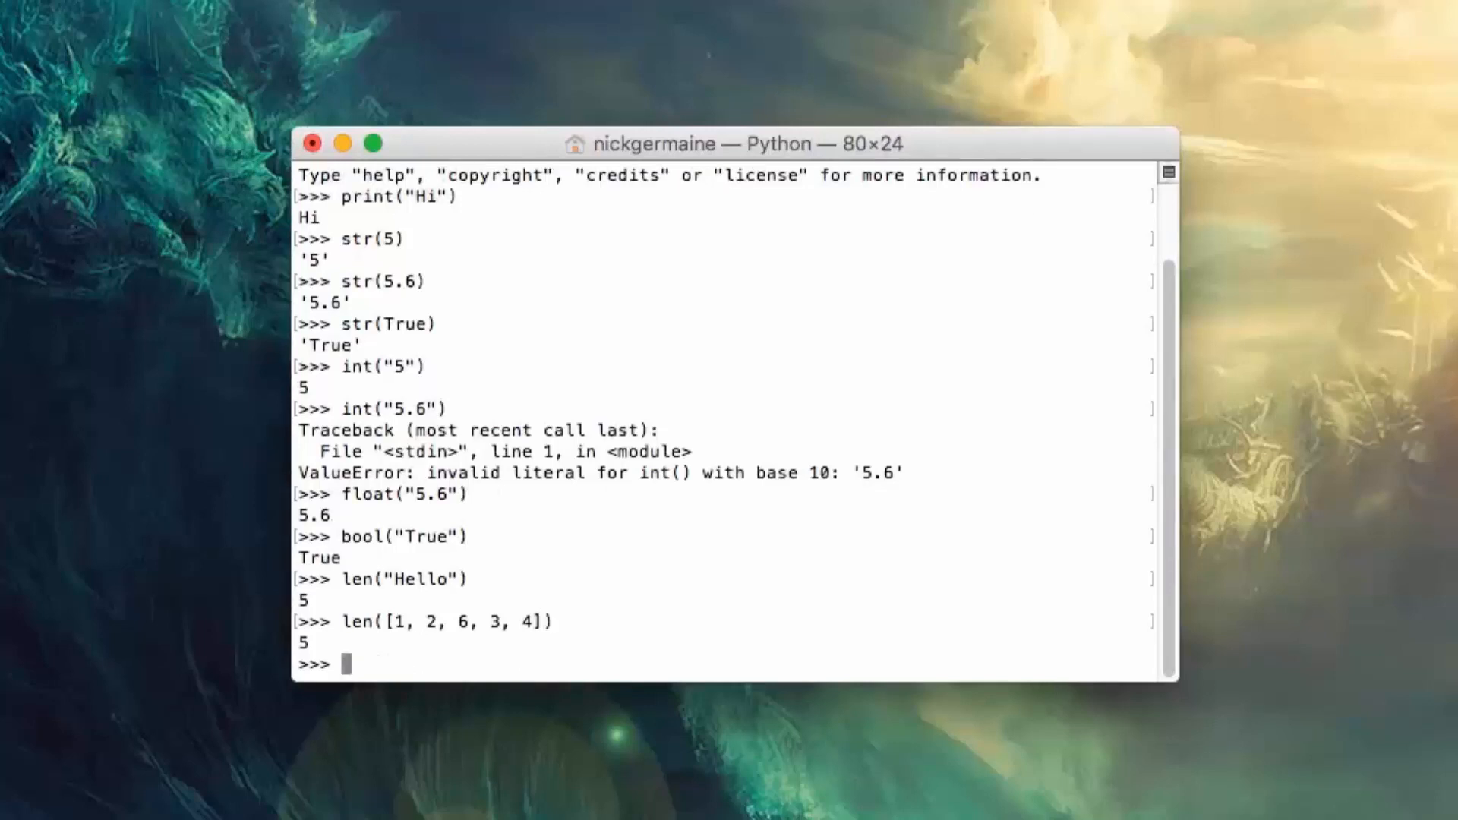
text(len([1, 2, 6, 3, 4]))
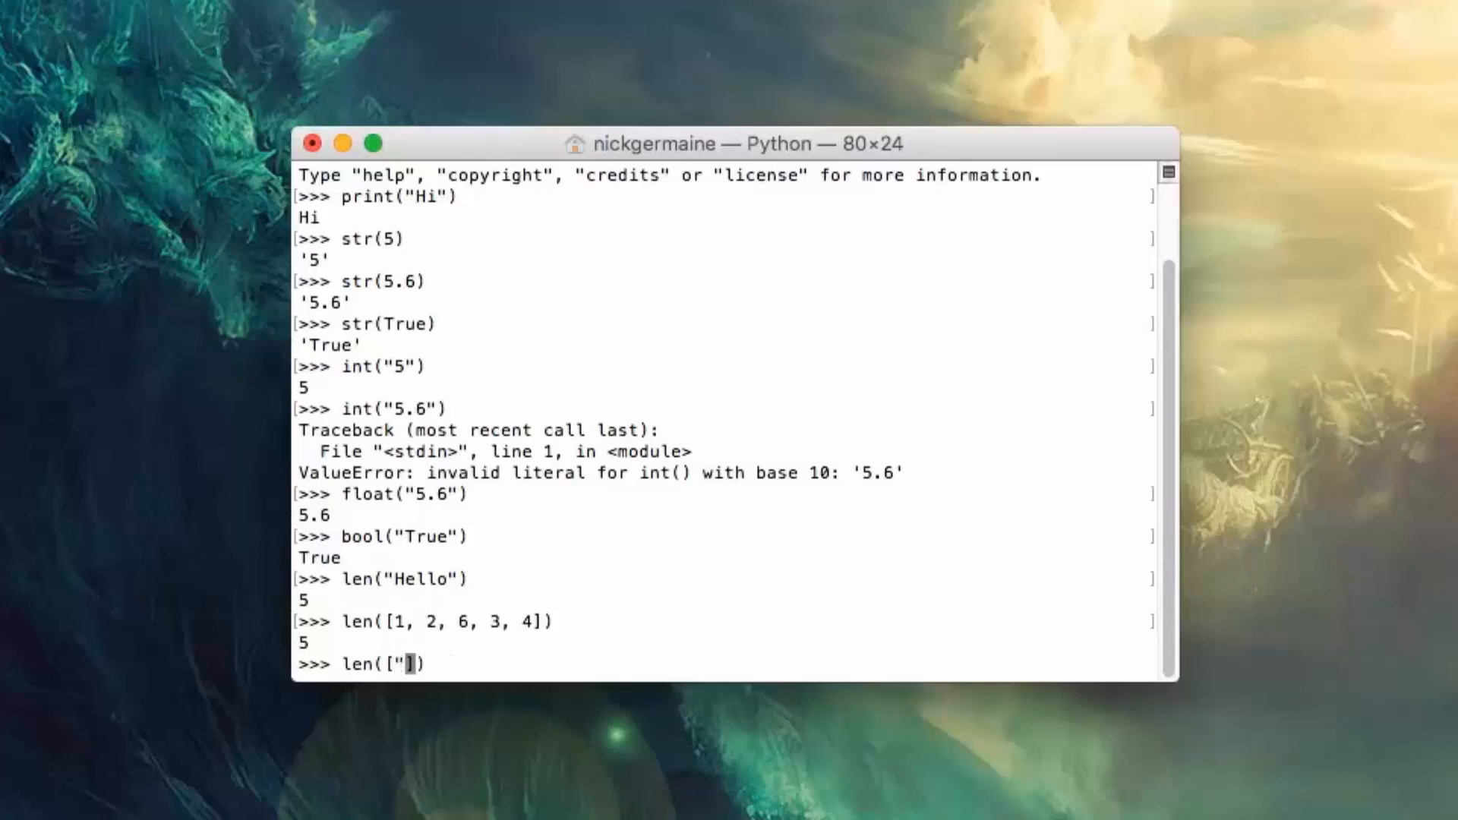
Step: Run len(["Hello", "Nick"]) to get 2 for a two-string list
text(Hello")
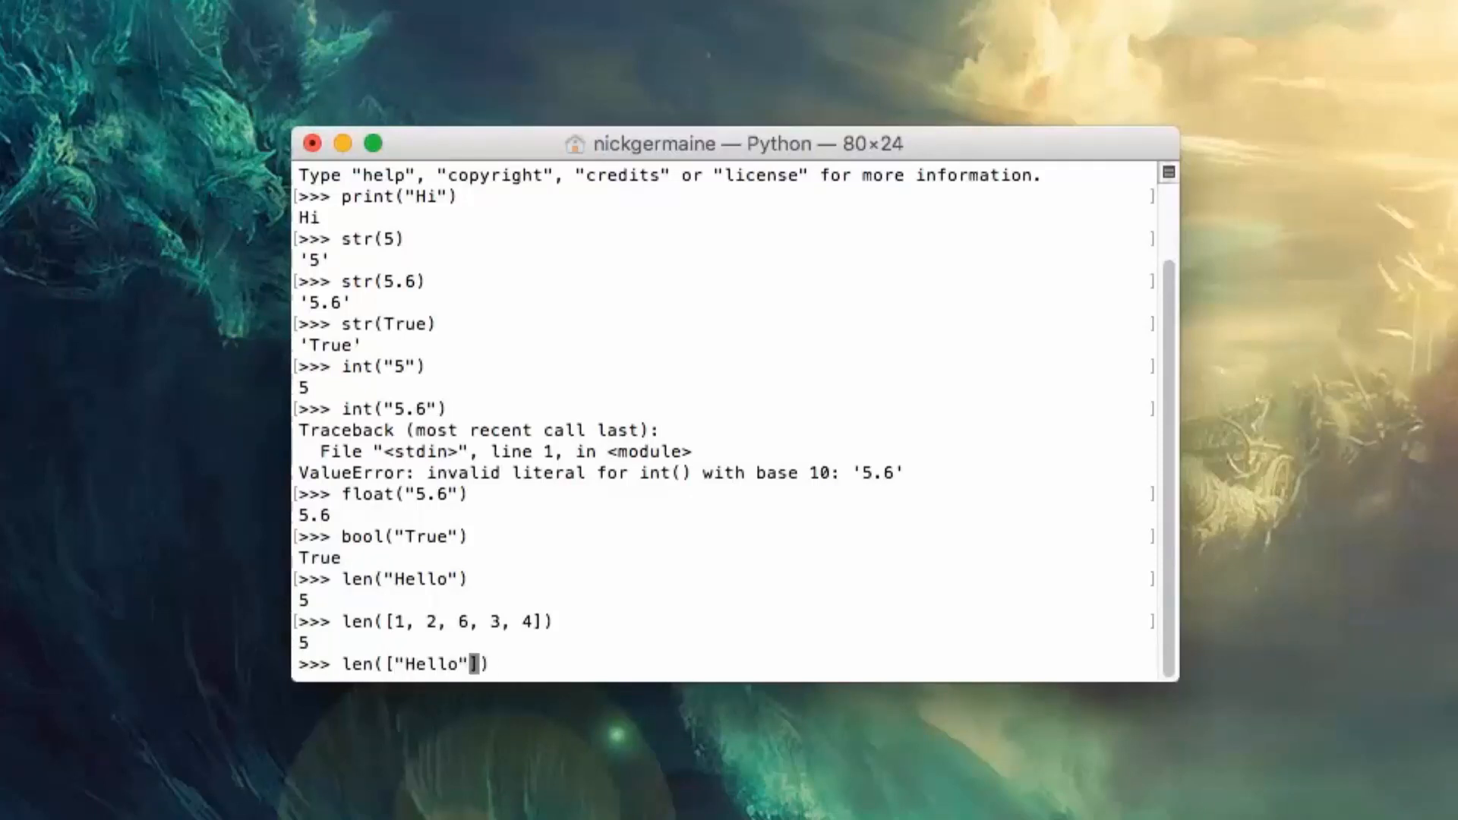
text(, "Nik)
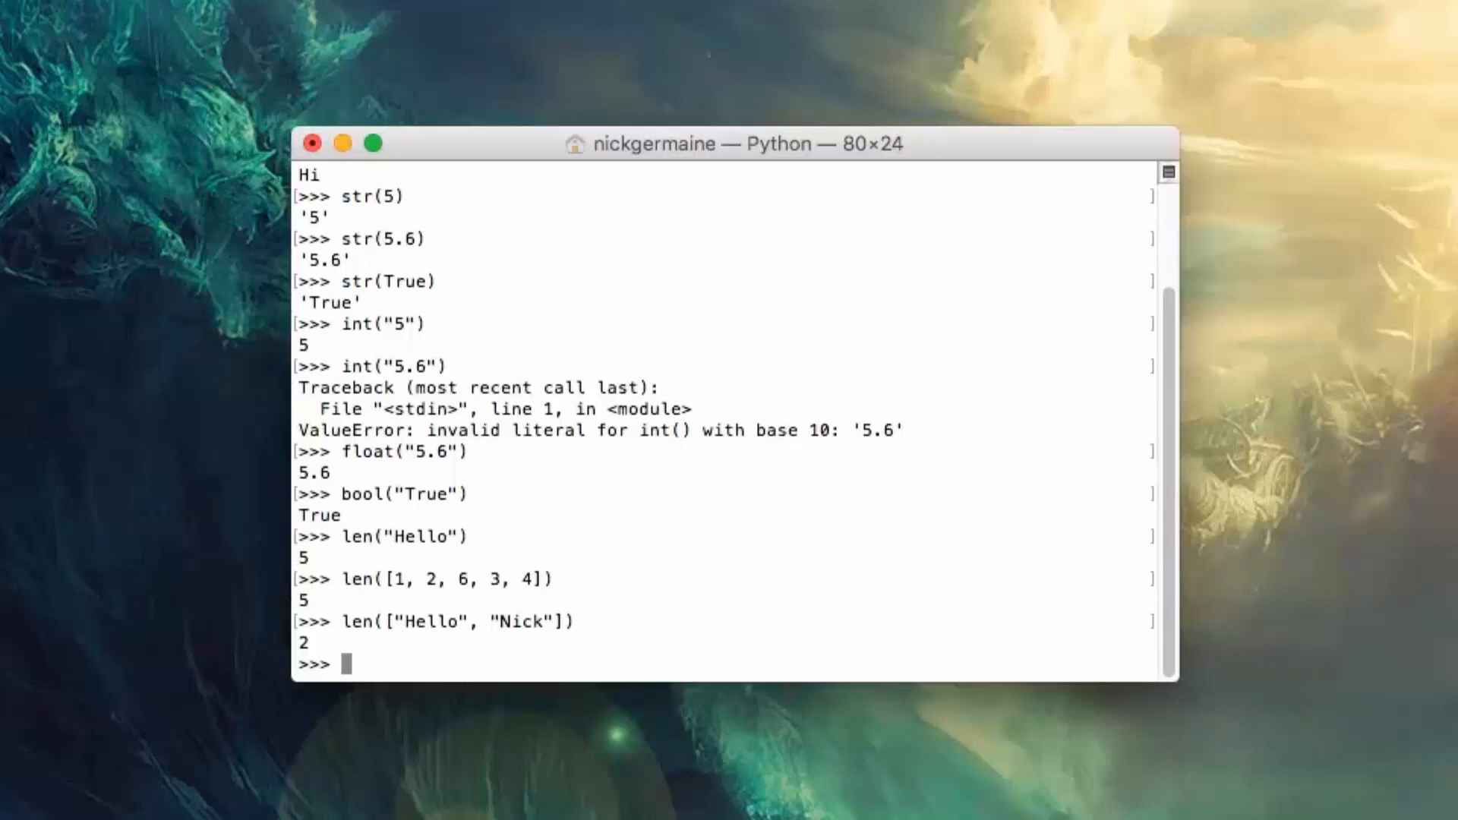
Step: Run sorted([16, 3, 8, 6, 9, 133, 435, 21, 823, 45]) to get the list ascending from 3 to 823
text([)
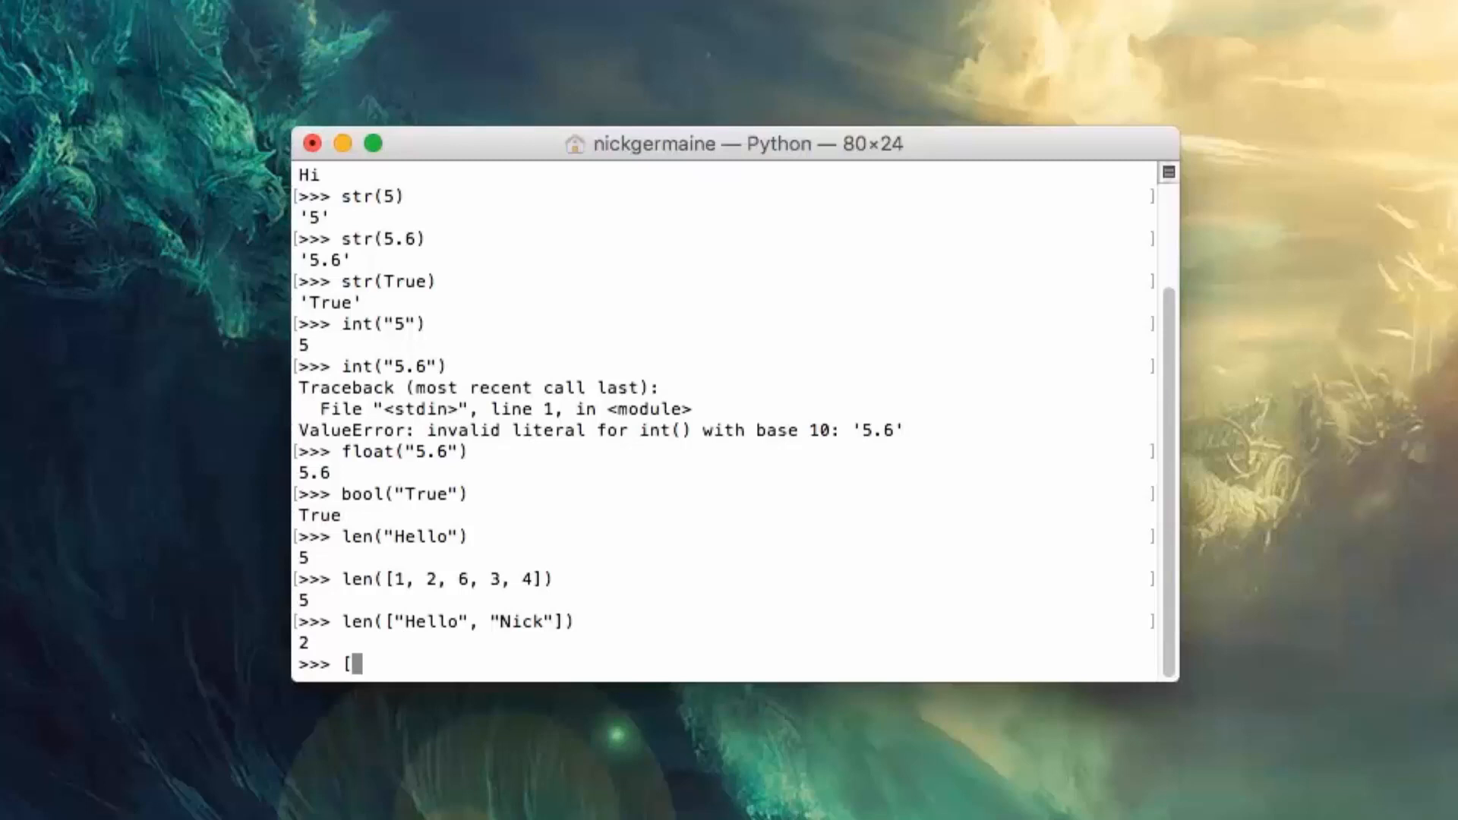
text(16, 3,)
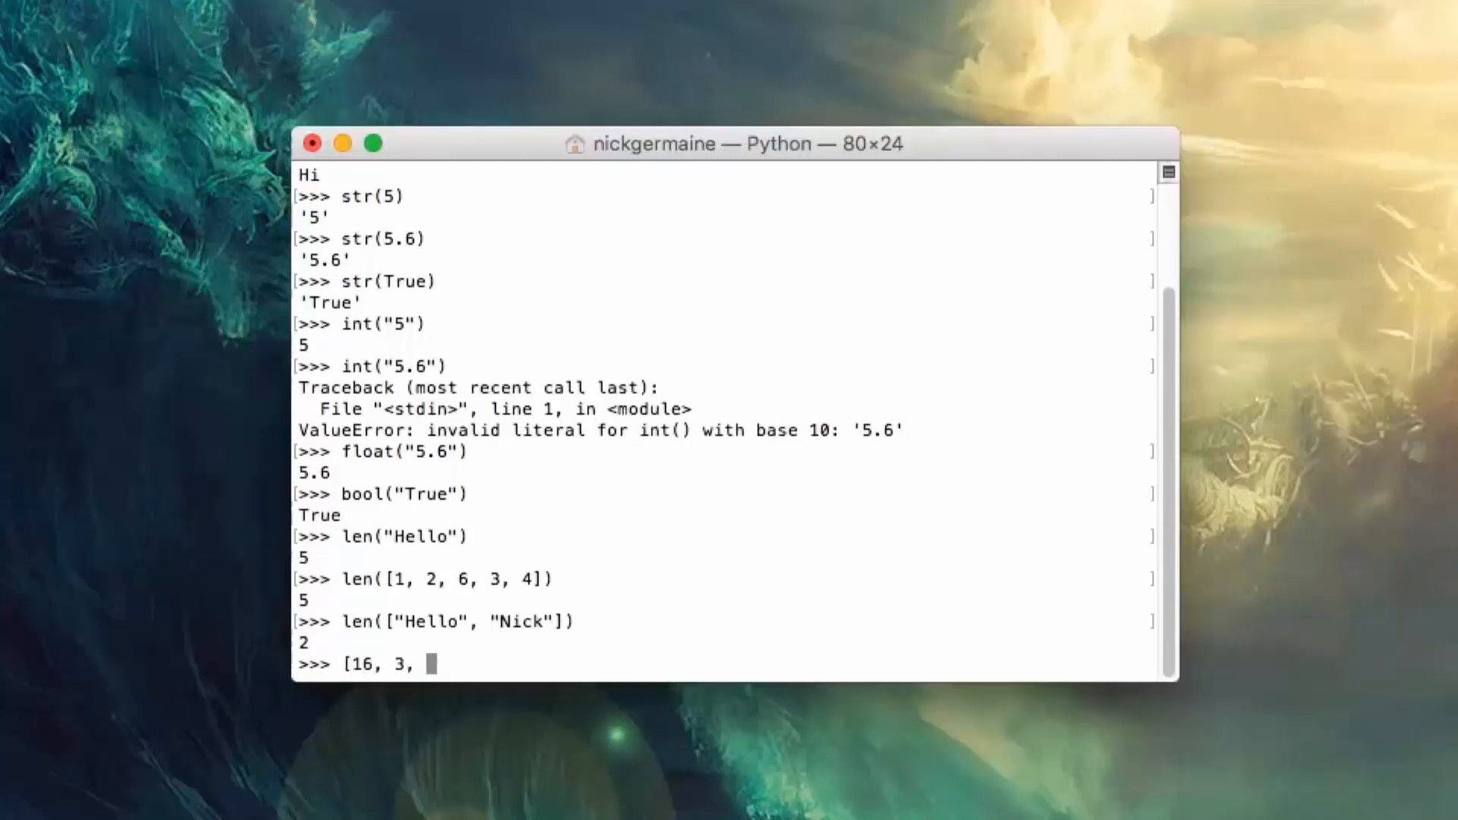
text(8, 6, 9, 133,)
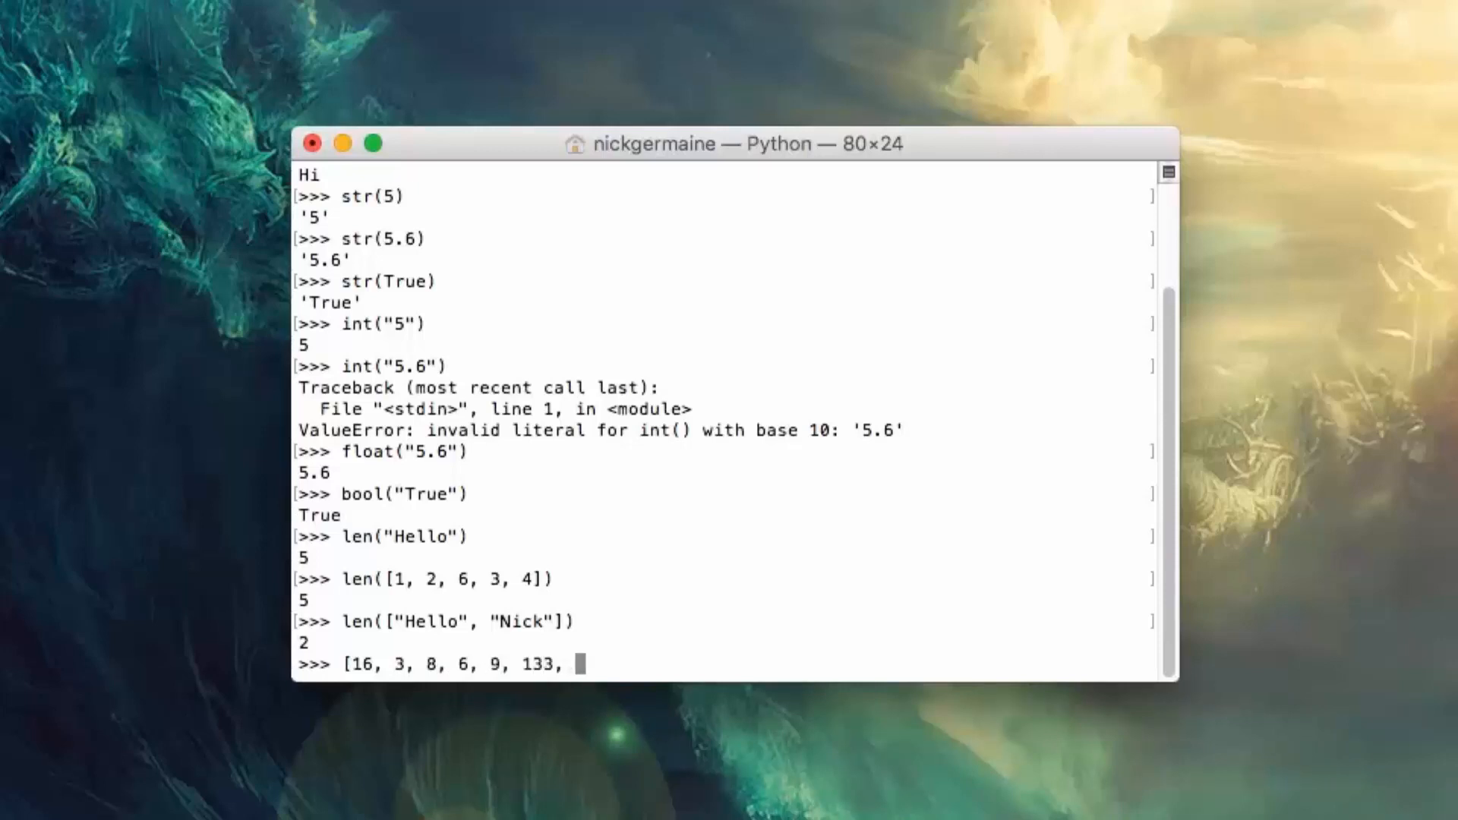
text(435, 21)
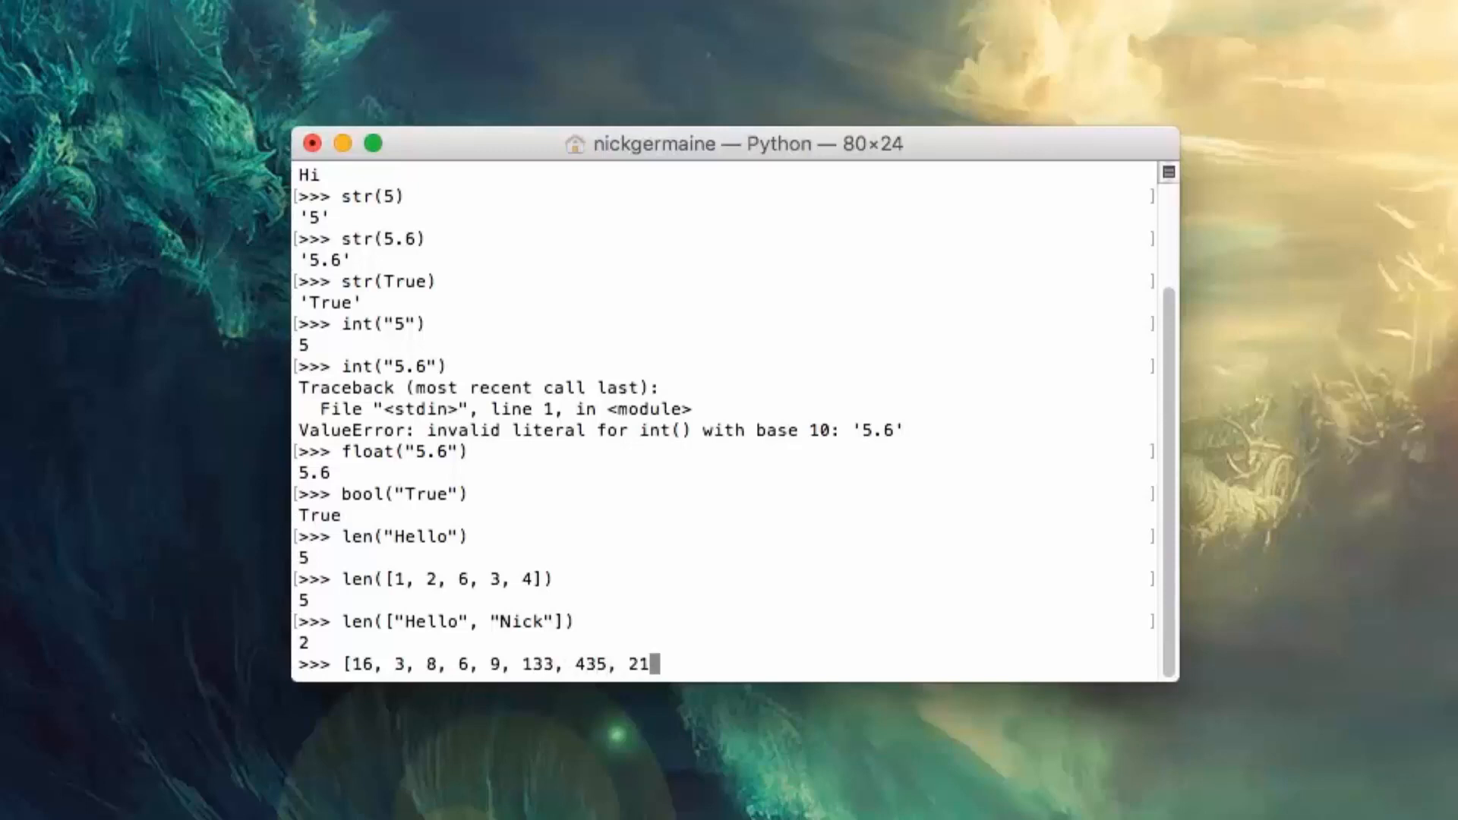
text(, 8)
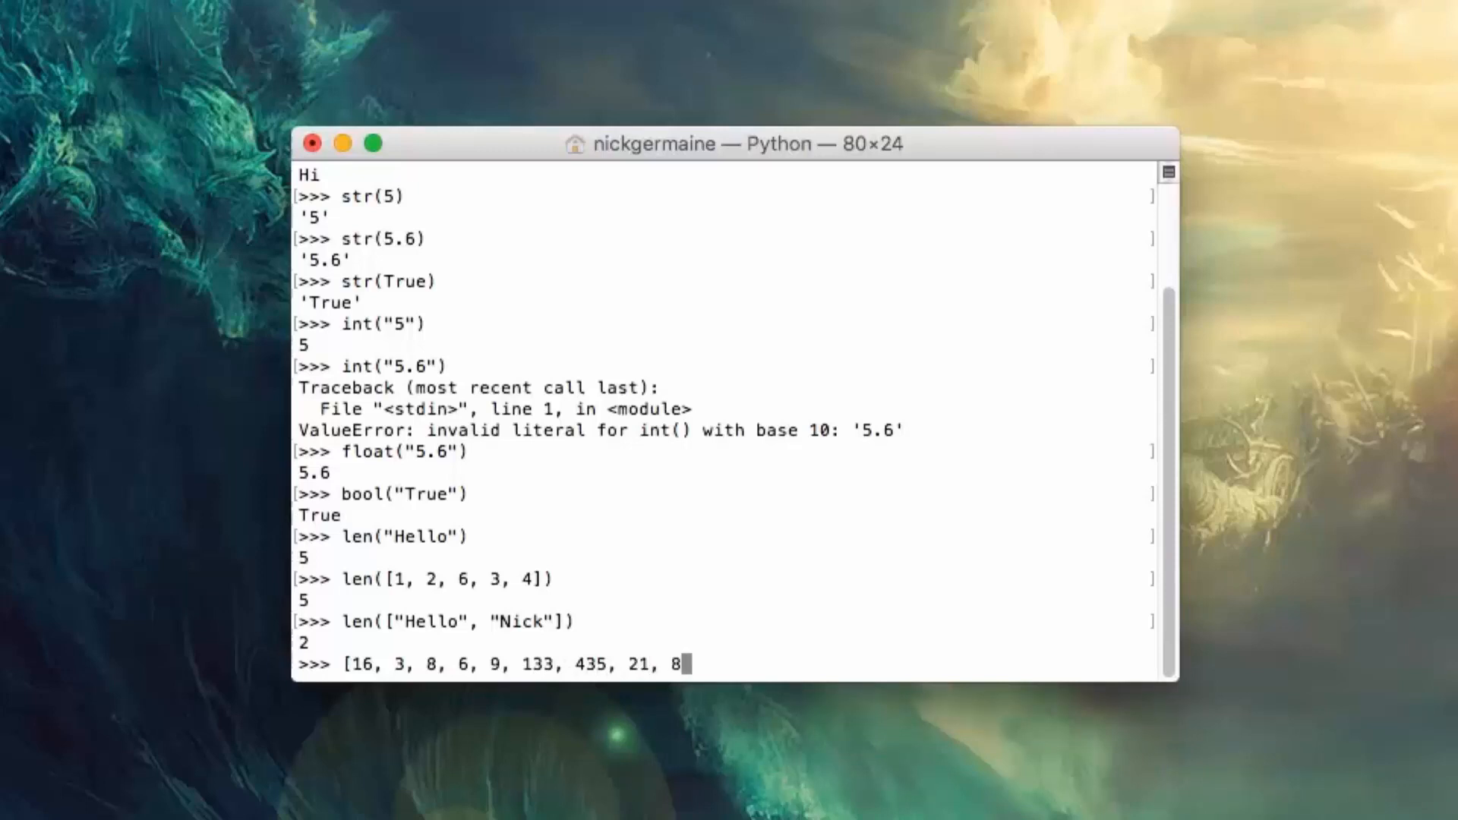
text(23, 45)
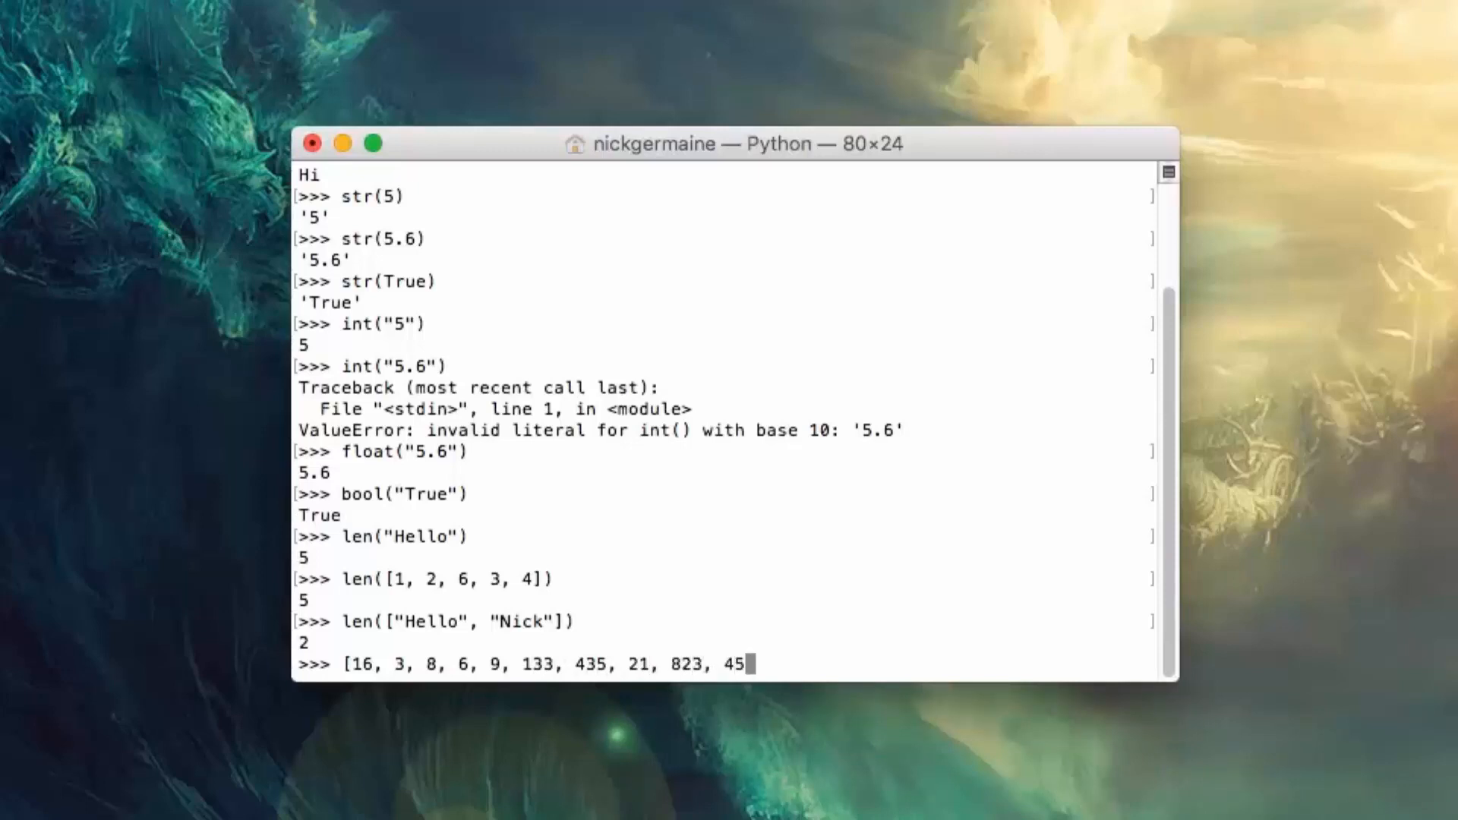
text(])
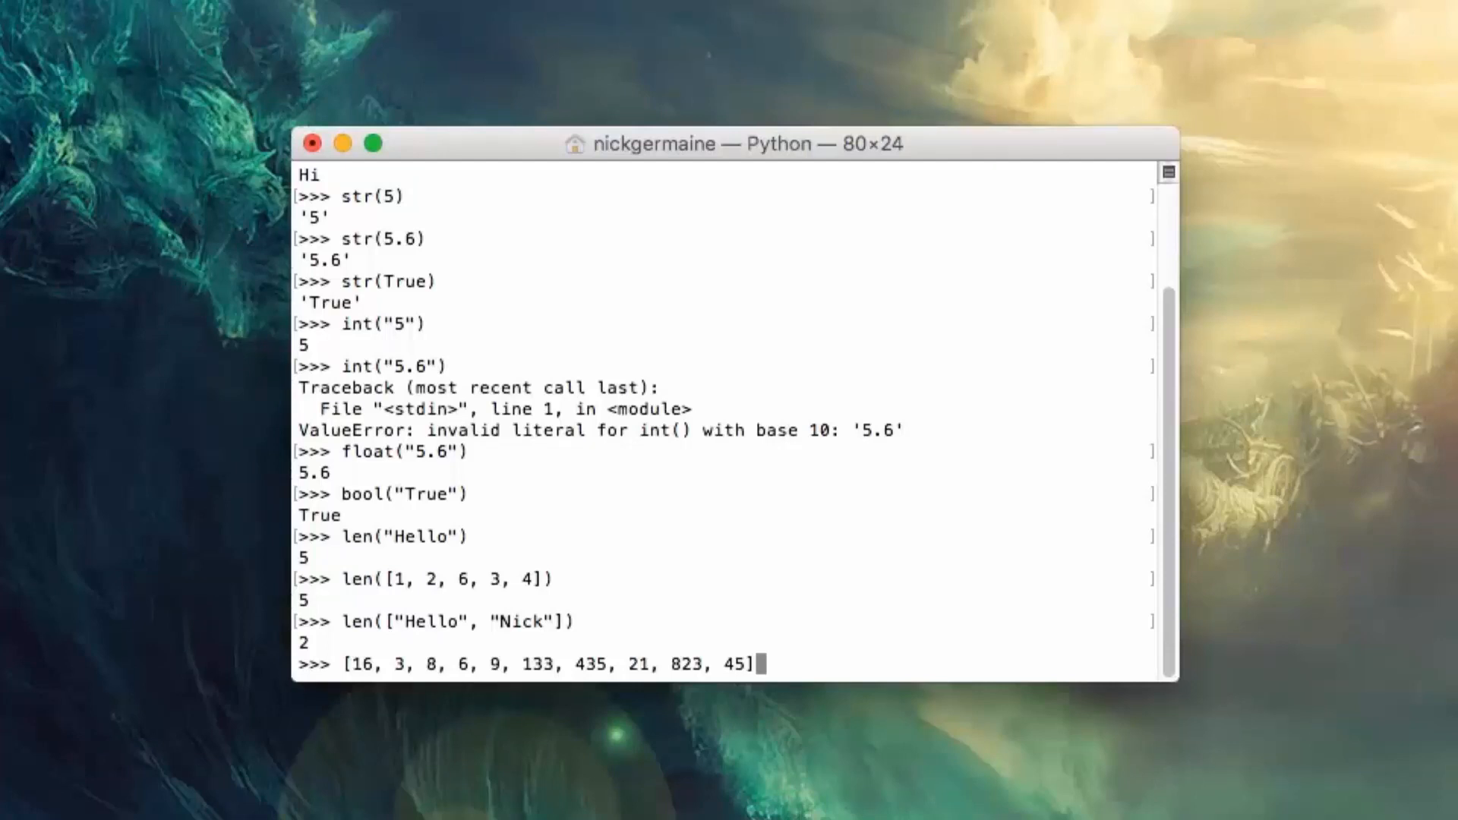
text())
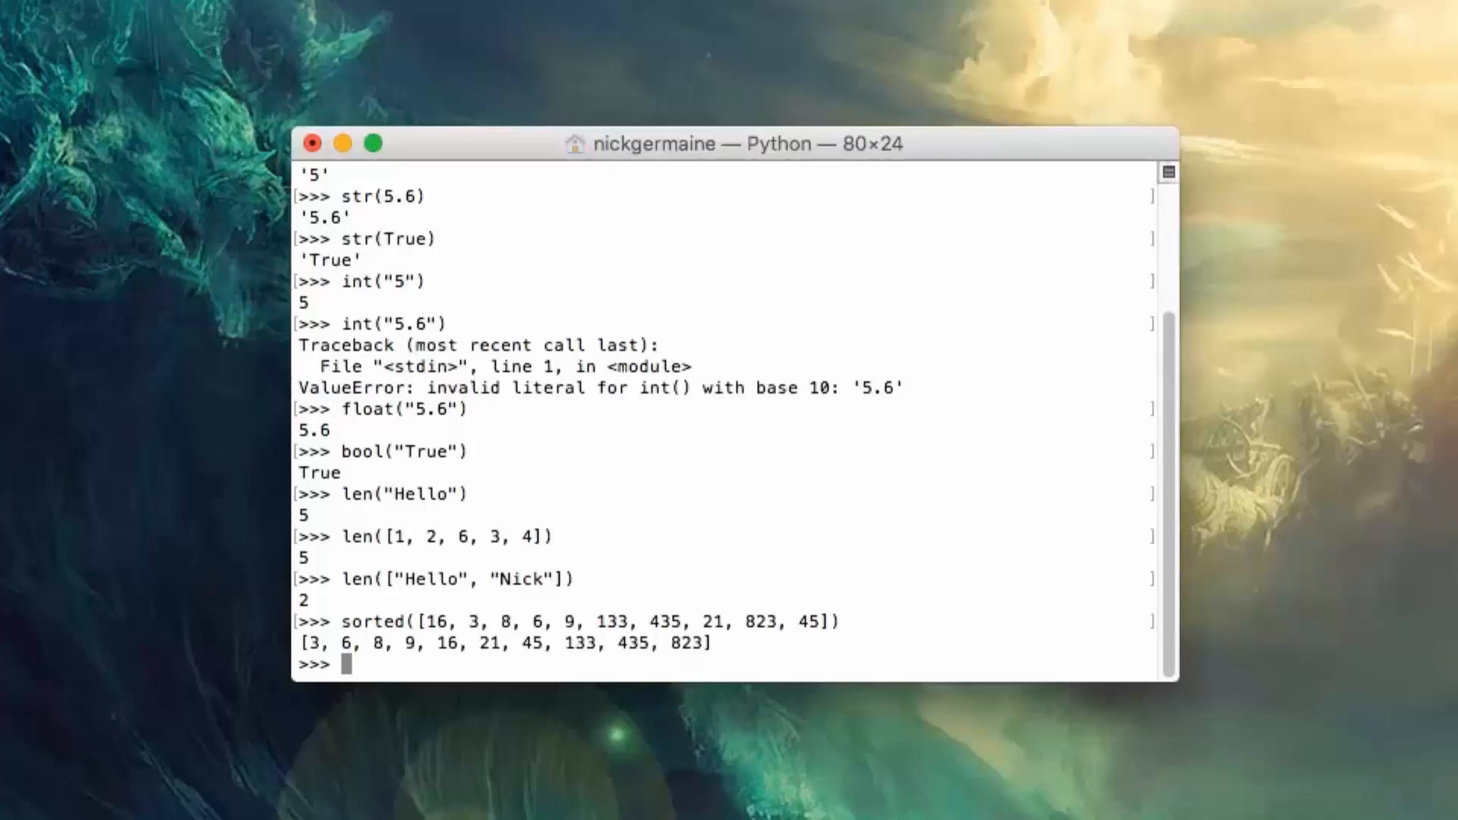
text(sor)
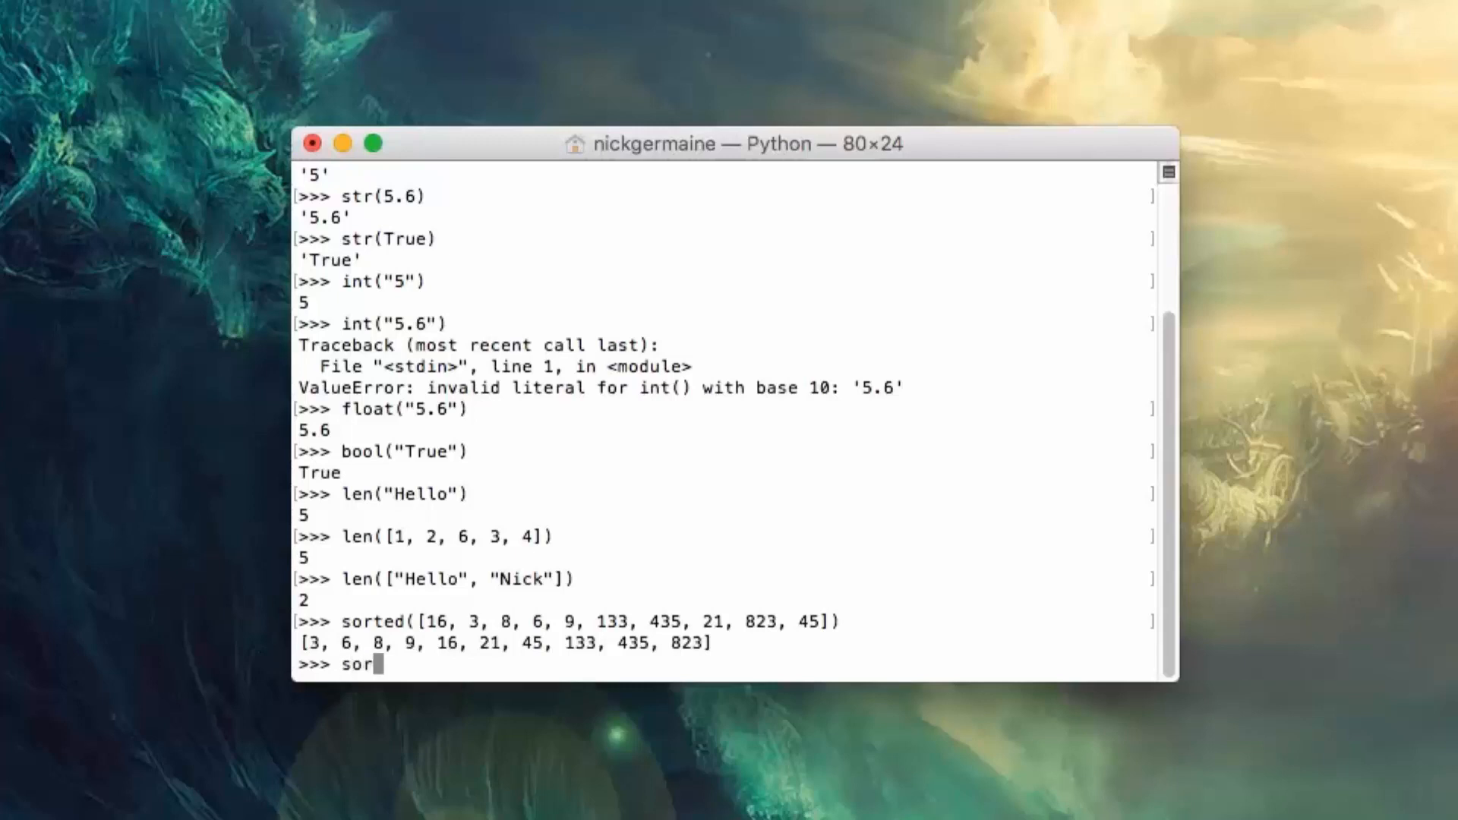
Step: Try sort(["B", "R", "a", "N"]) and get a NameError
text(t())
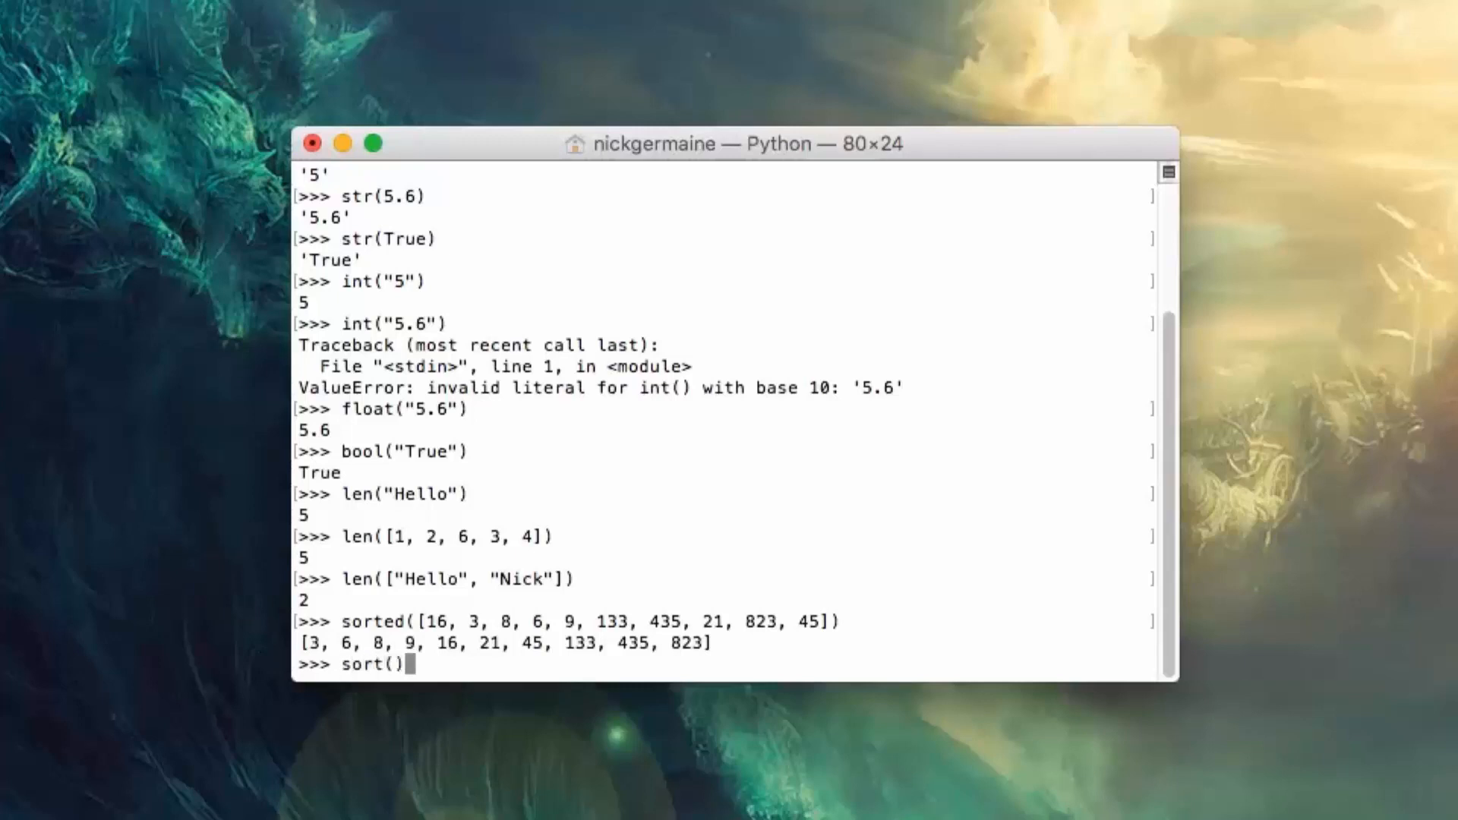
text([])
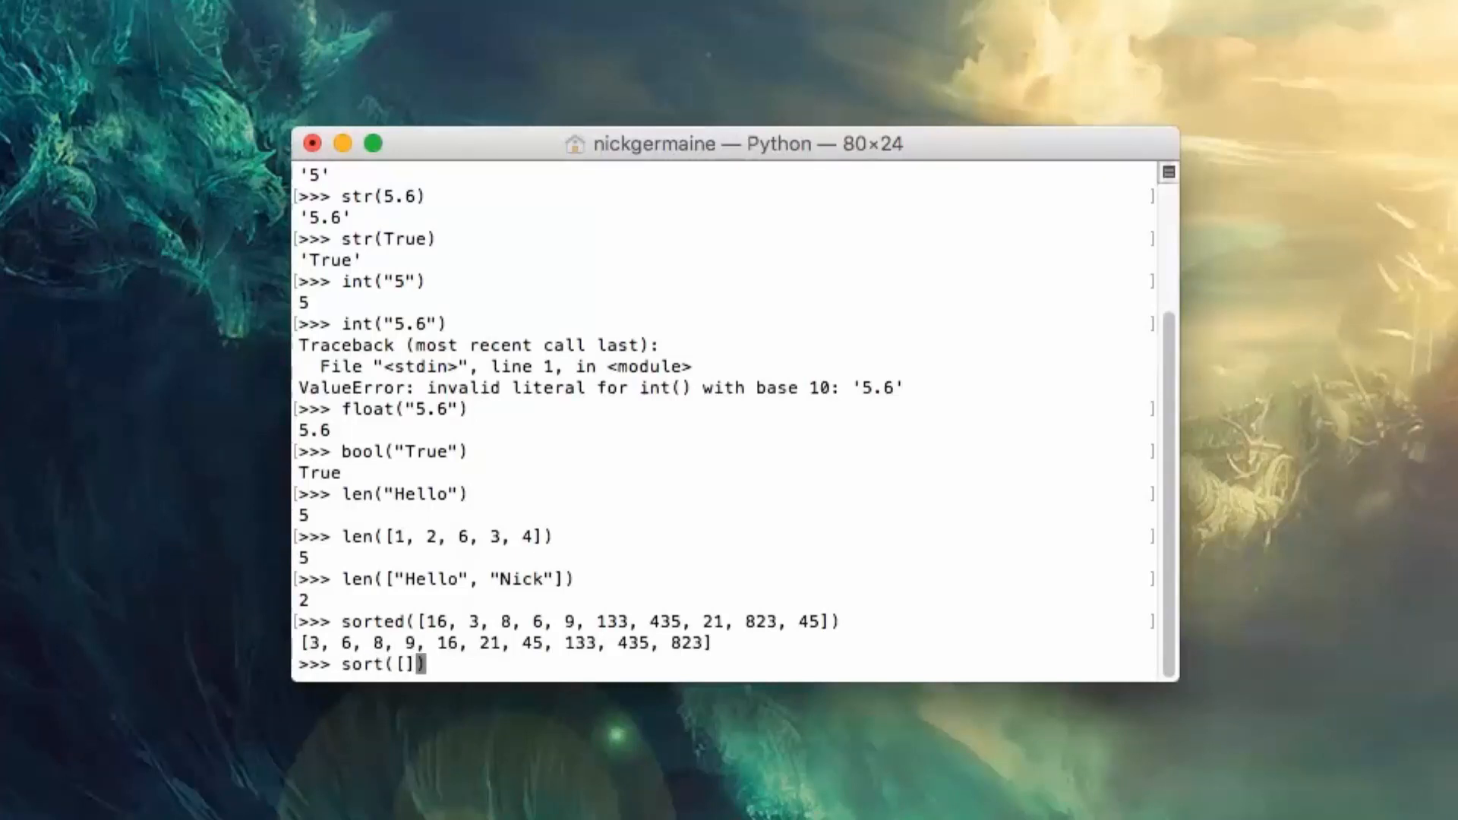
text(")
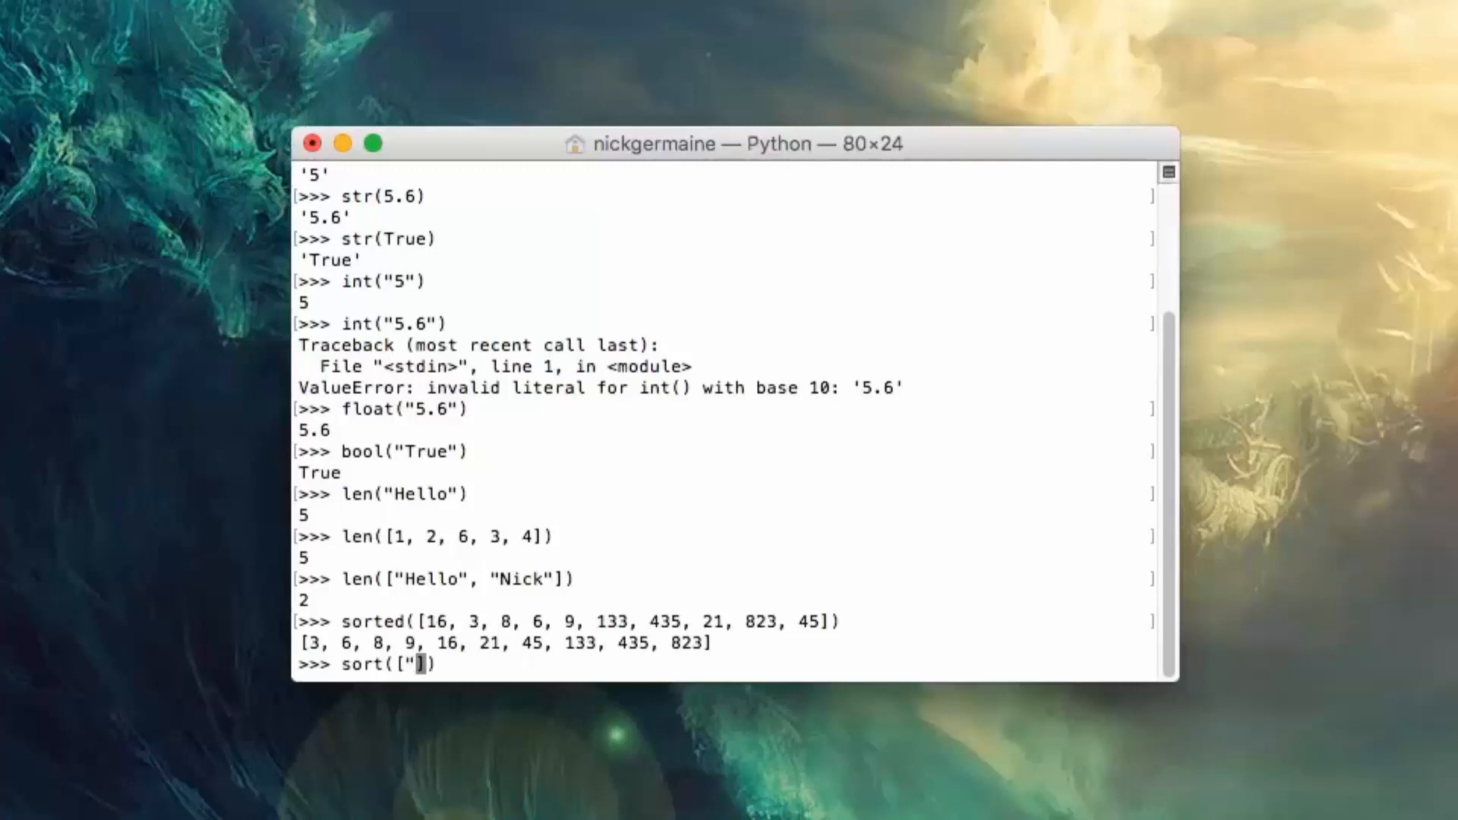
text(B", "R", "a")
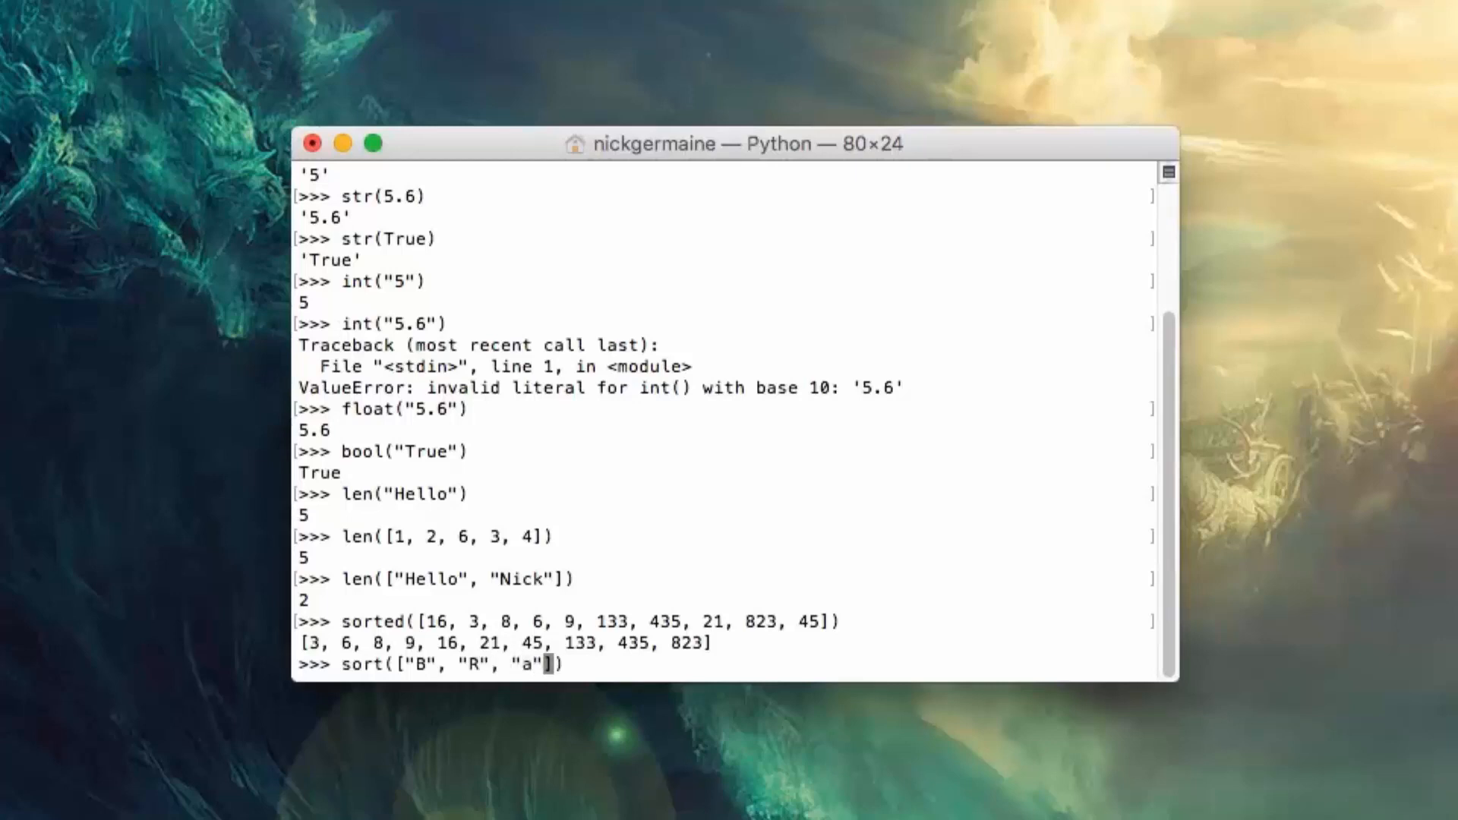
text(, "N)
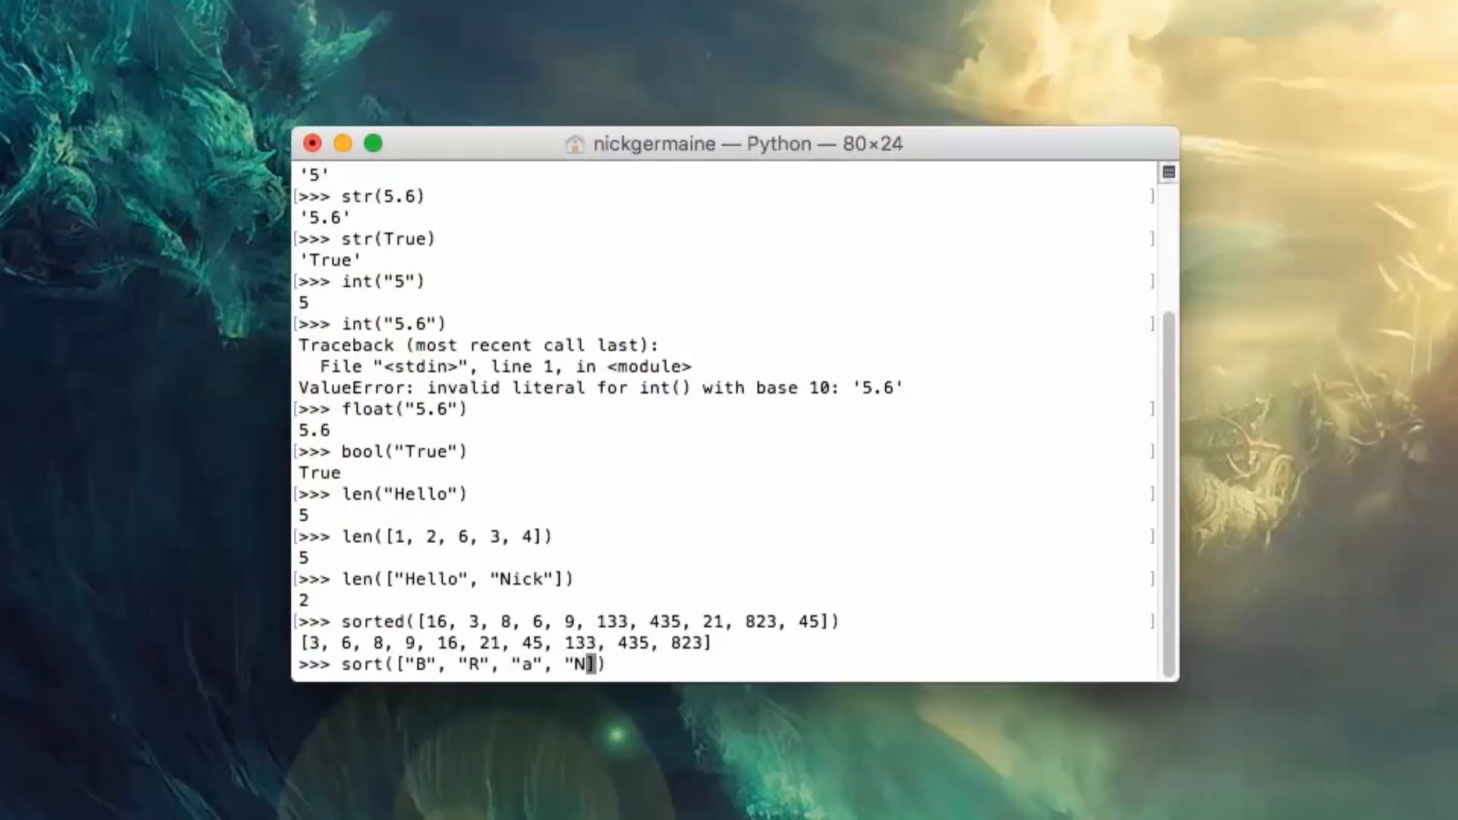
text(,)
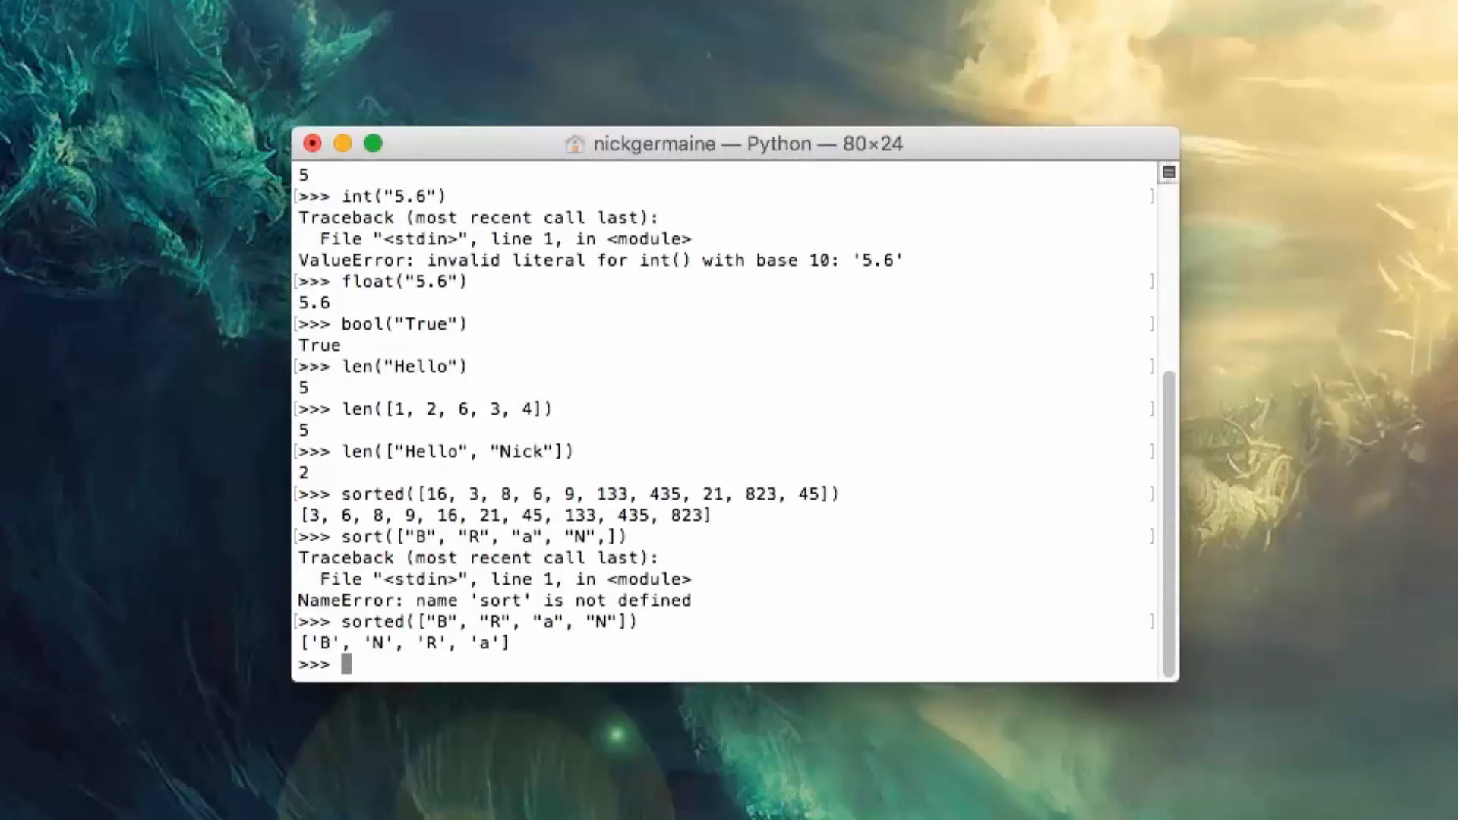
Step: Run sorted on ["B","R","a","N"] and ["B","R","A","N"], showing capitals sort before lowercase
text(sorted(["B", "R", "a", "N"]))
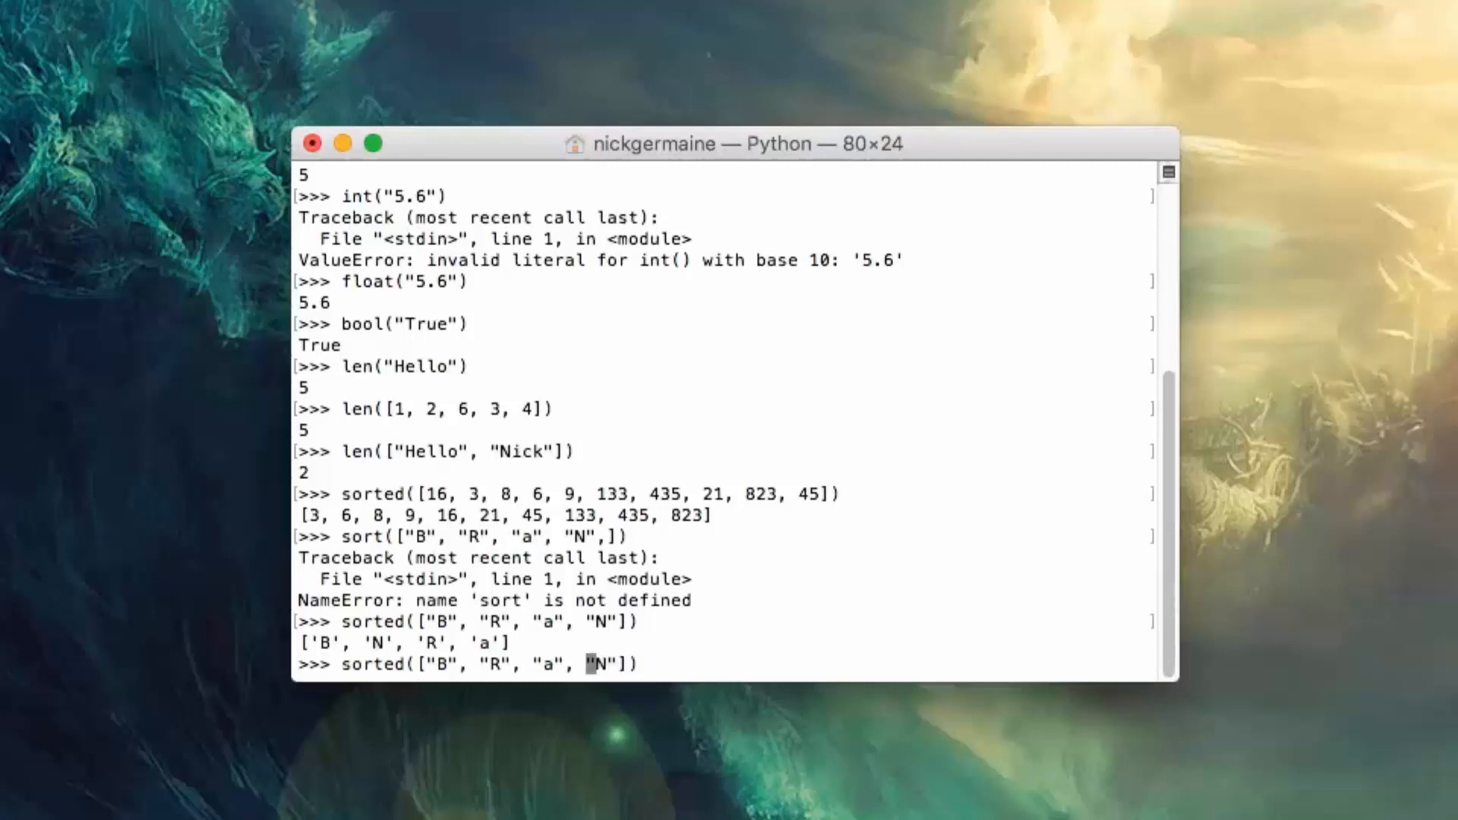
text(A)
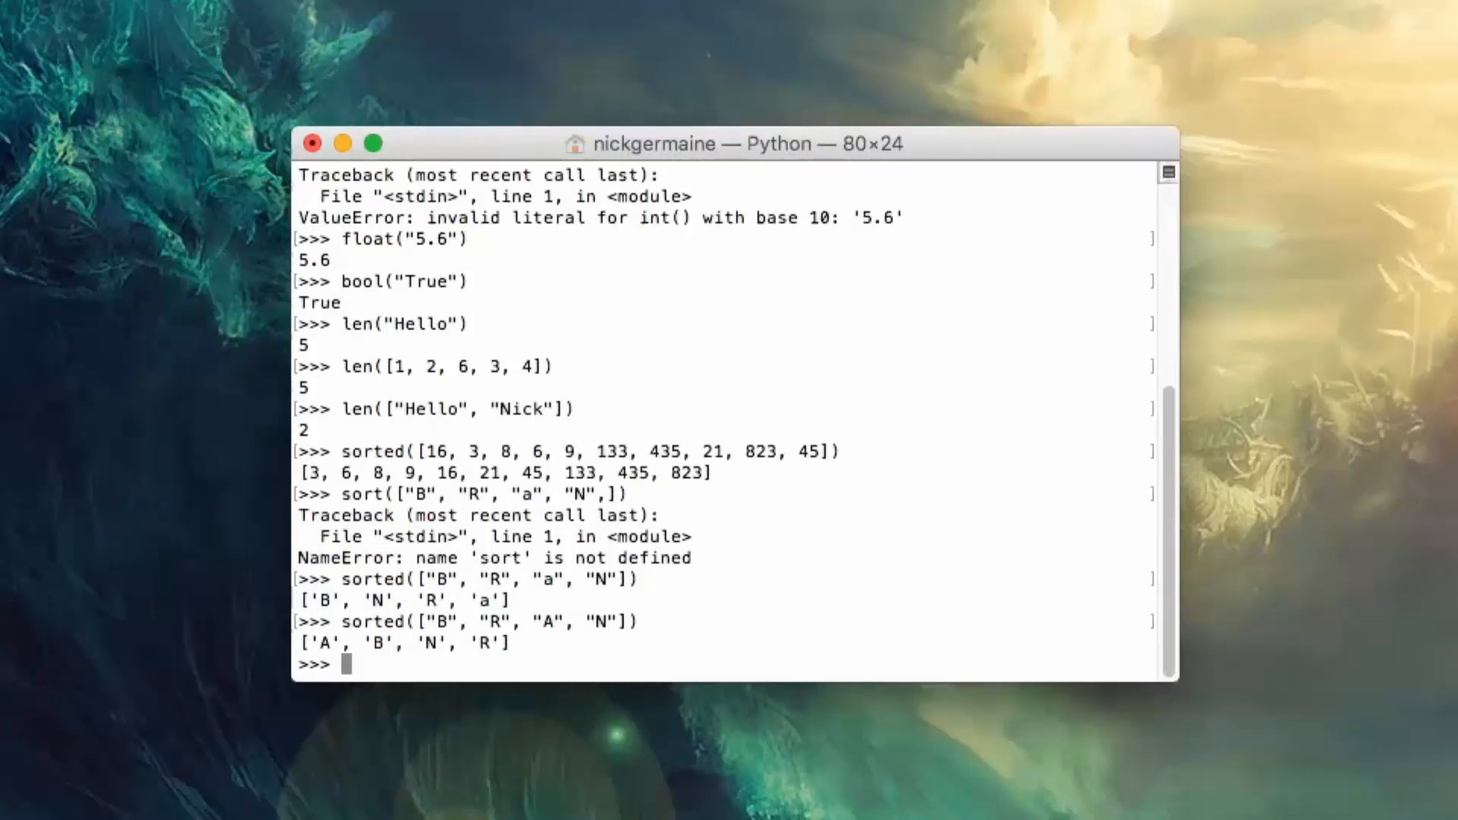
Step: Sort ["B","R","A","N","C","d","f"], then add the number 5 to raise a TypeError
text(sorted(["B", "R", "A", "N",]))
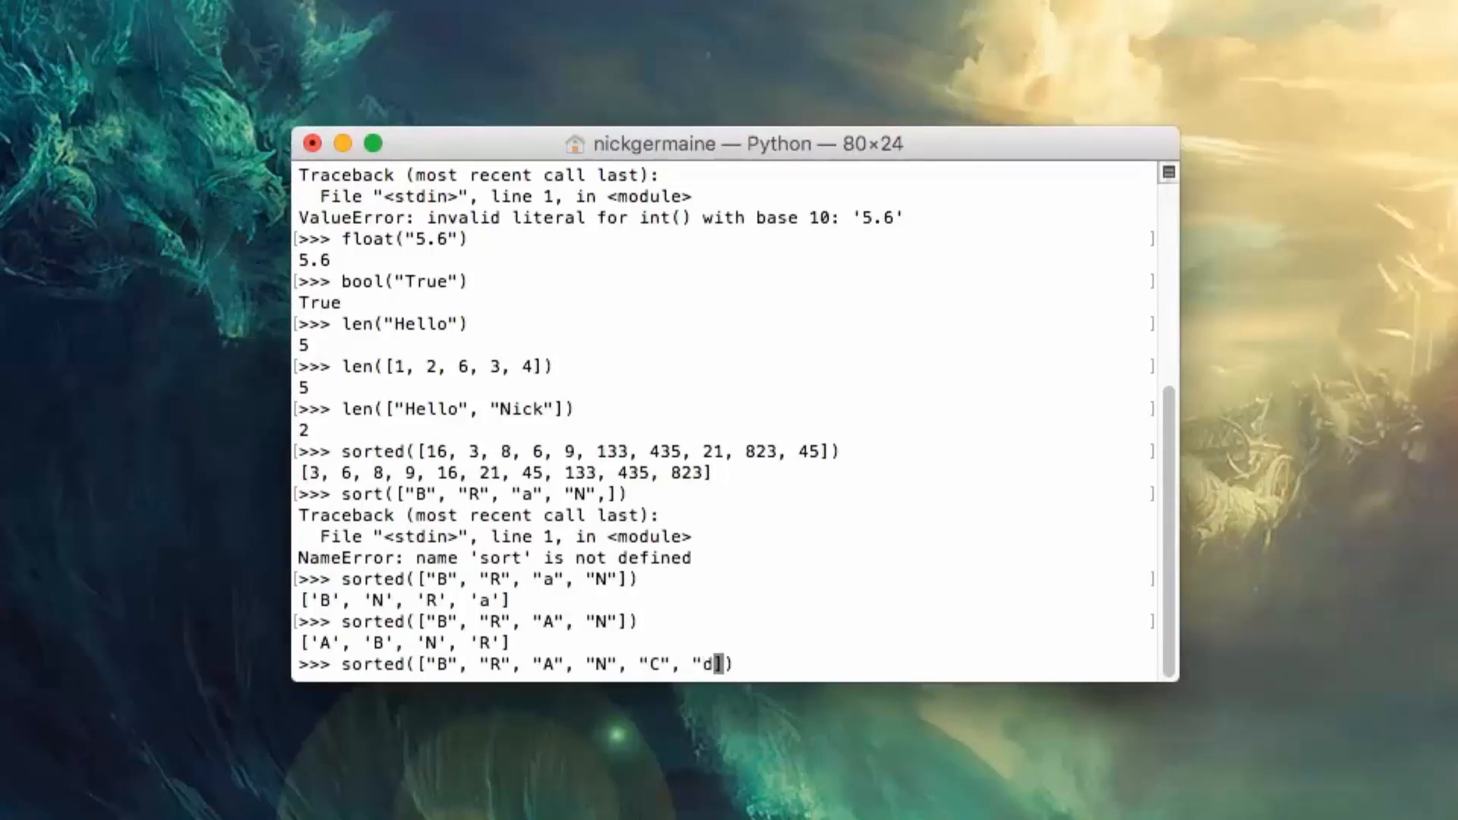
text(", ")
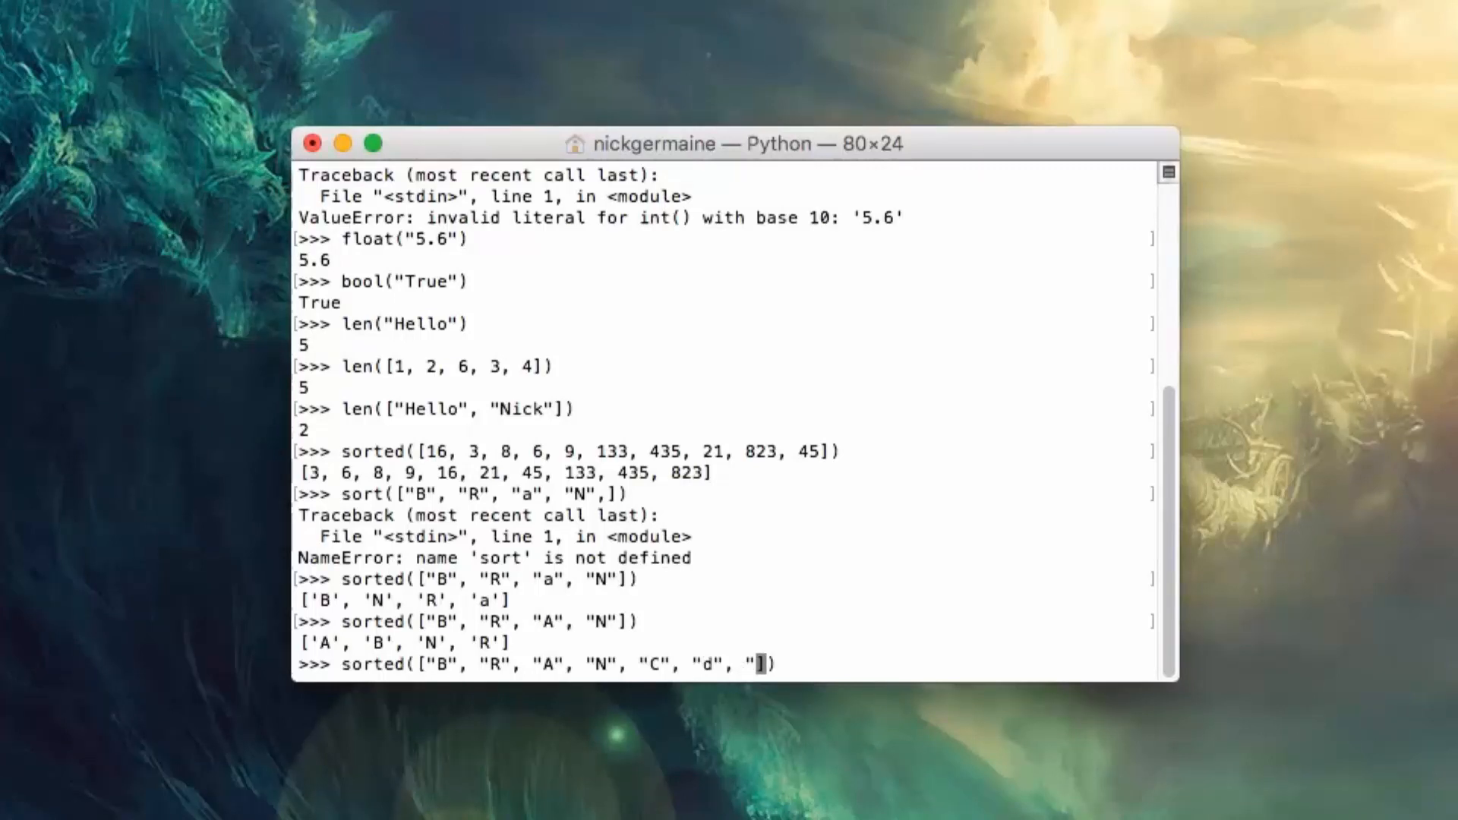
text(f,")
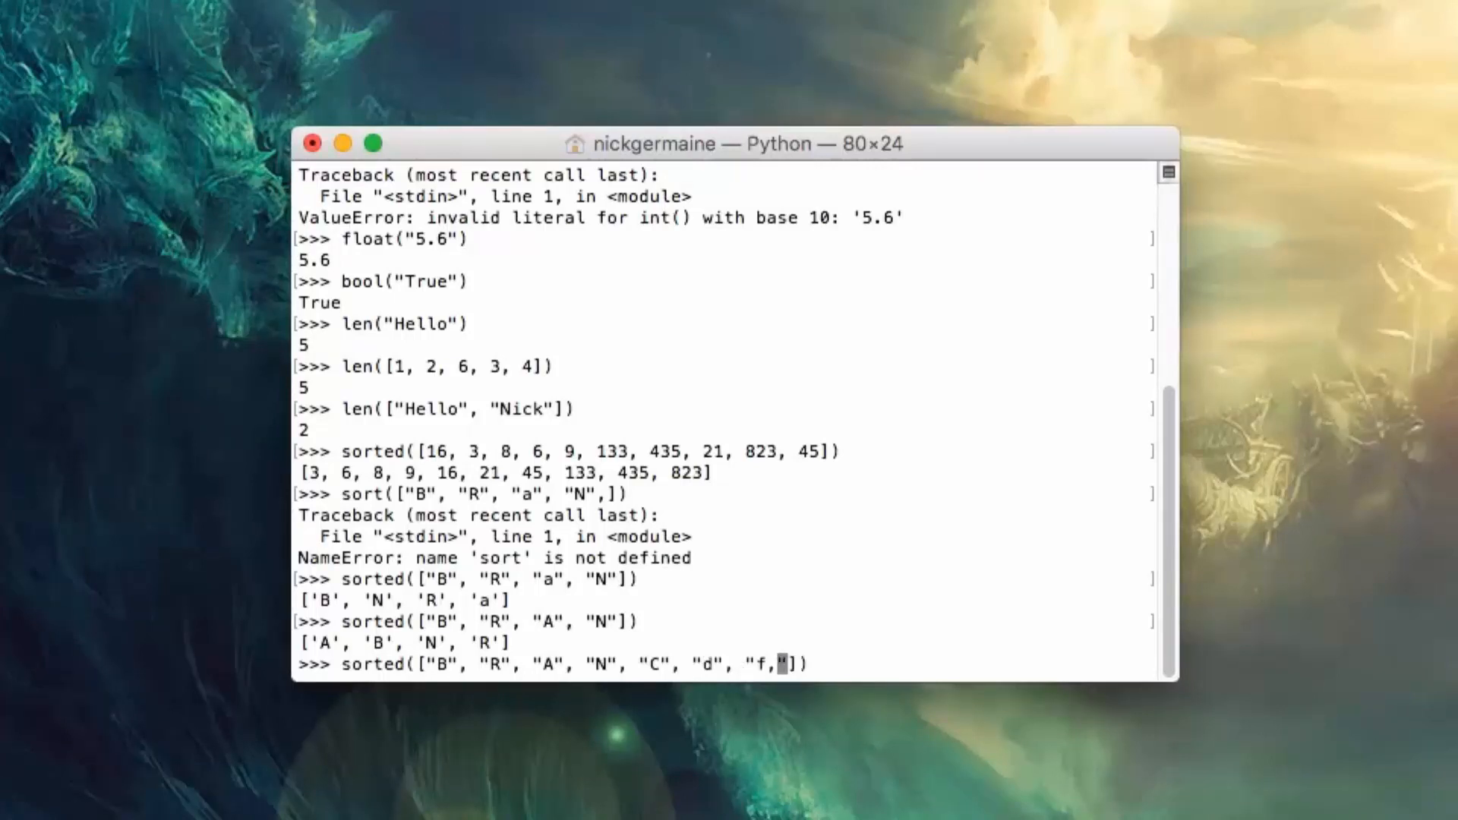
key(enter)
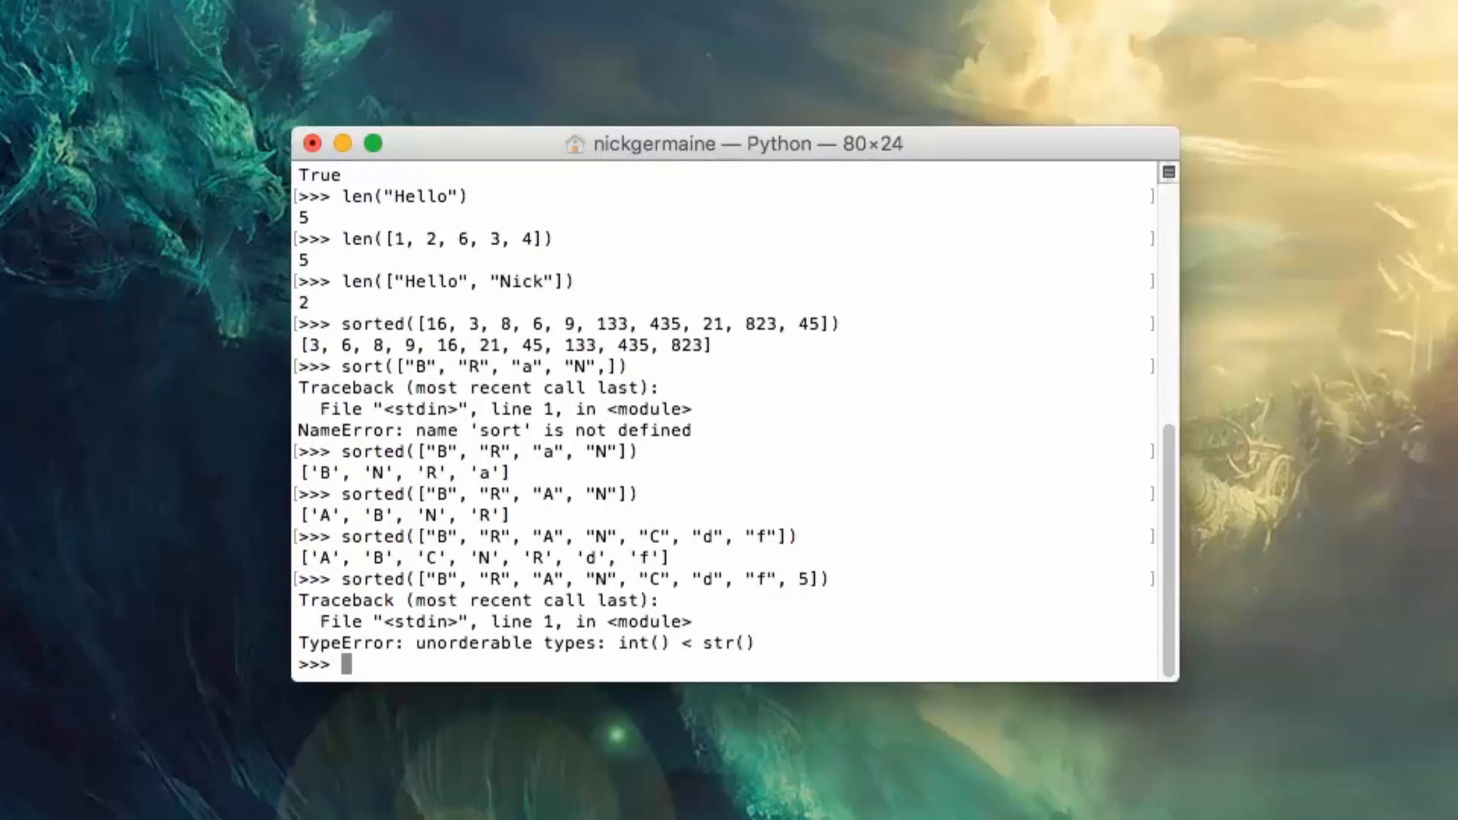
Step: Sort the letter list with strings "5", "7" and "8.13", showing numeric strings come before capitals
text(sorted(["B", "R", "A", "N", "C", "d", "f", 5"]))
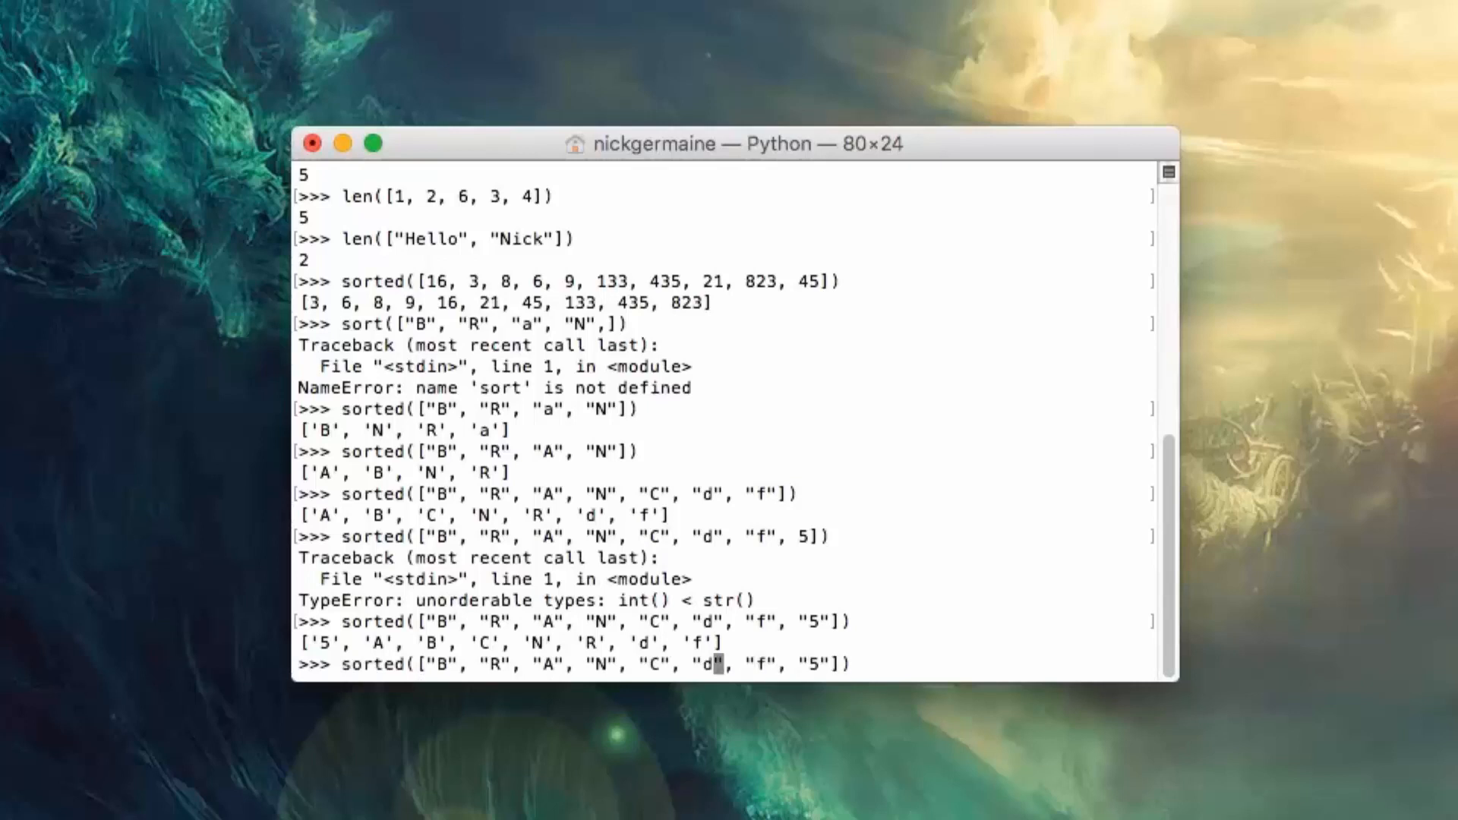
text(7", "8.)
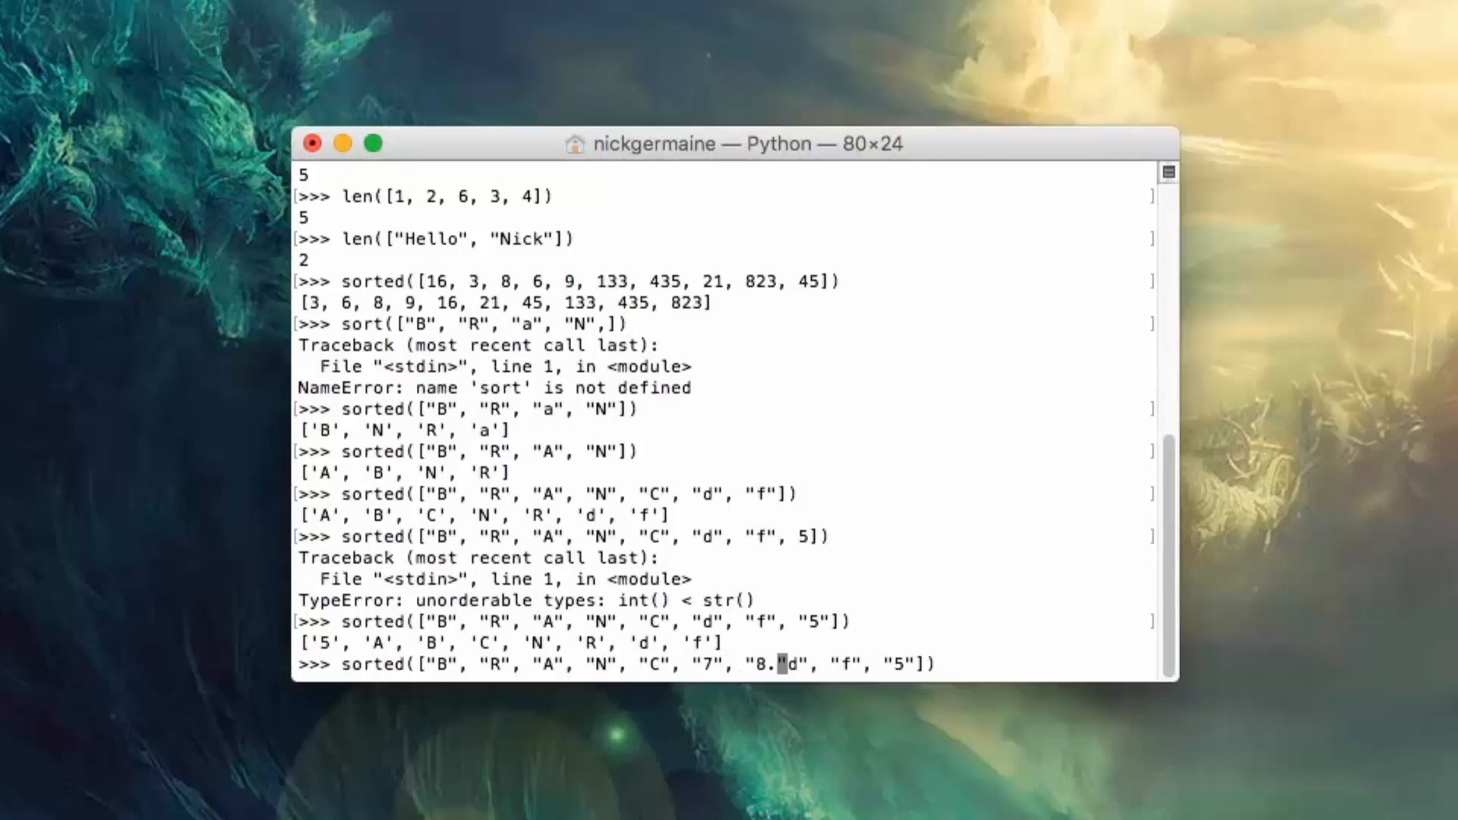
text(13",)
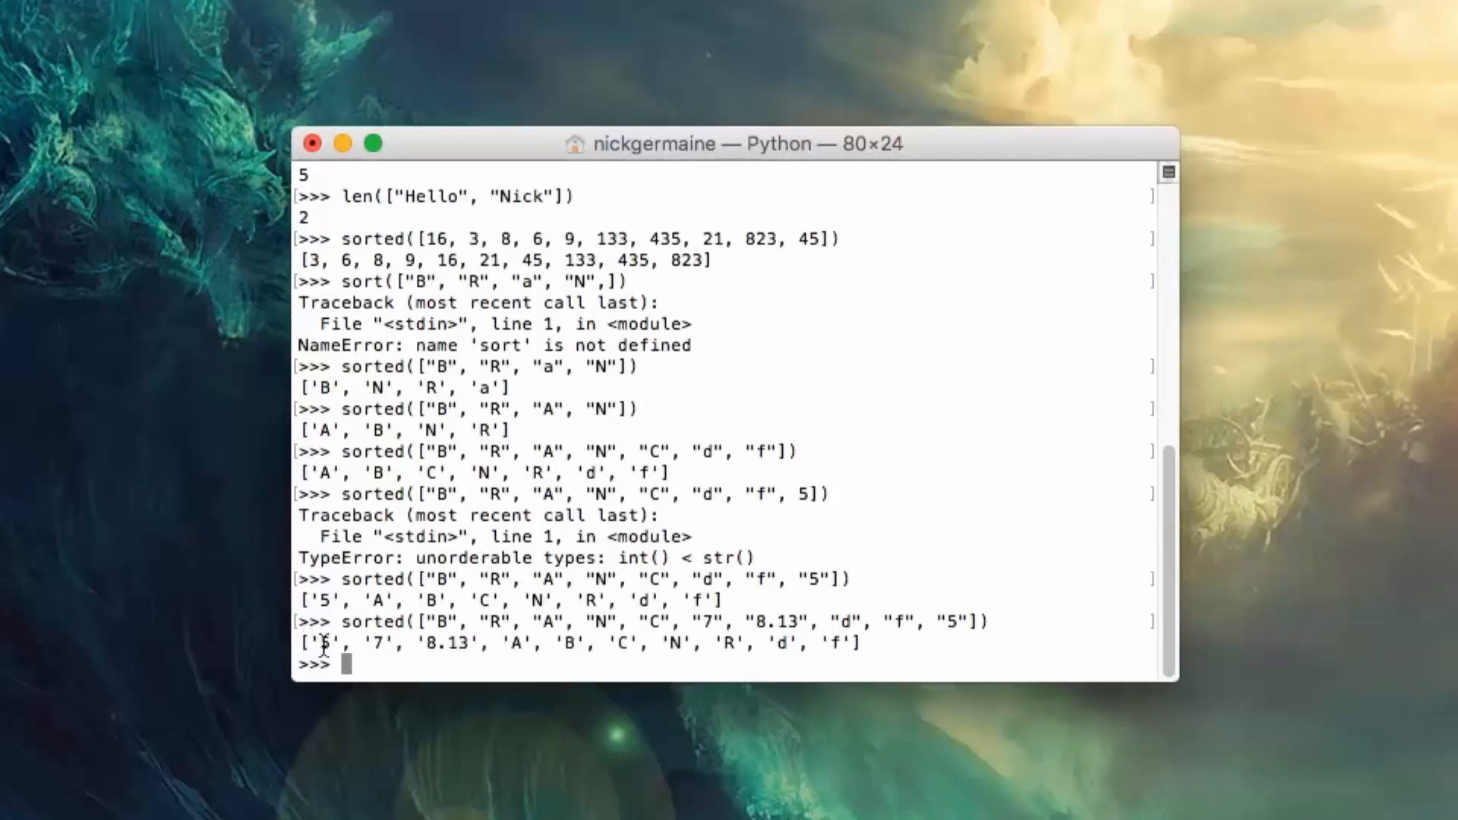
double_click(447, 642)
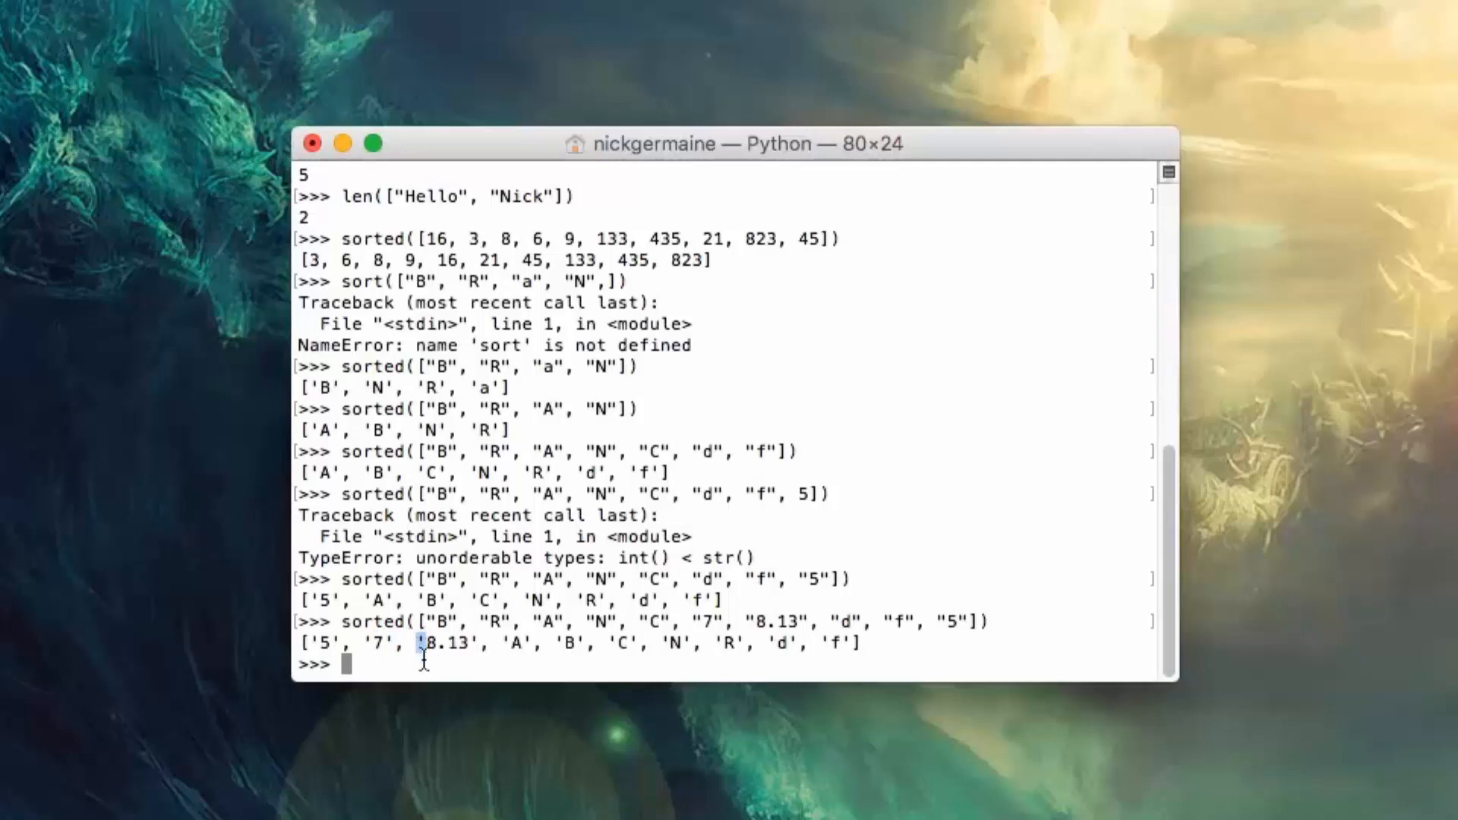
mouse_move(433, 674)
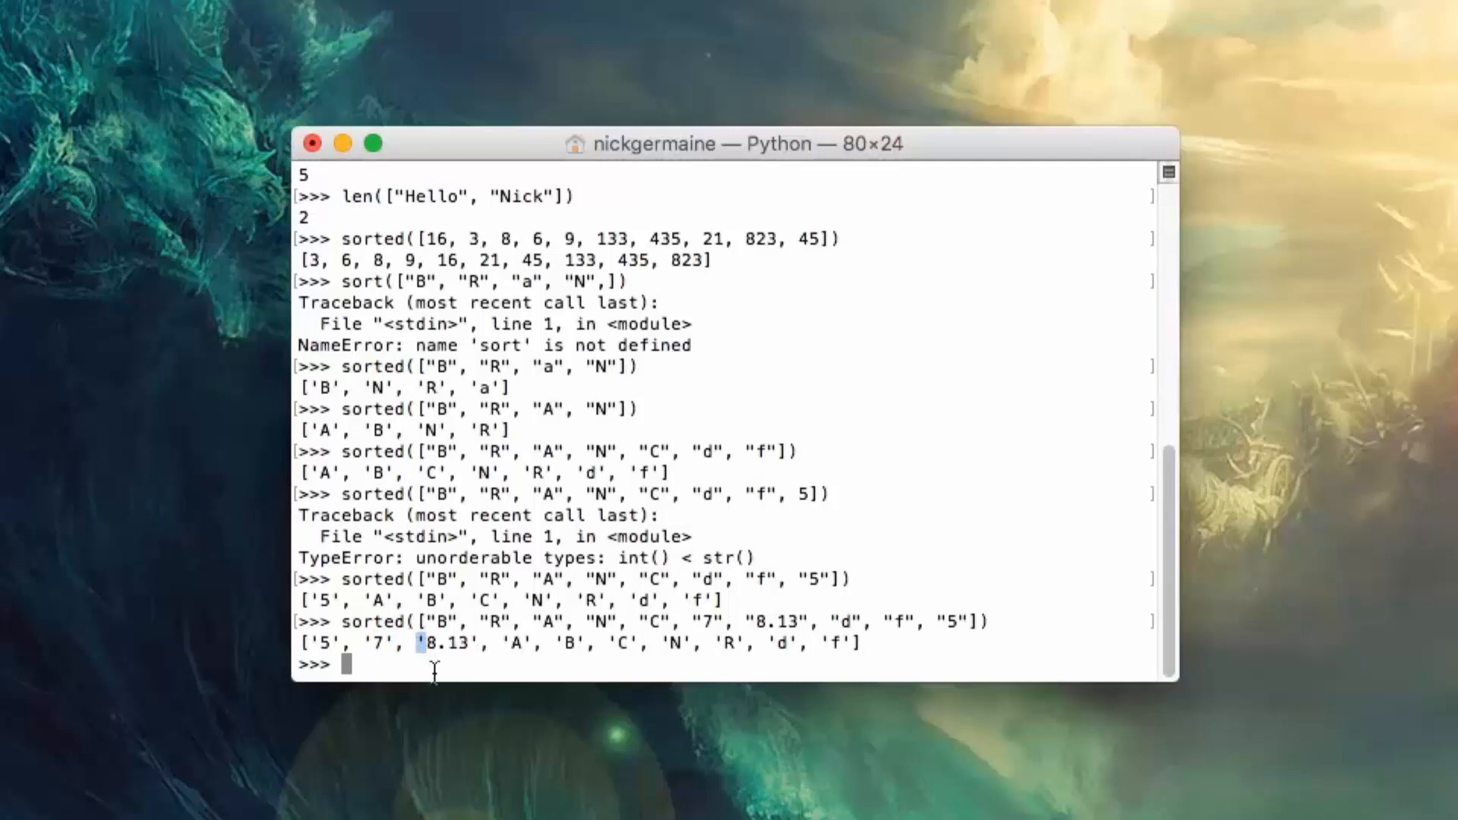
mouse_move(526, 675)
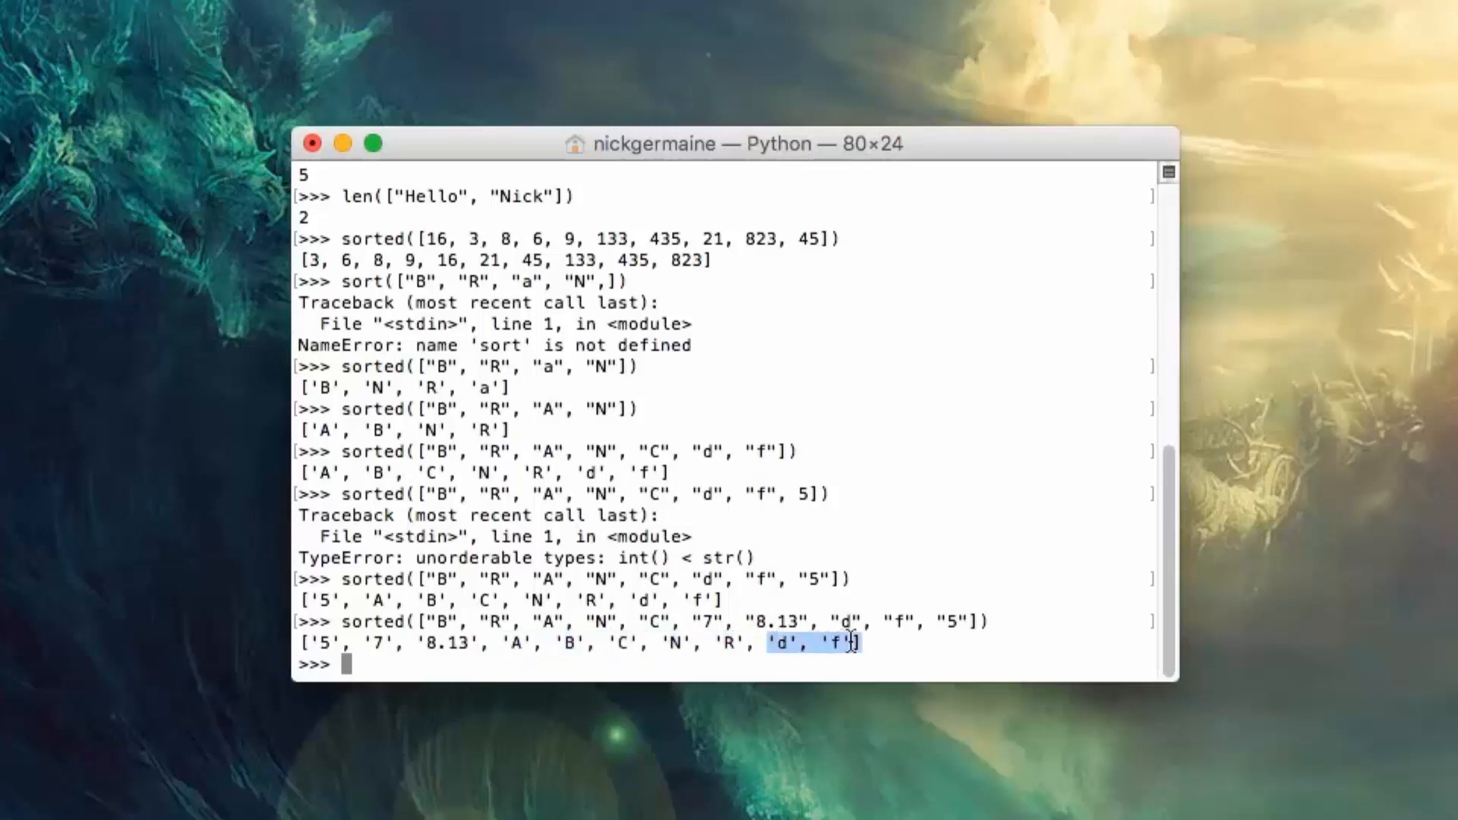
drag(855, 642, 316, 642)
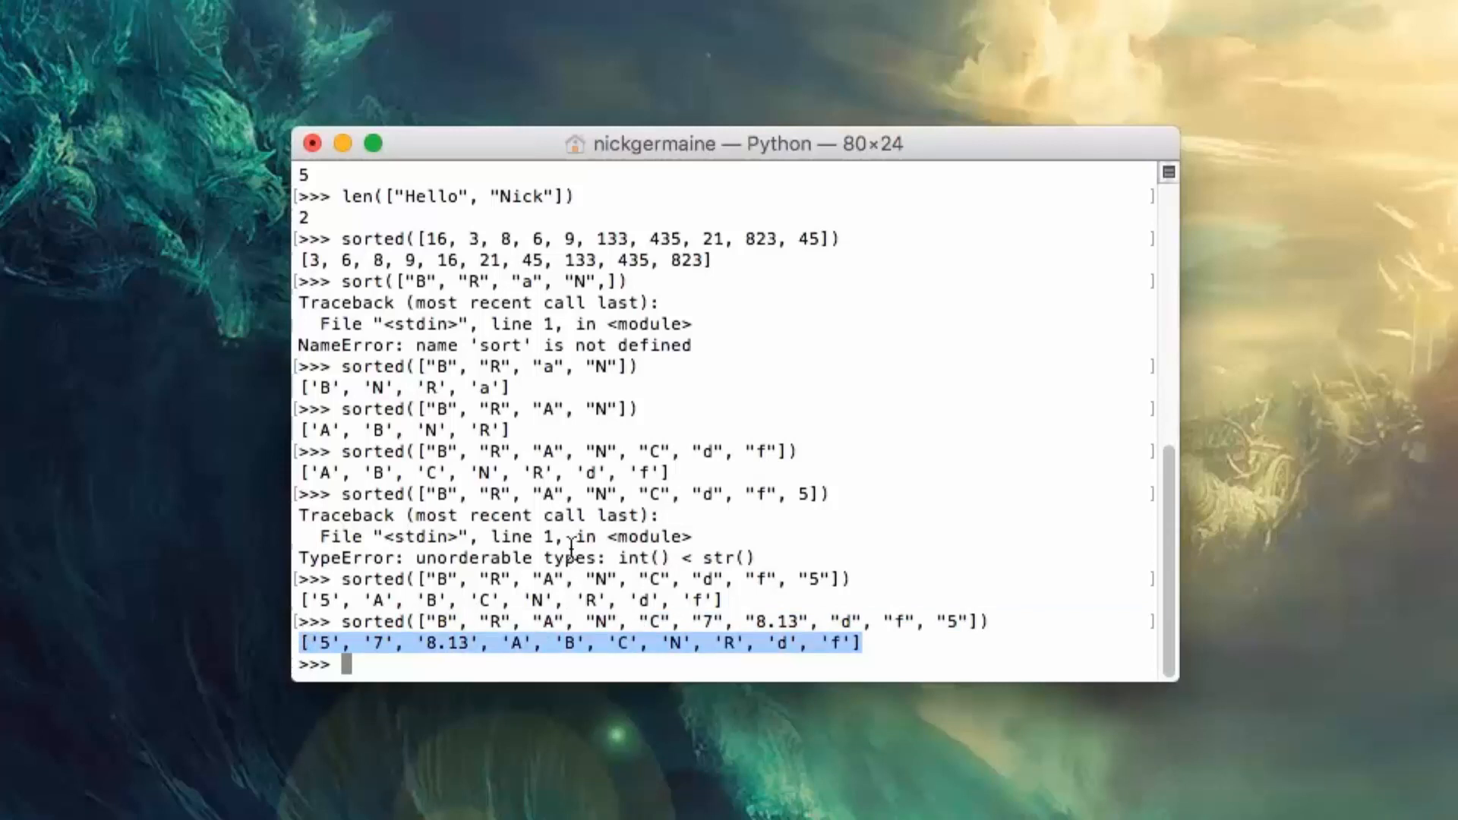
click(881, 701)
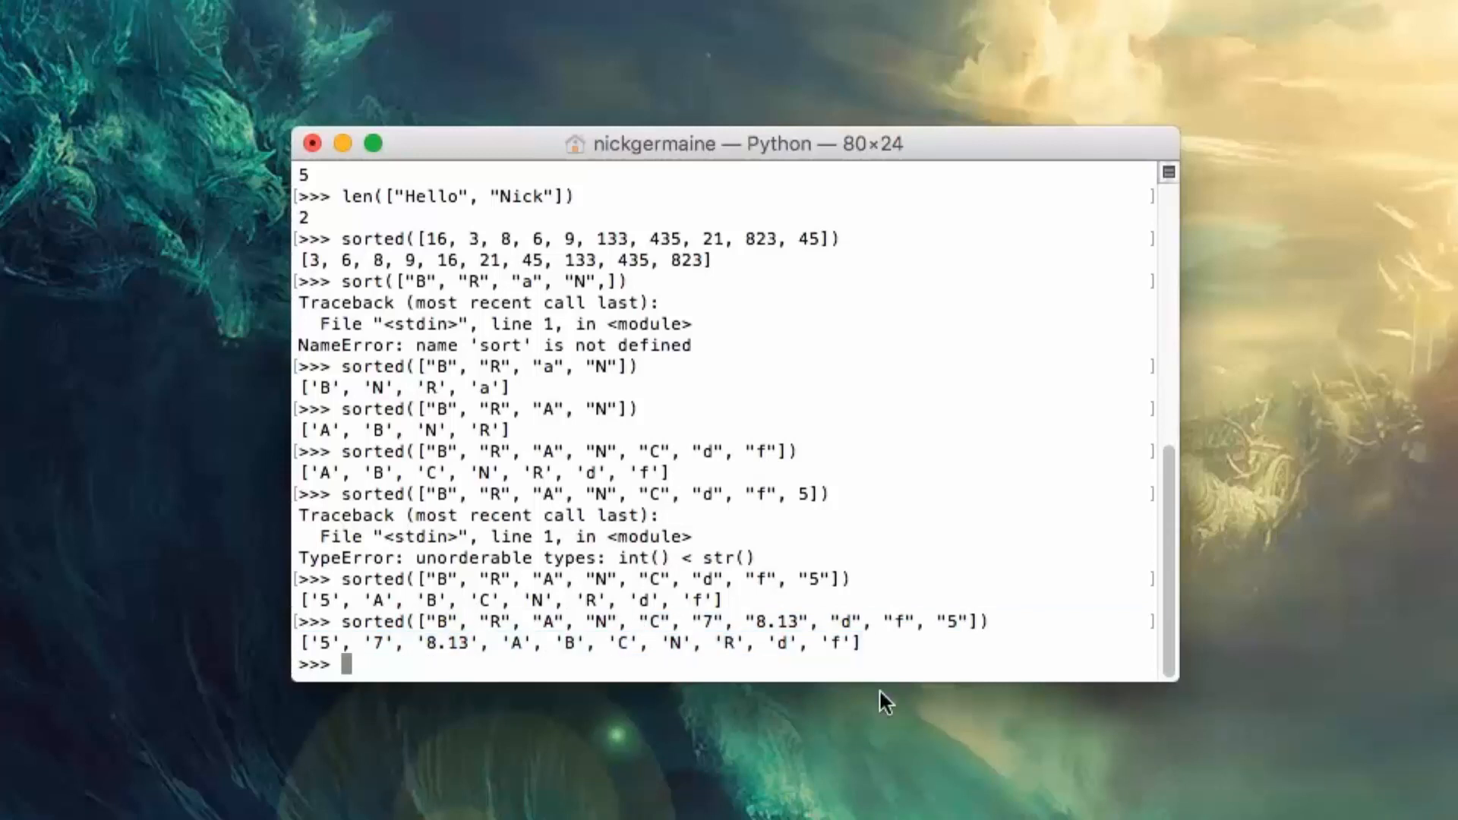